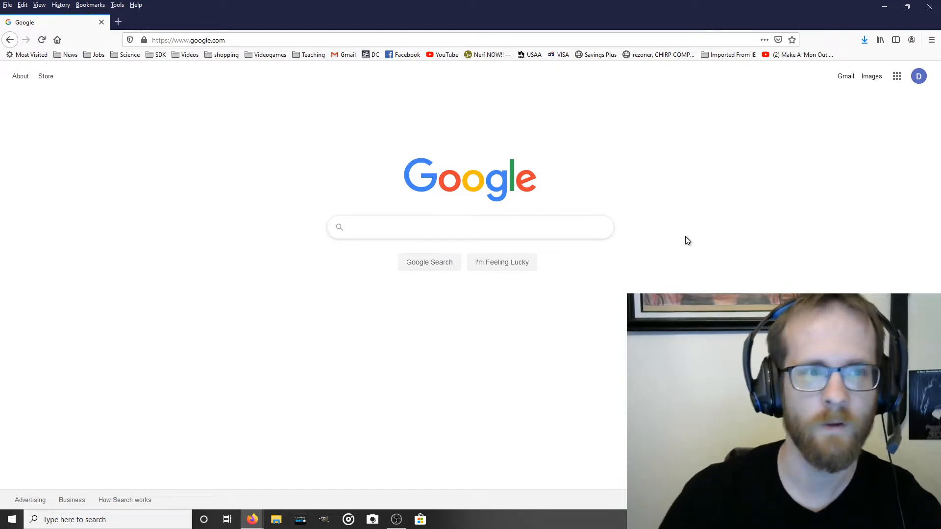
# Open the Google apps launcher on the Google homepage and scroll down to Forms.
pyautogui.click(470, 227)
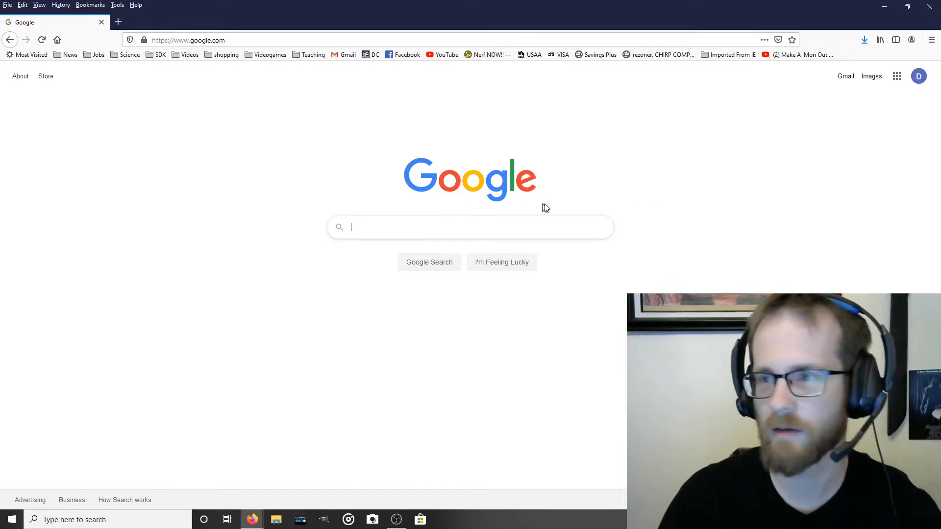
pyautogui.moveTo(603, 203)
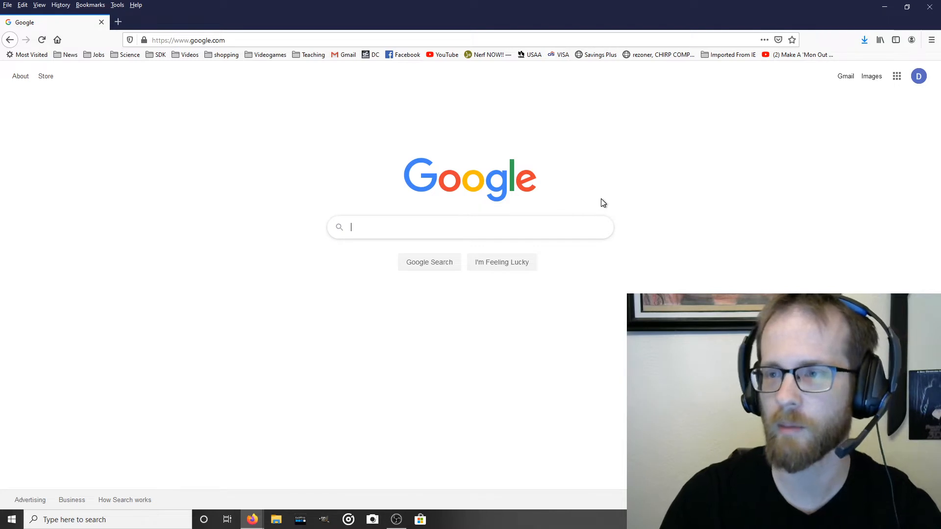
pyautogui.moveTo(609, 191)
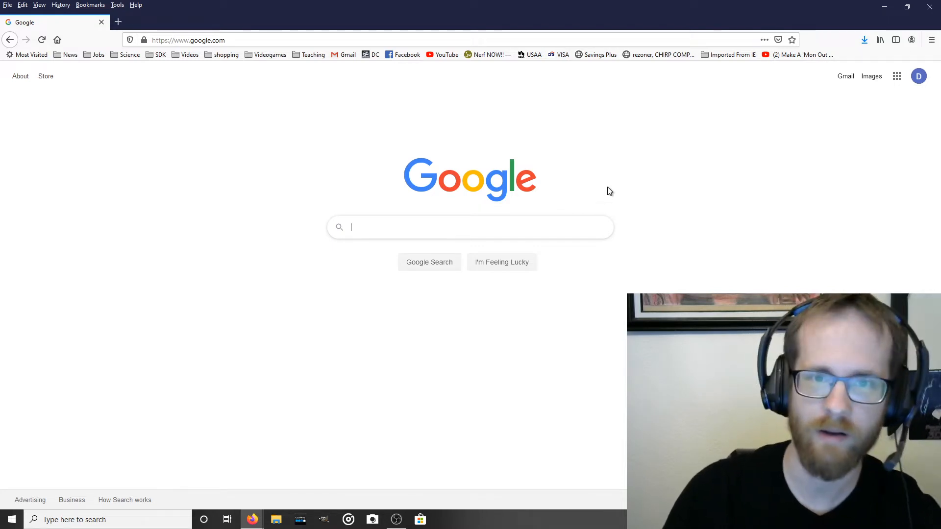
pyautogui.moveTo(606, 197)
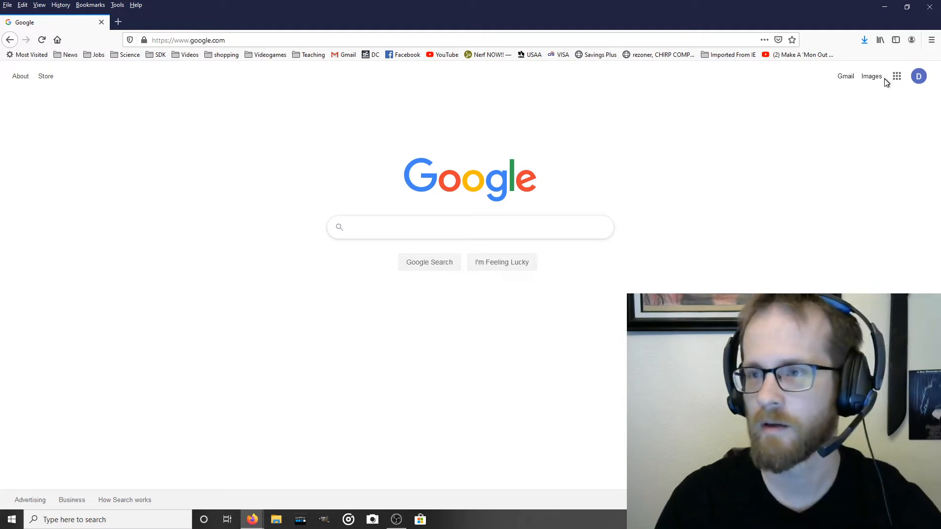
pyautogui.click(897, 76)
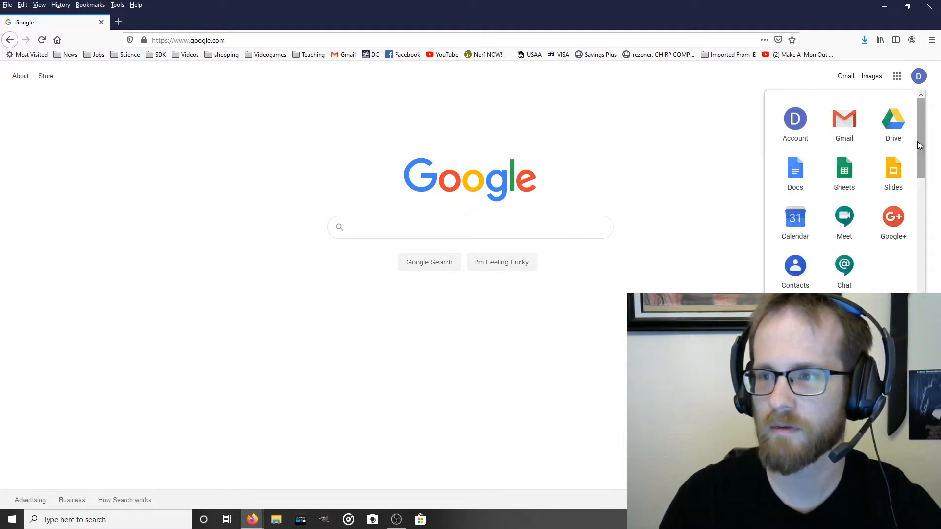
pyautogui.scroll(-3)
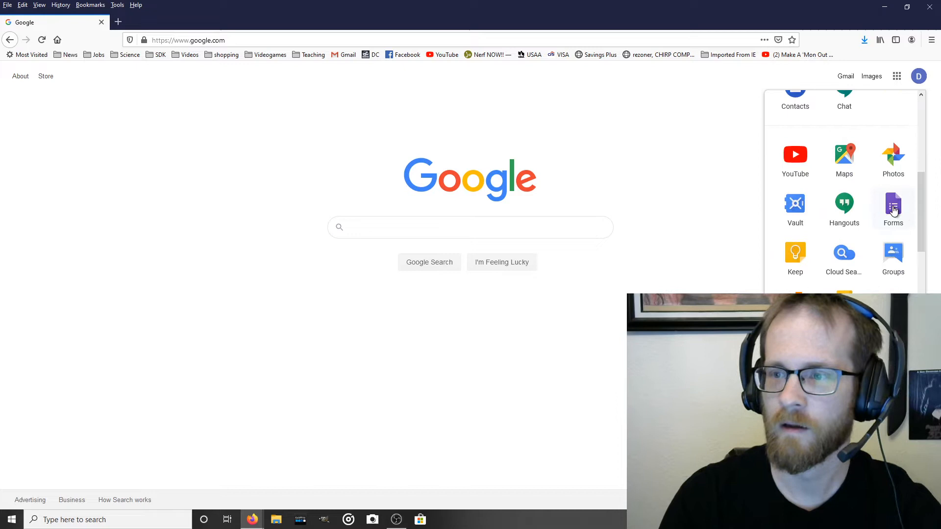
# Open Google Forms and scroll the recent forms list to Science-fiction VS Fantasy.
pyautogui.click(893, 204)
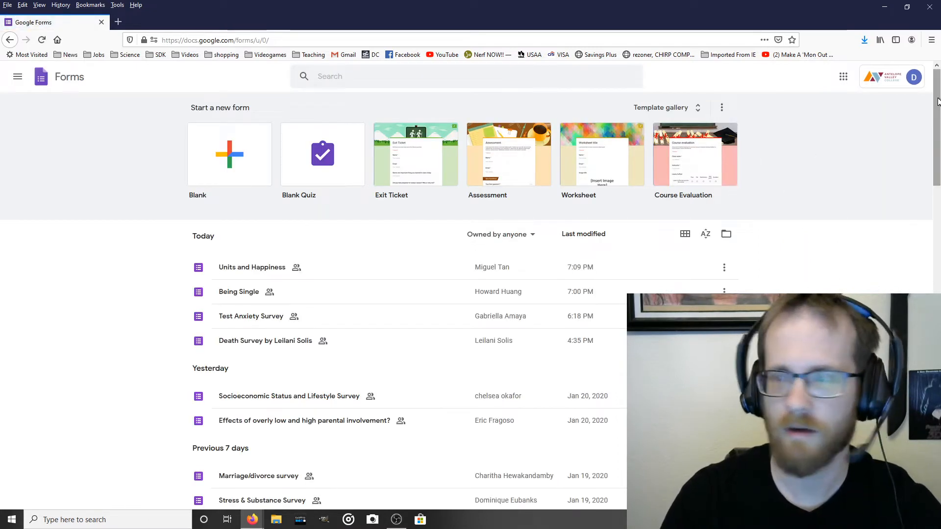
pyautogui.scroll(-3)
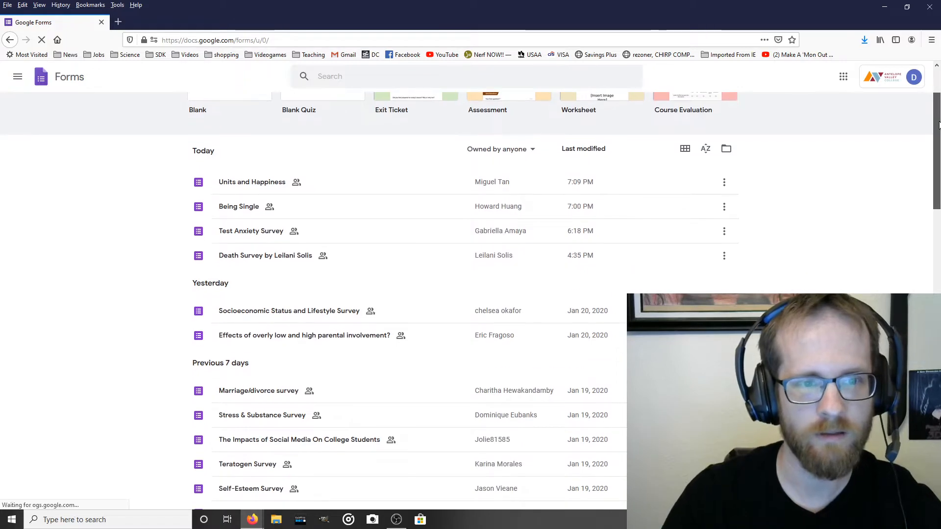
pyautogui.scroll(-3)
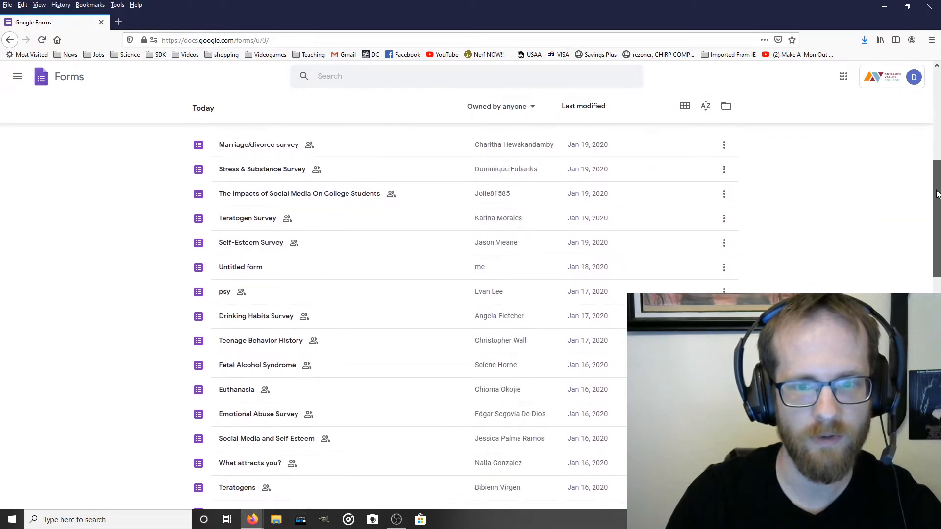
pyautogui.scroll(-3)
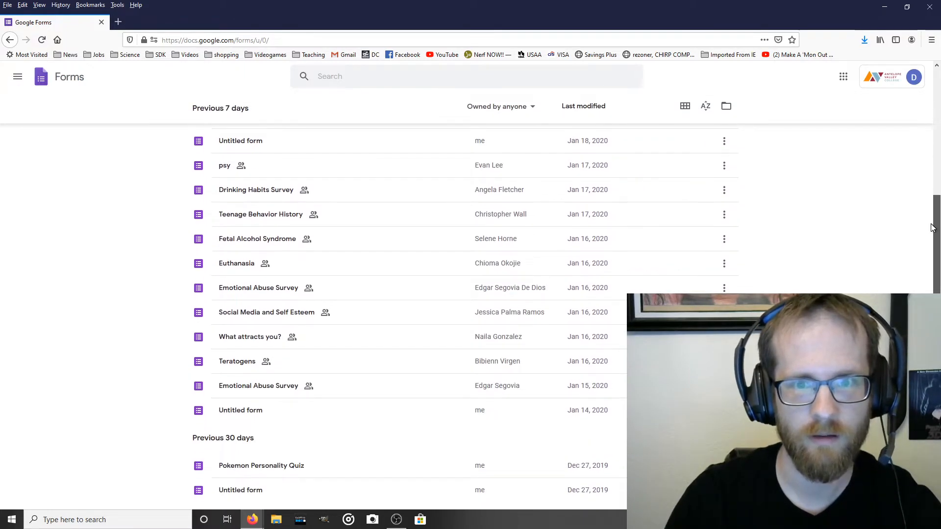
pyautogui.scroll(-3)
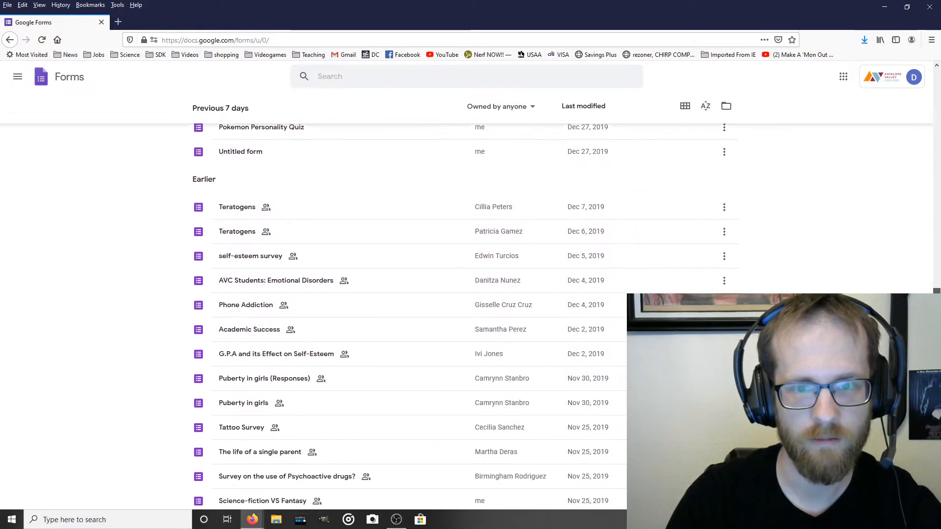
pyautogui.scroll(-3)
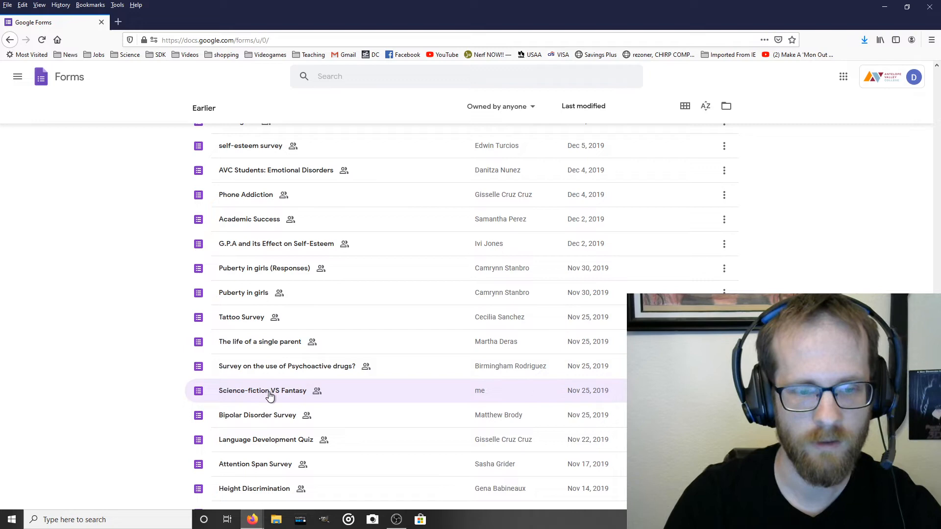
pyautogui.moveTo(269, 395)
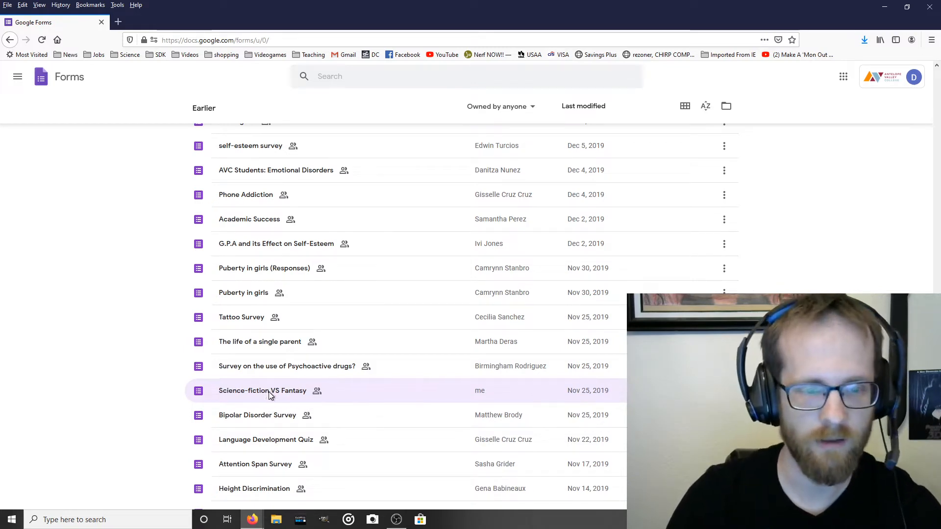
# Open the Science-fiction VS Fantasy form, which has 49 responses, in the editor.
pyautogui.doubleClick(262, 391)
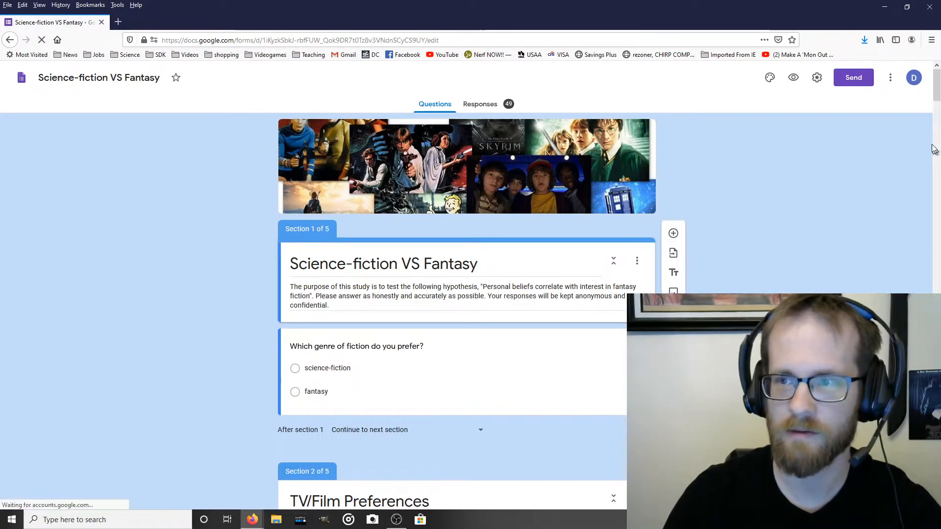
pyautogui.scroll(-3)
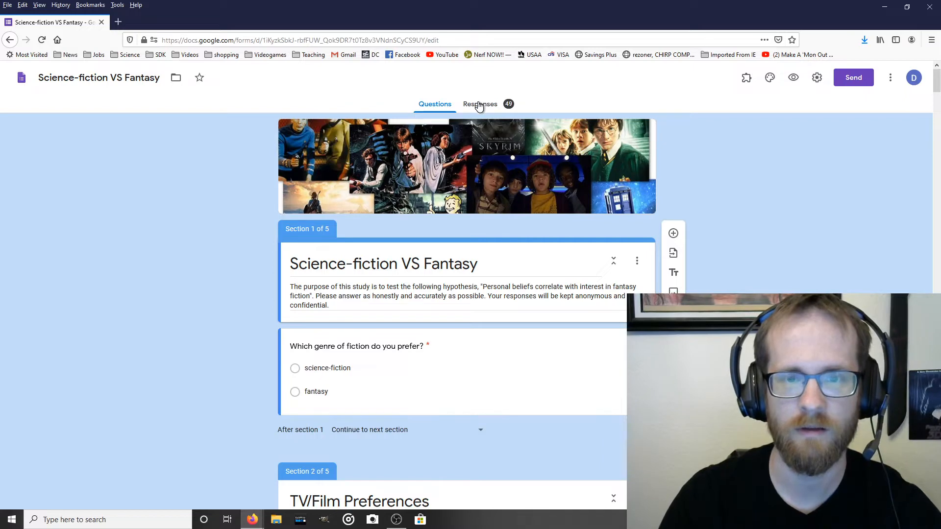
# Browse the Responses summary charts, including the 51% science-fiction vs 49% fantasy split.
pyautogui.click(480, 104)
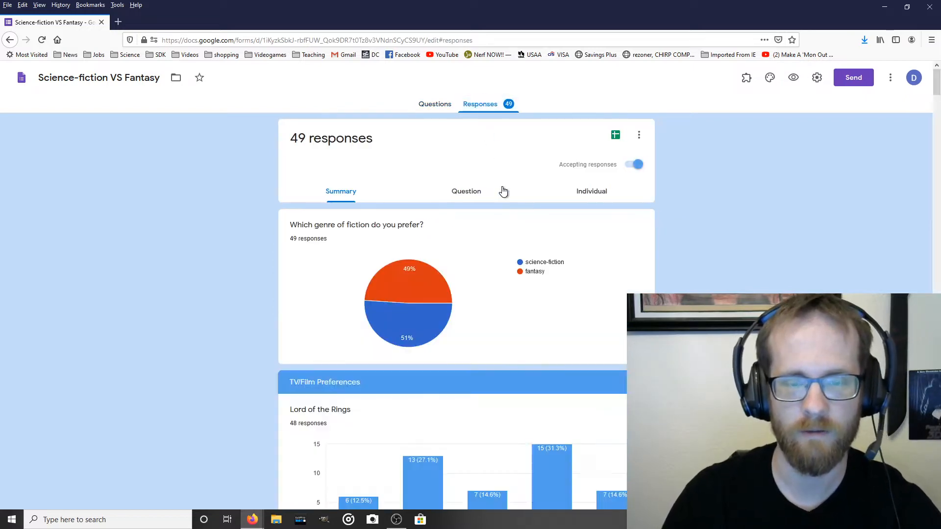
pyautogui.scroll(-3)
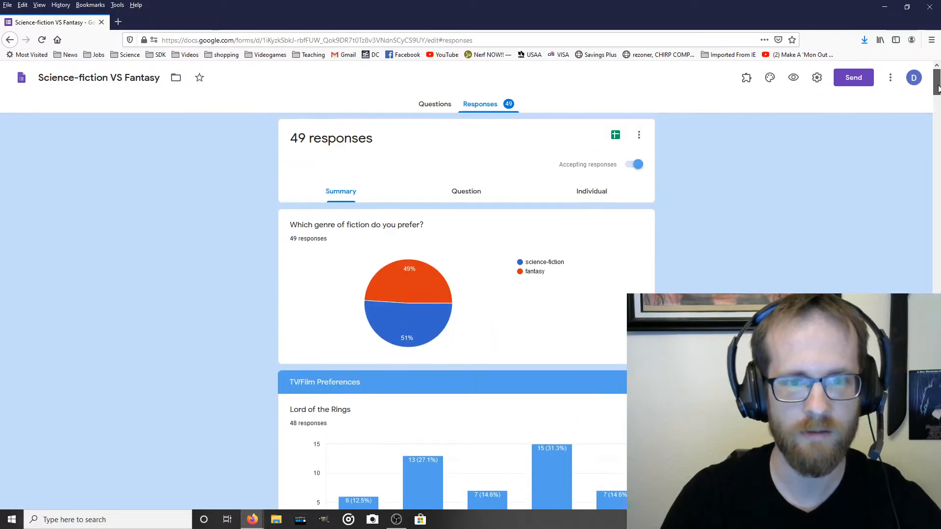
pyautogui.scroll(-3)
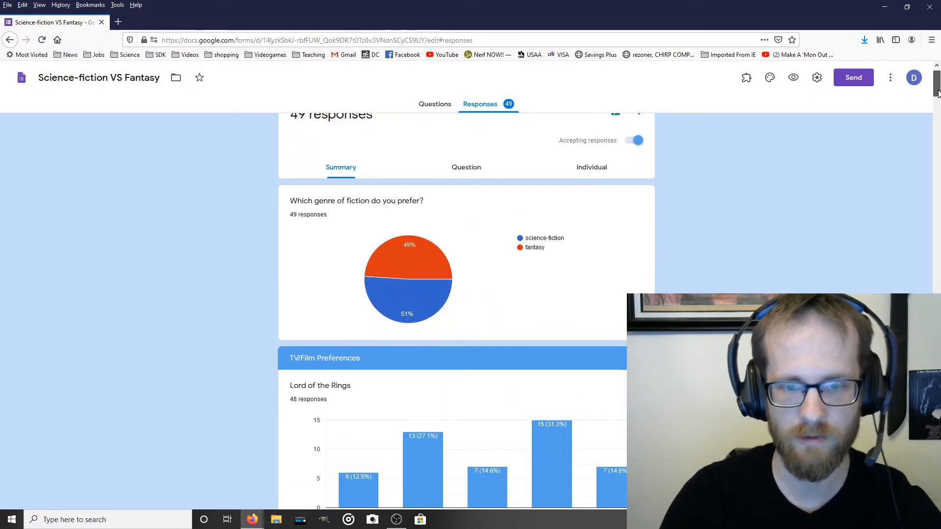
pyautogui.scroll(-3)
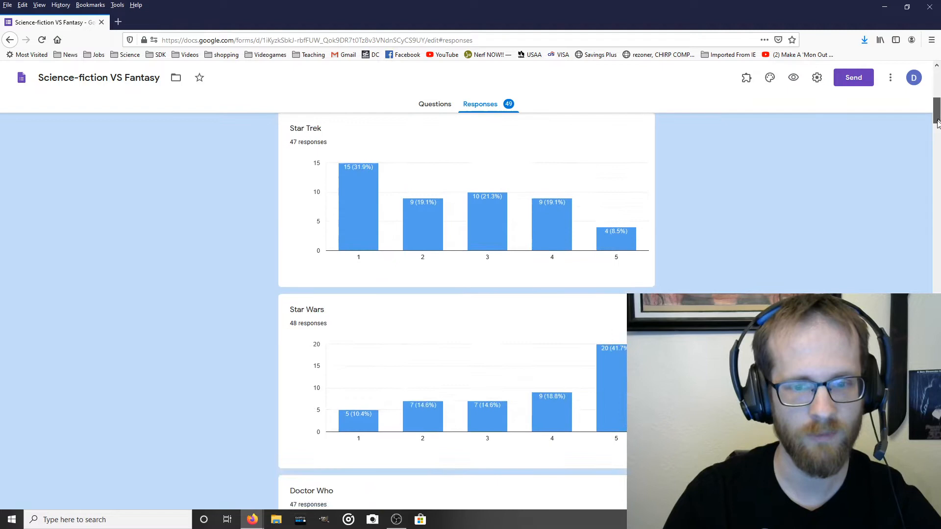
pyautogui.scroll(-3)
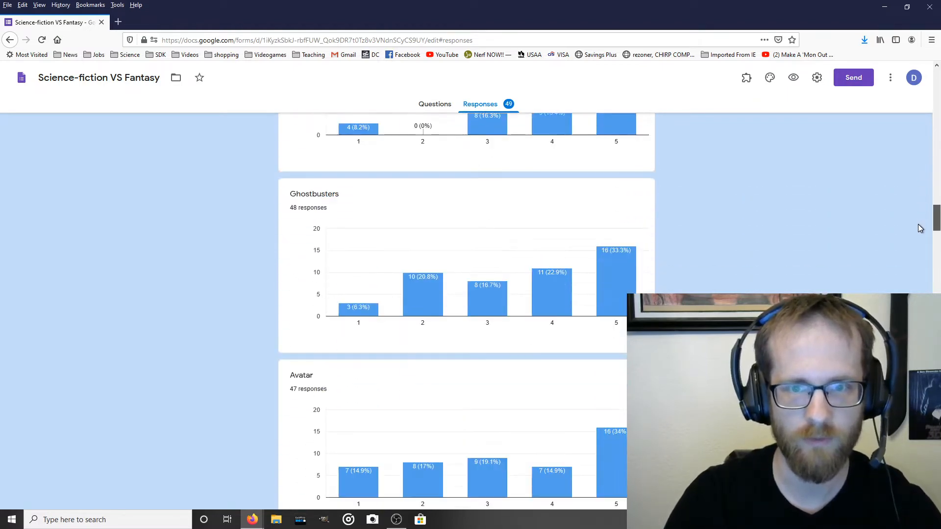
pyautogui.scroll(-3)
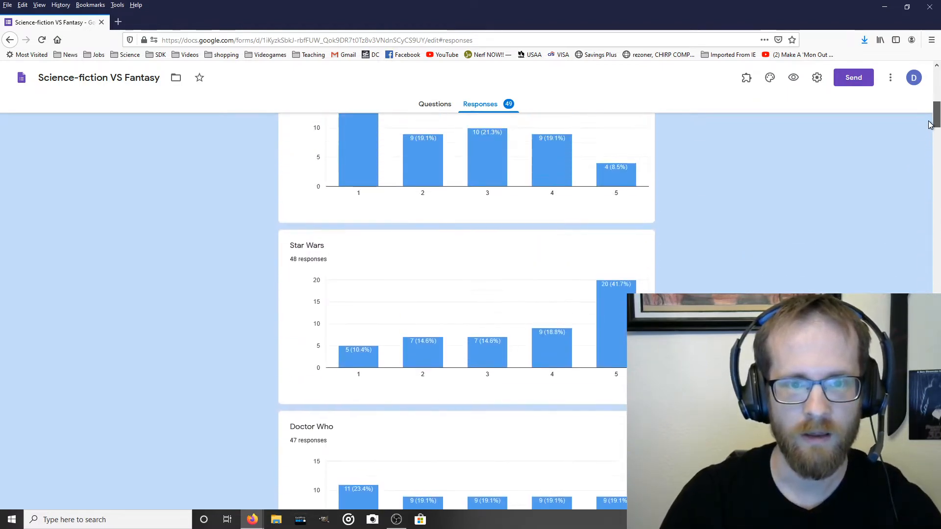
pyautogui.scroll(3)
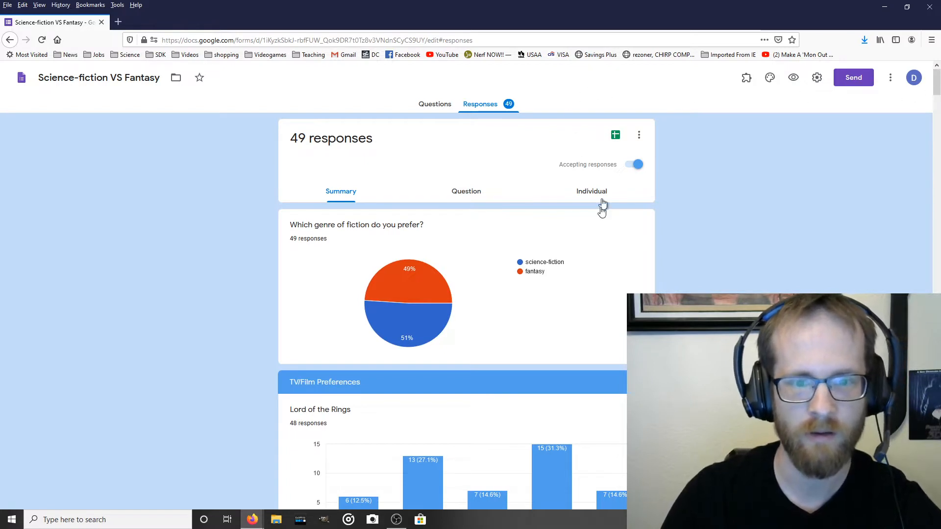
pyautogui.moveTo(448, 116)
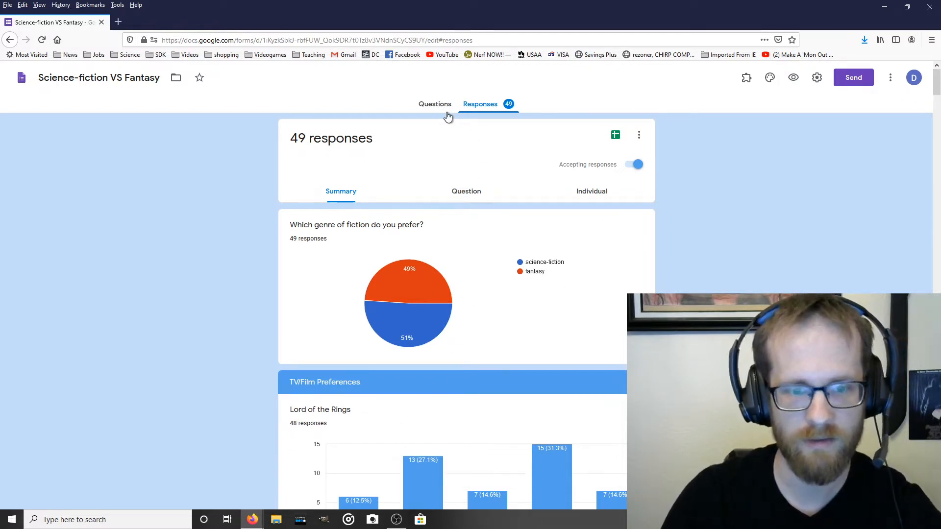
pyautogui.moveTo(446, 112)
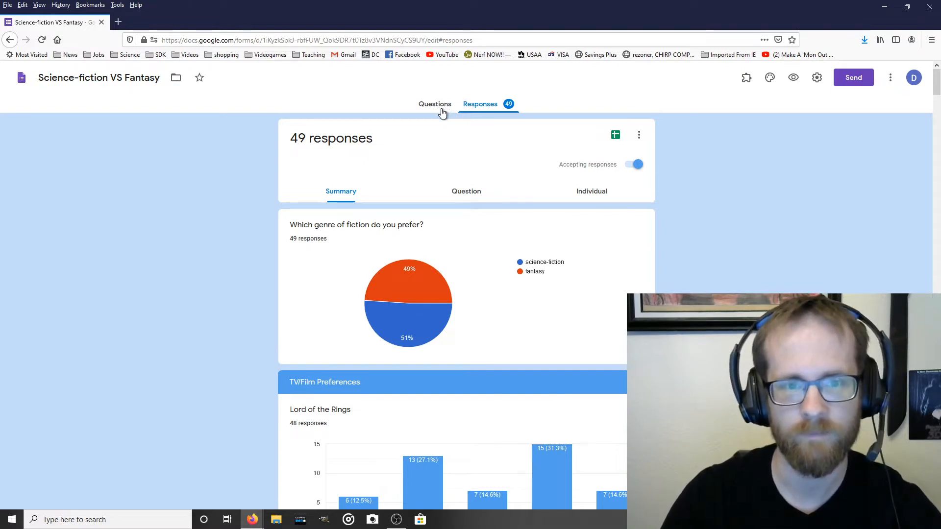
pyautogui.moveTo(302, 235)
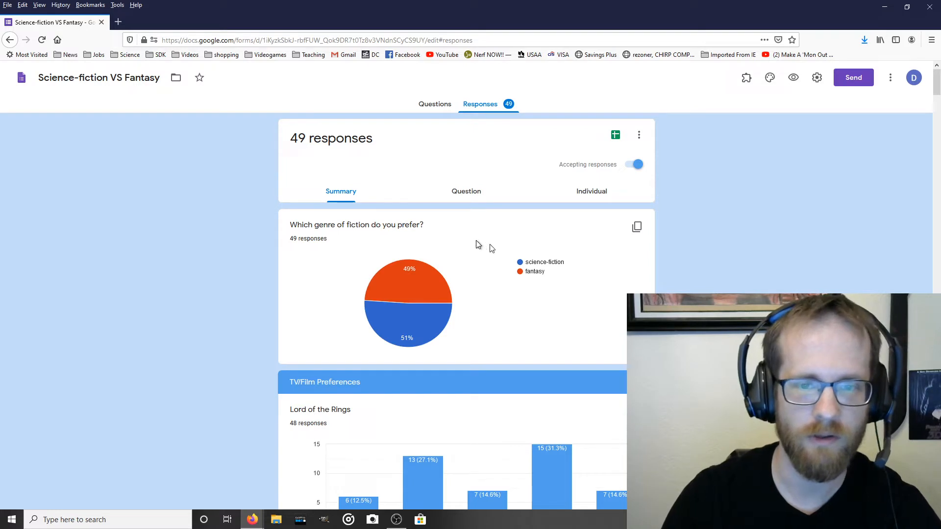
pyautogui.moveTo(546, 262)
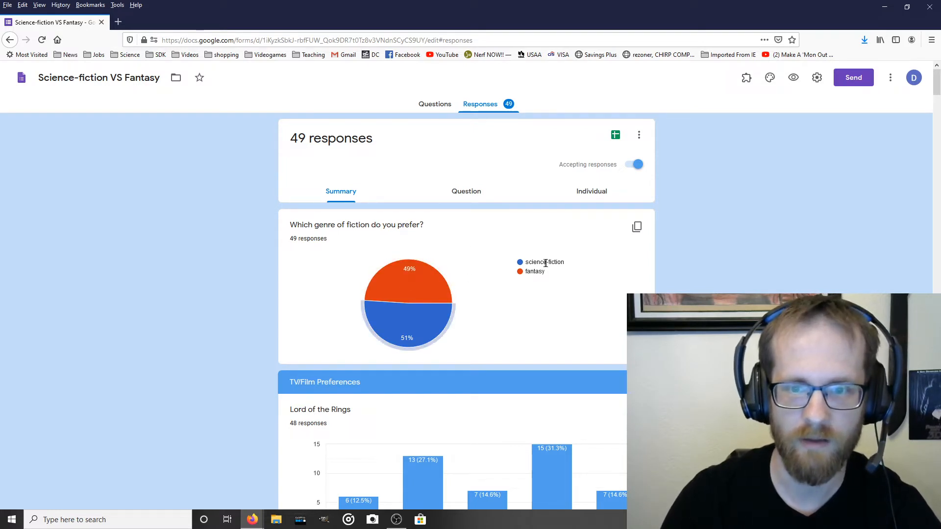
pyautogui.moveTo(393, 293)
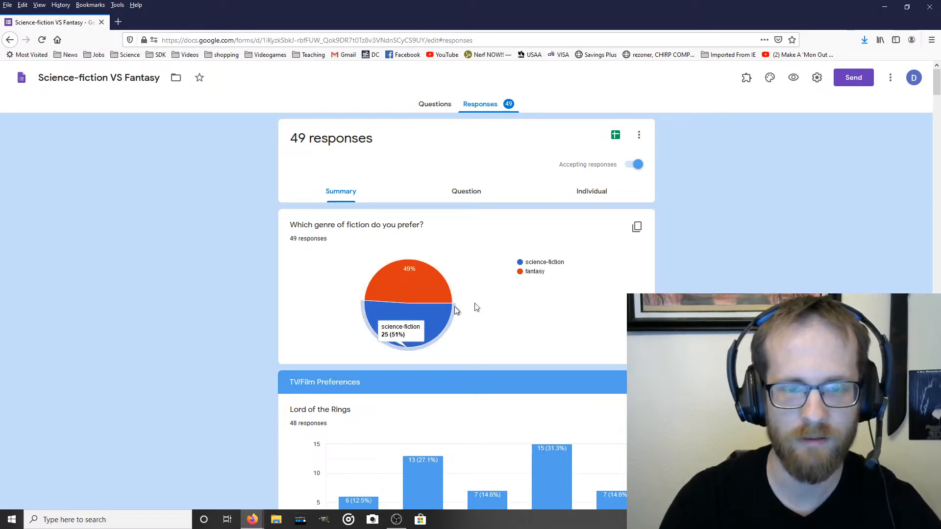
pyautogui.scroll(-3)
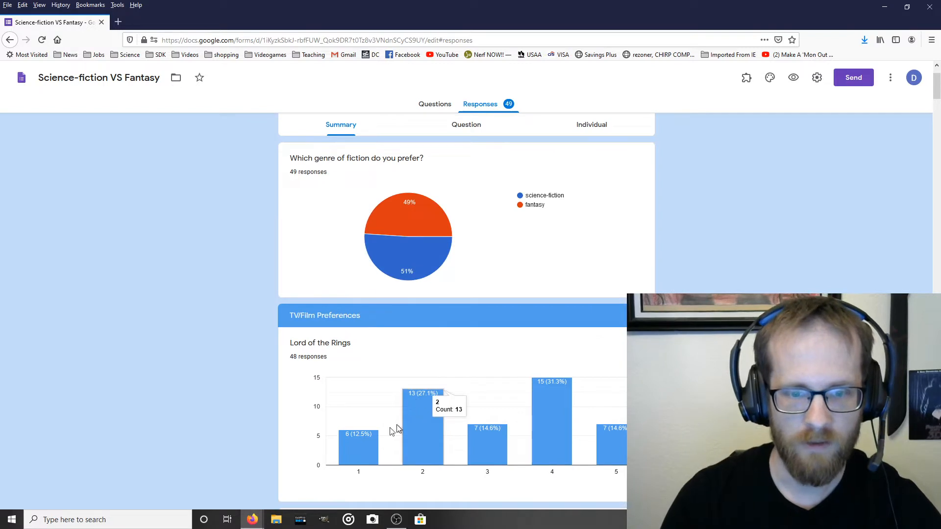
pyautogui.moveTo(502, 438)
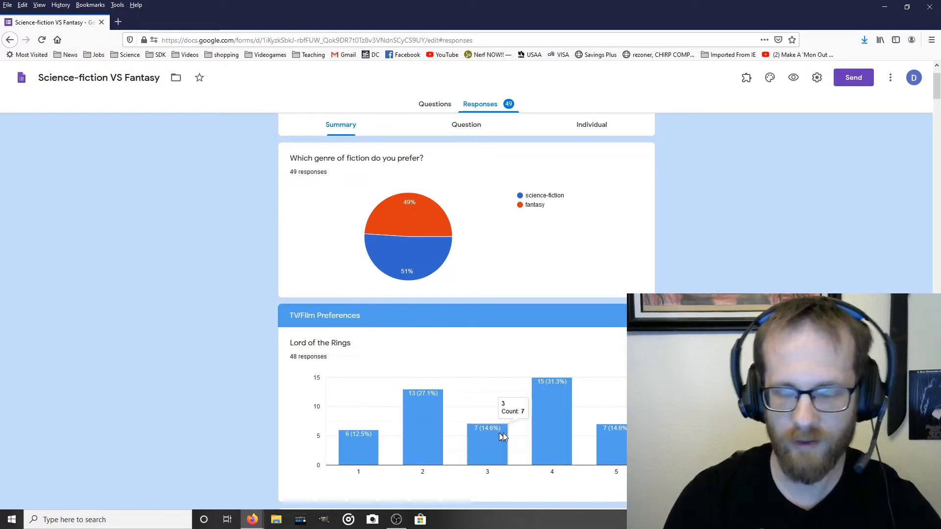
pyautogui.moveTo(565, 448)
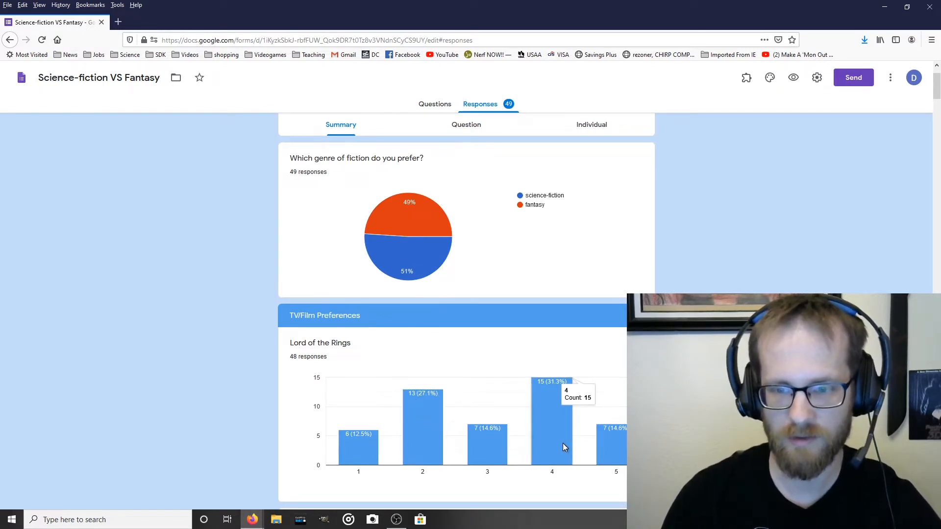
pyautogui.moveTo(553, 414)
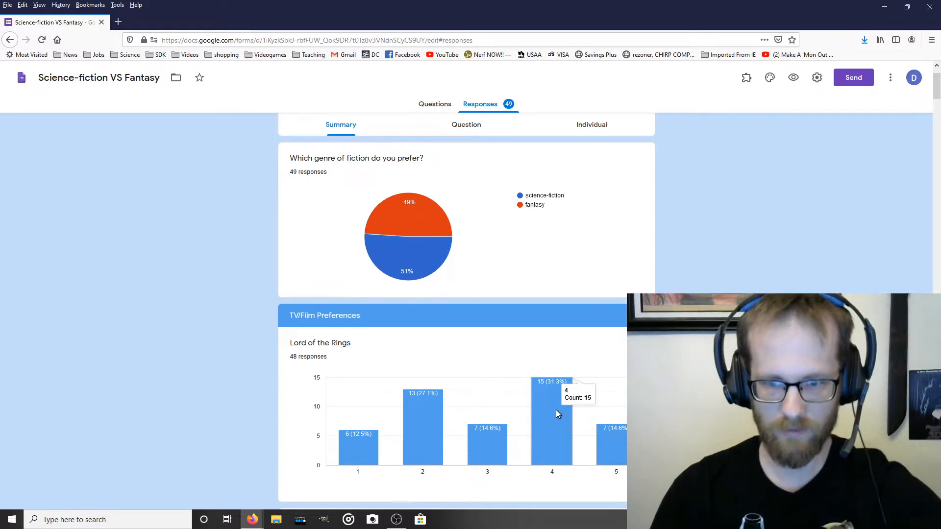
pyautogui.moveTo(574, 417)
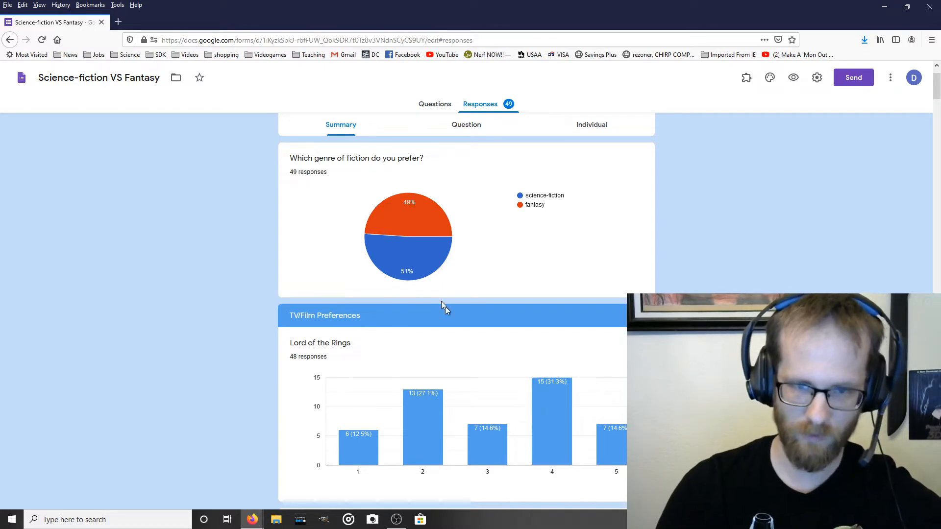
pyautogui.moveTo(438, 259)
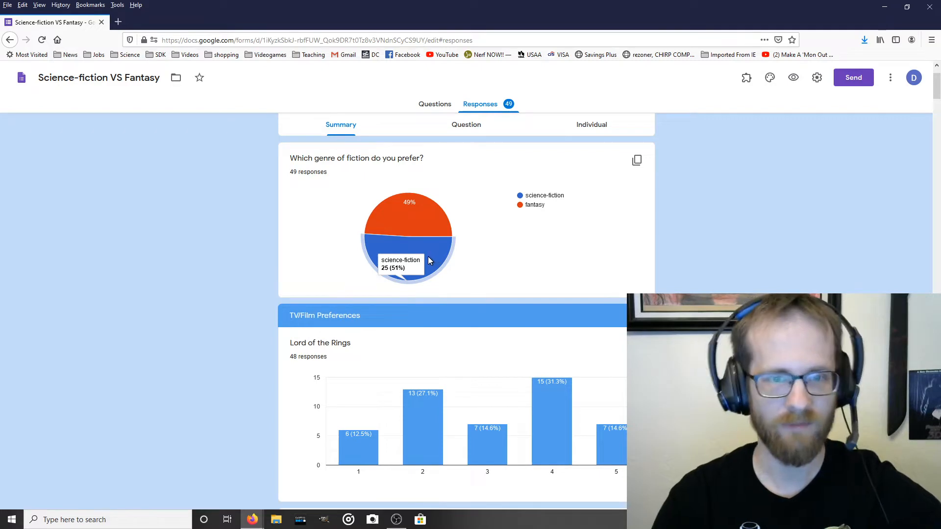
pyautogui.scroll(-3)
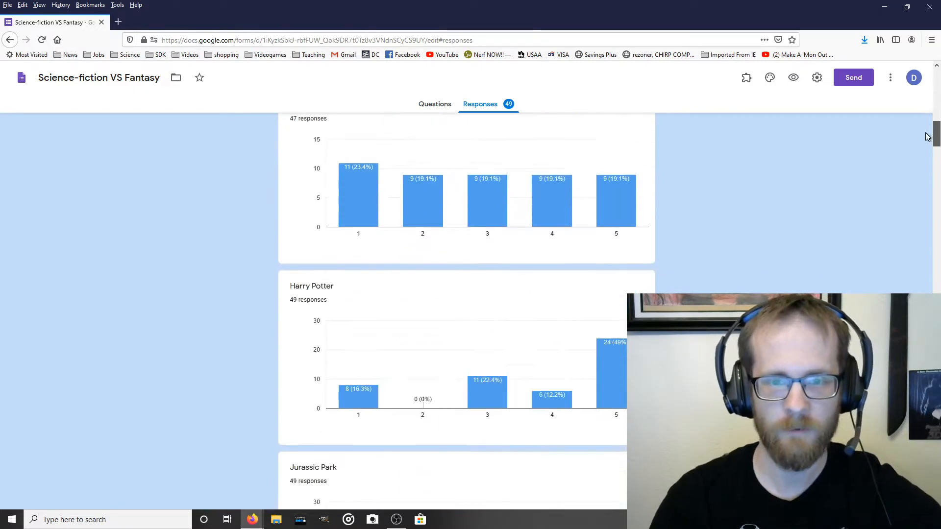
pyautogui.scroll(-3)
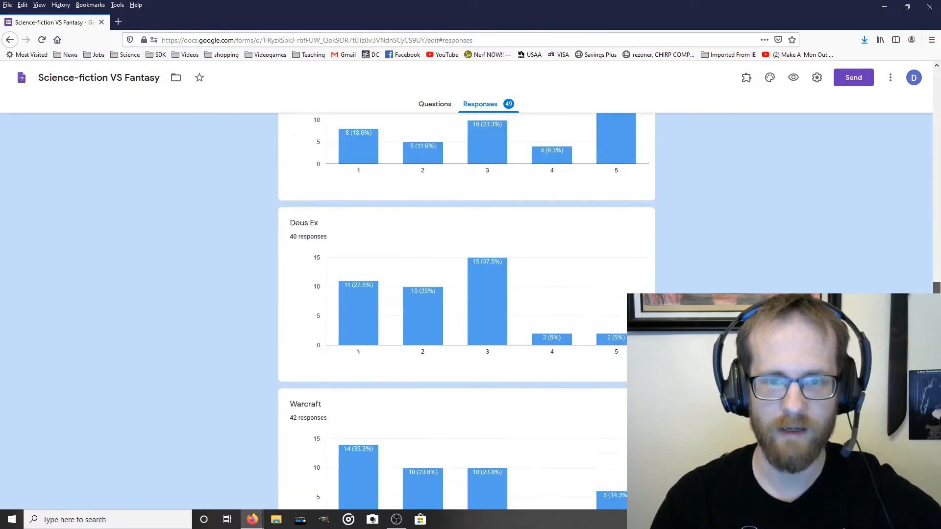
pyautogui.scroll(-3)
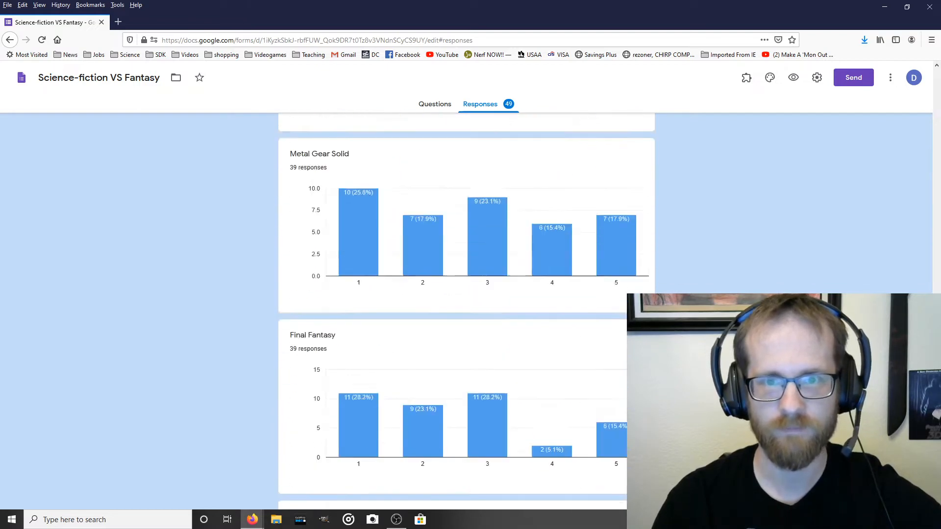
pyautogui.scroll(-3)
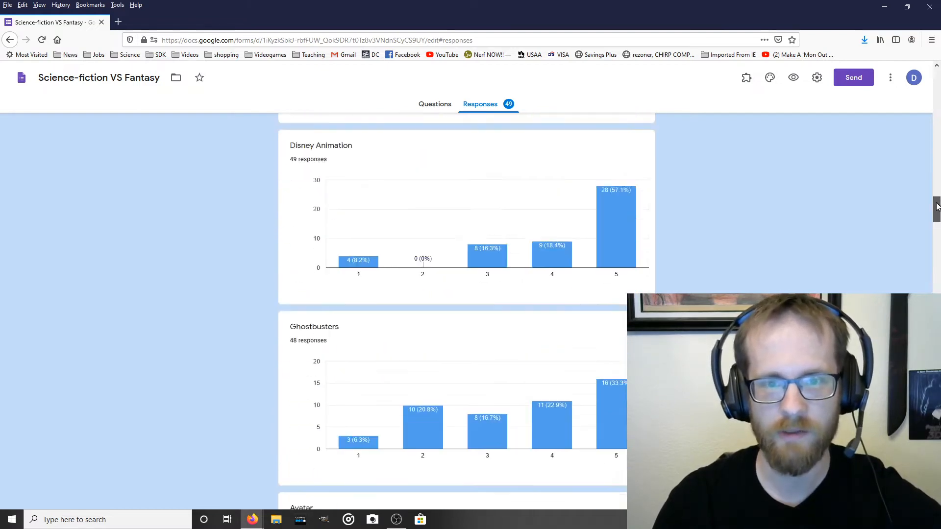
pyautogui.scroll(-3)
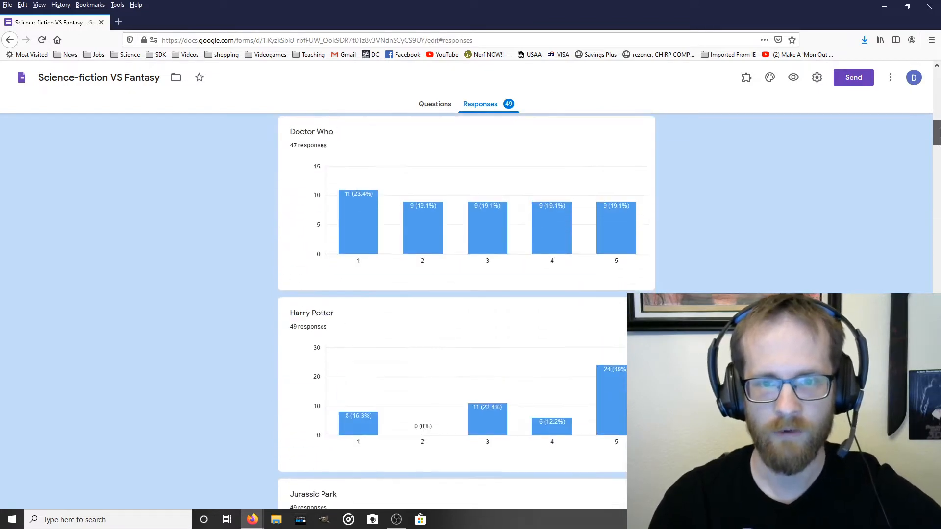
pyautogui.scroll(-3)
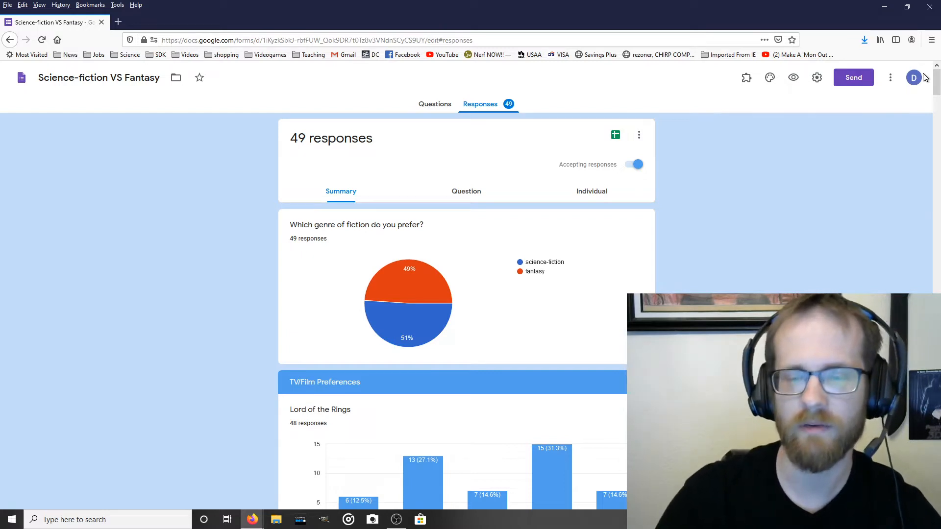
pyautogui.moveTo(629, 216)
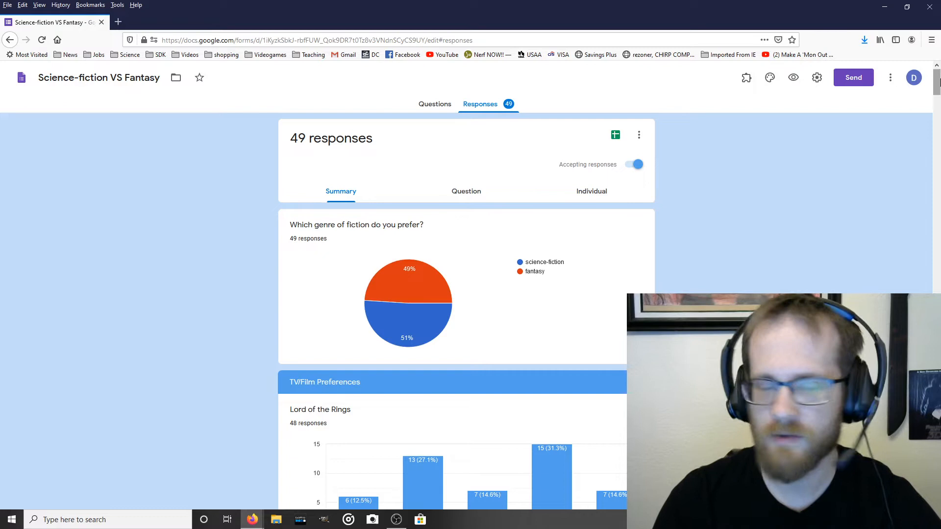
pyautogui.scroll(-3)
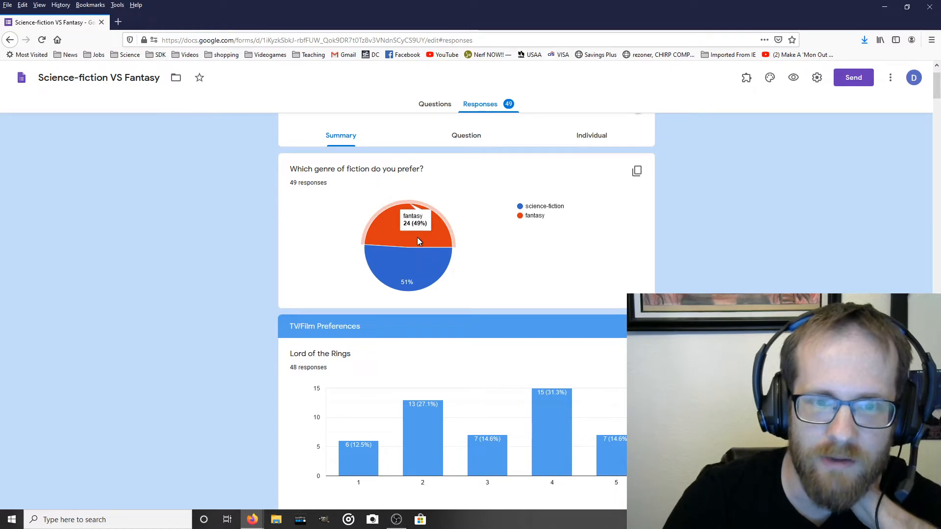
pyautogui.moveTo(300, 180)
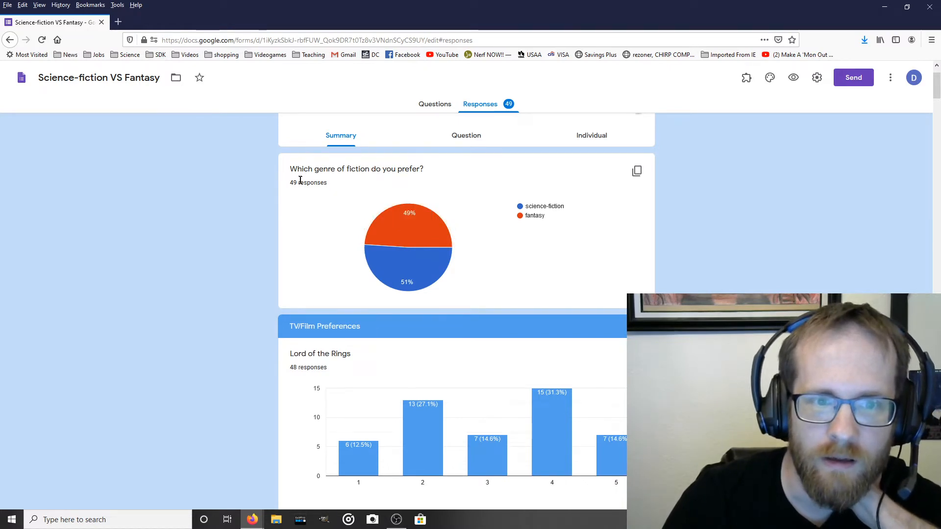
pyautogui.moveTo(431, 178)
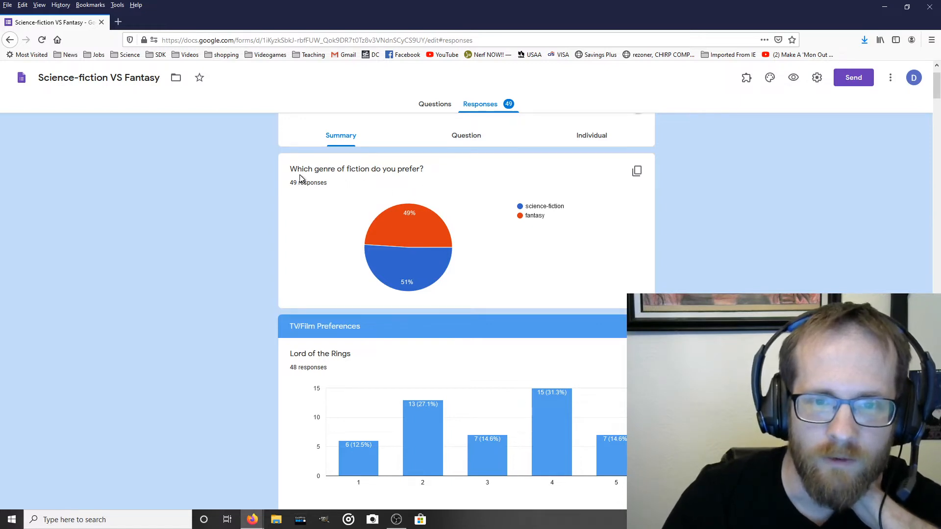
pyautogui.moveTo(391, 232)
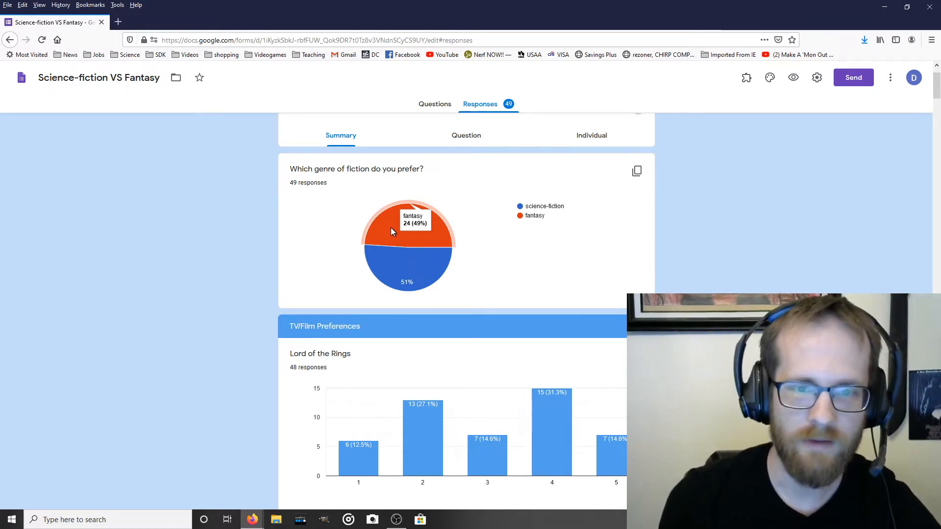
pyautogui.moveTo(385, 247)
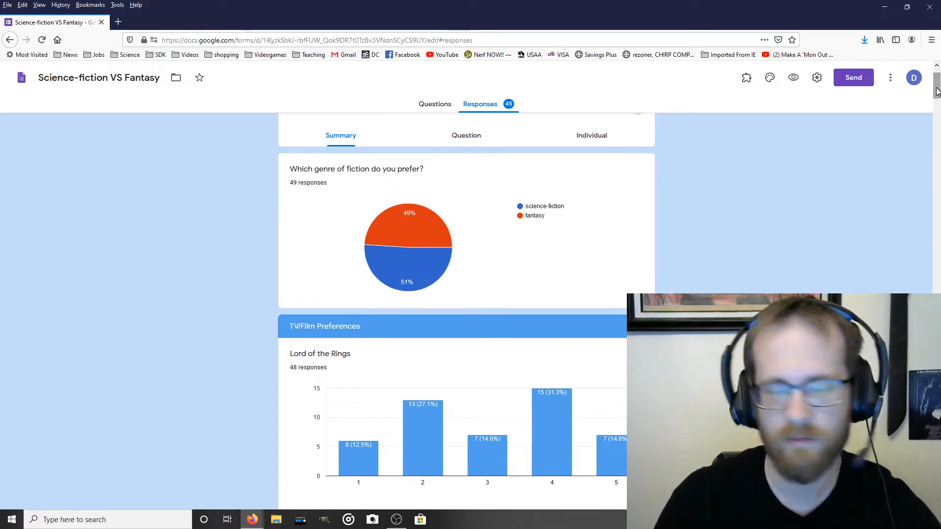
pyautogui.scroll(-3)
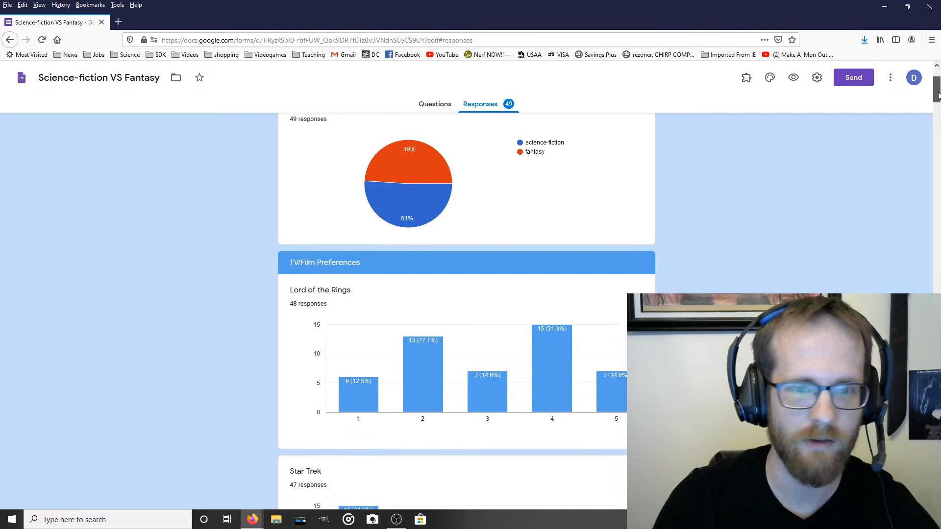
pyautogui.scroll(-3)
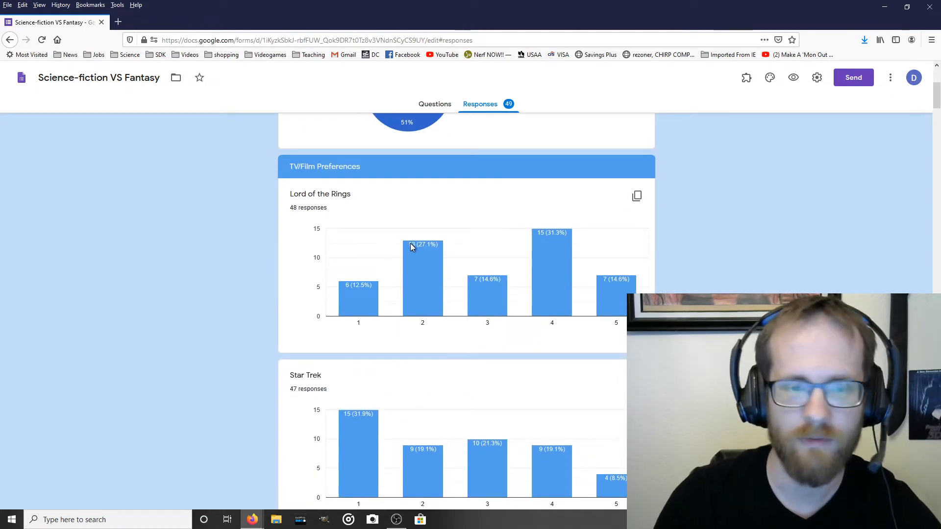
pyautogui.moveTo(437, 295)
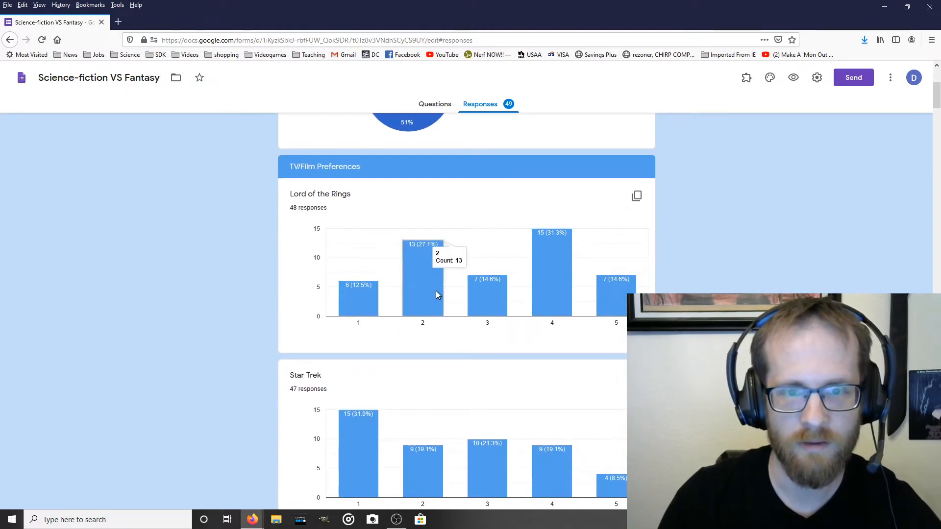
pyautogui.moveTo(616, 304)
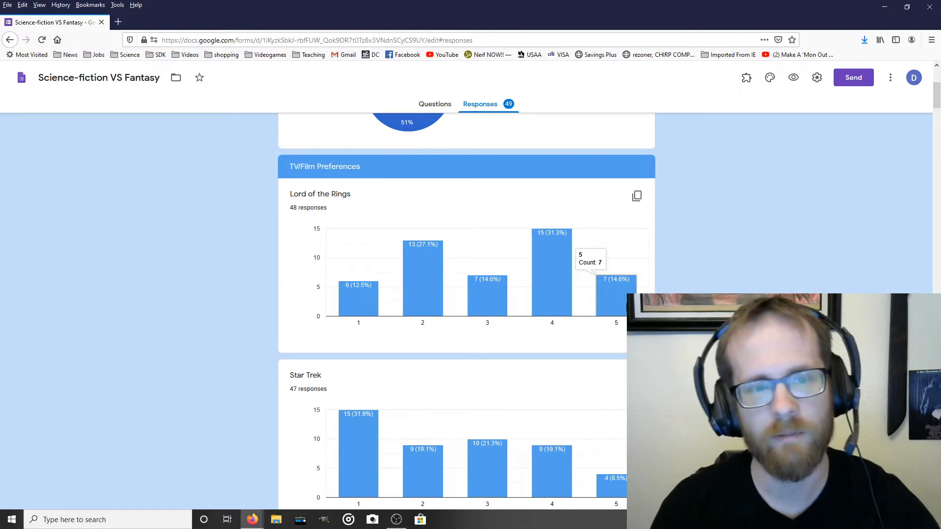
pyautogui.moveTo(559, 284)
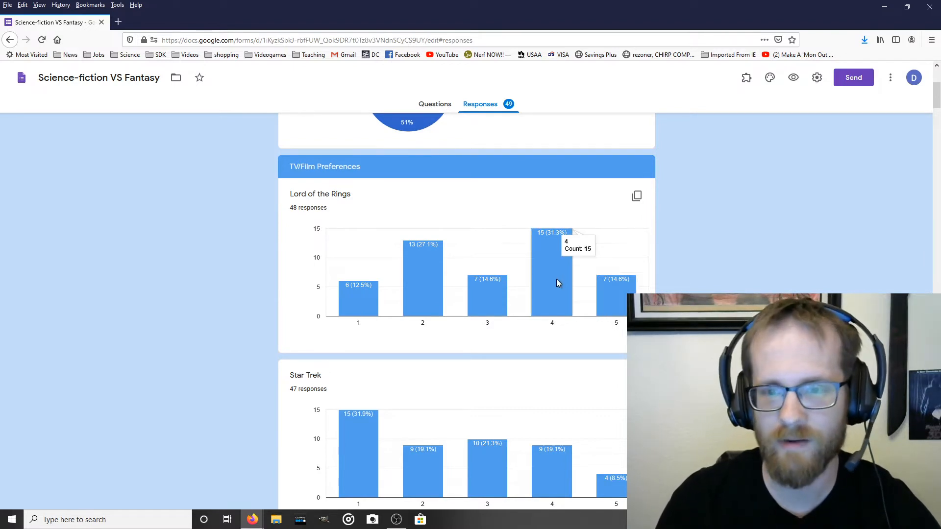
pyautogui.moveTo(473, 309)
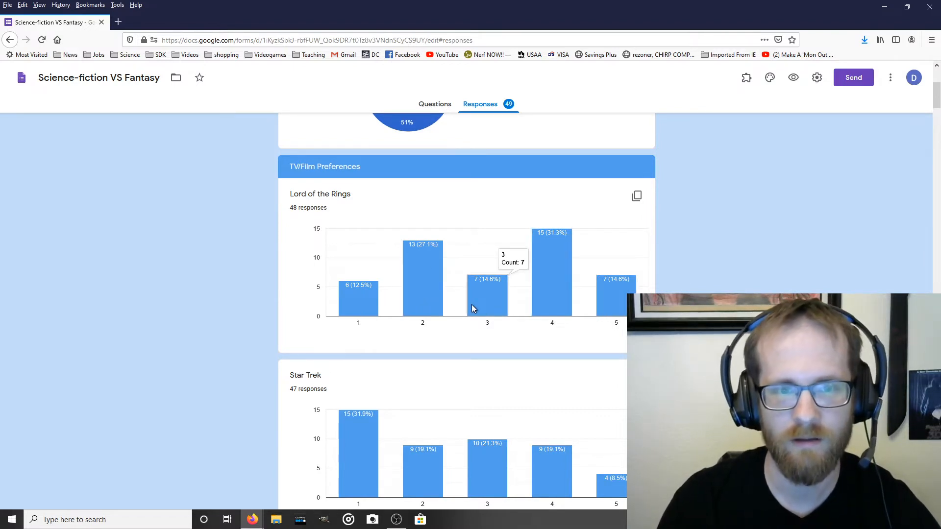
pyautogui.moveTo(518, 260)
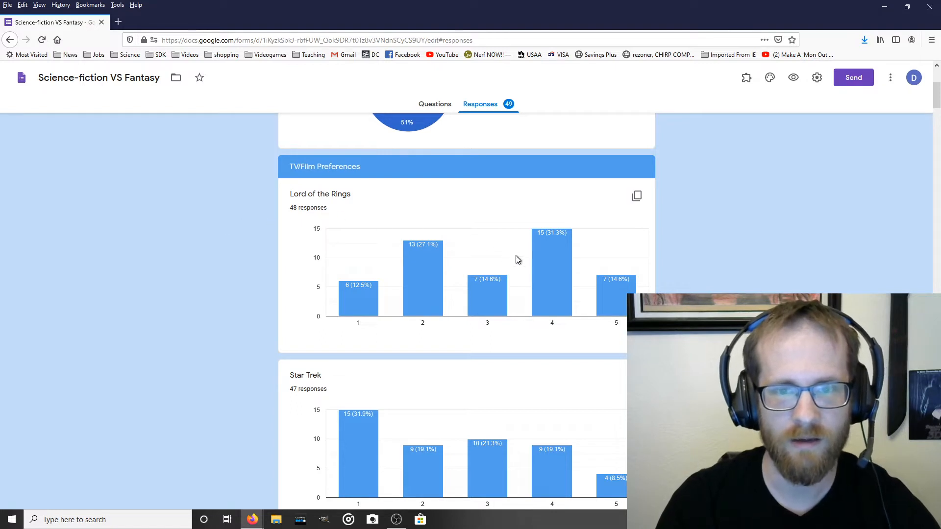
pyautogui.moveTo(555, 274)
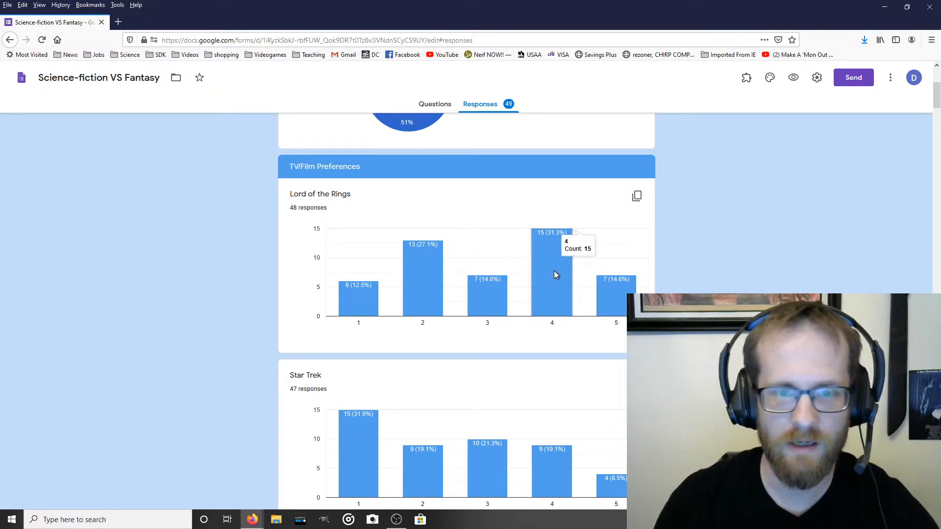
pyautogui.moveTo(296, 217)
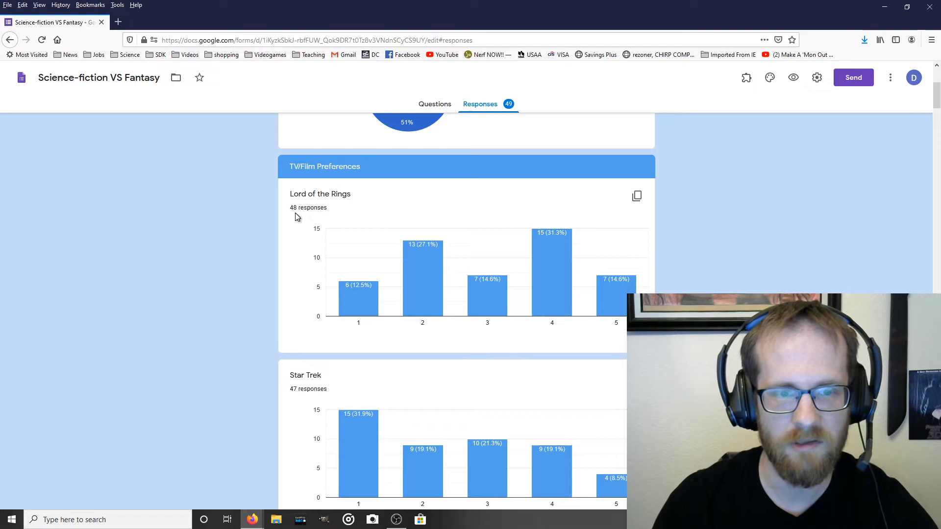
pyautogui.moveTo(461, 232)
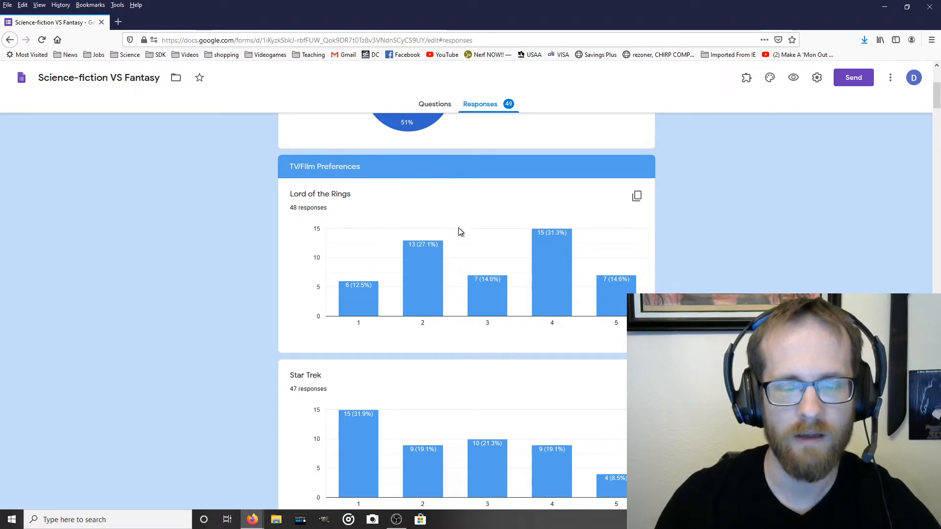
pyautogui.moveTo(554, 274)
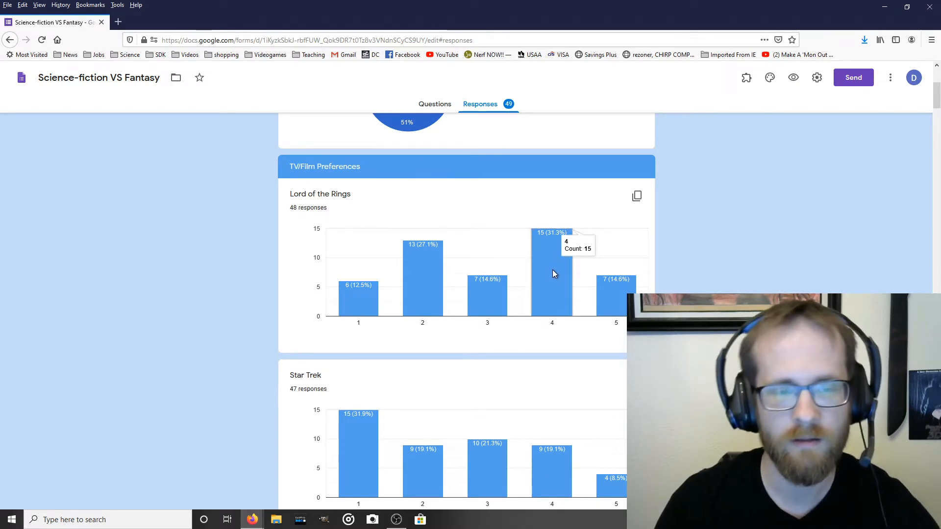
pyautogui.moveTo(555, 290)
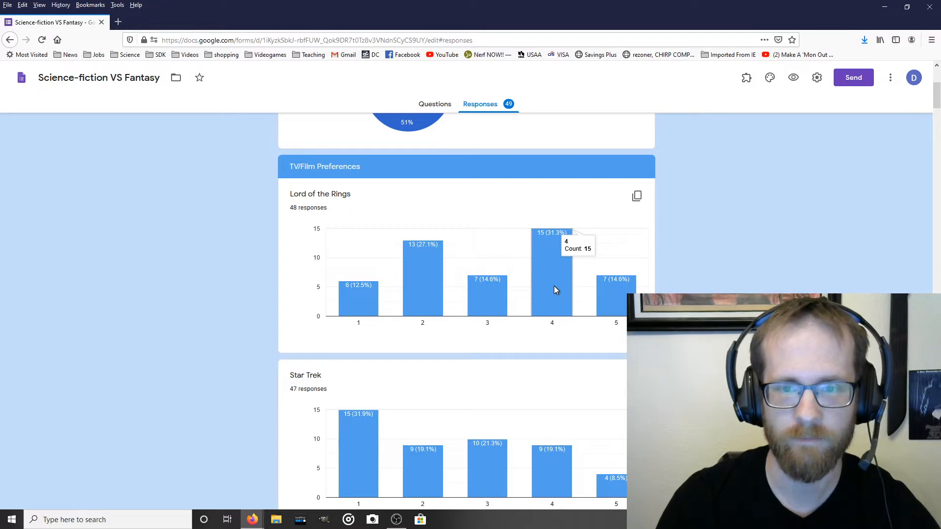
pyautogui.moveTo(557, 302)
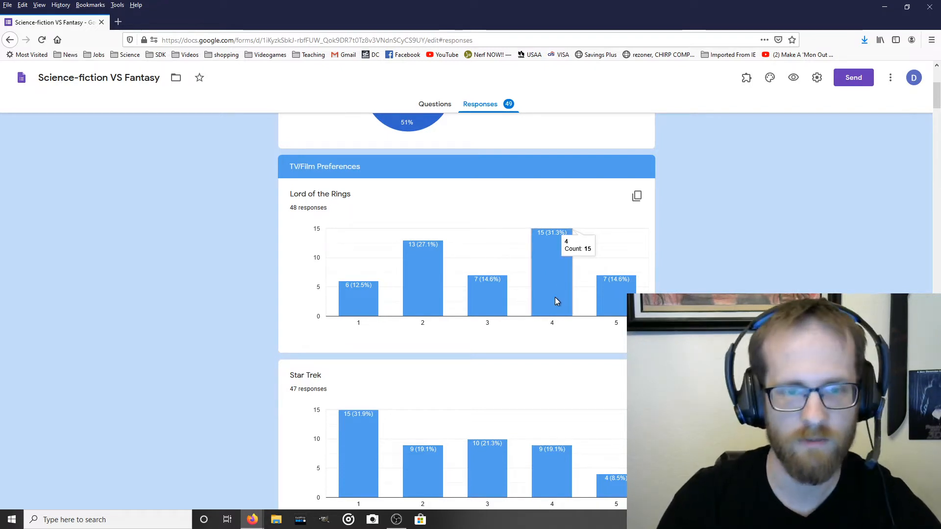
pyautogui.moveTo(592, 308)
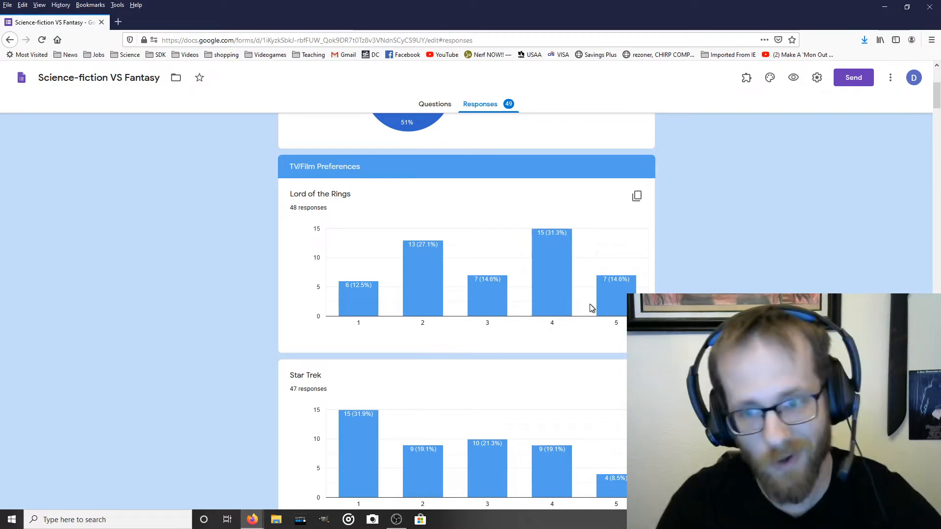
pyautogui.moveTo(556, 277)
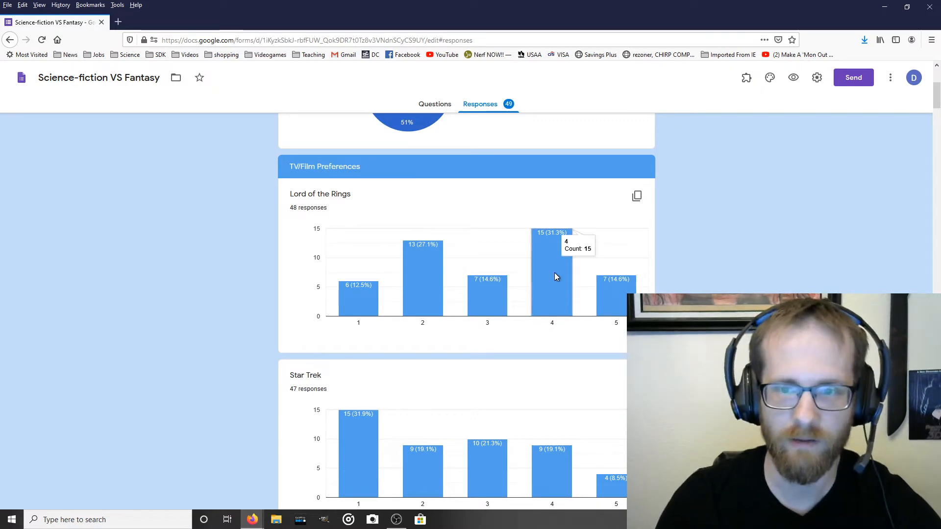
pyautogui.moveTo(619, 309)
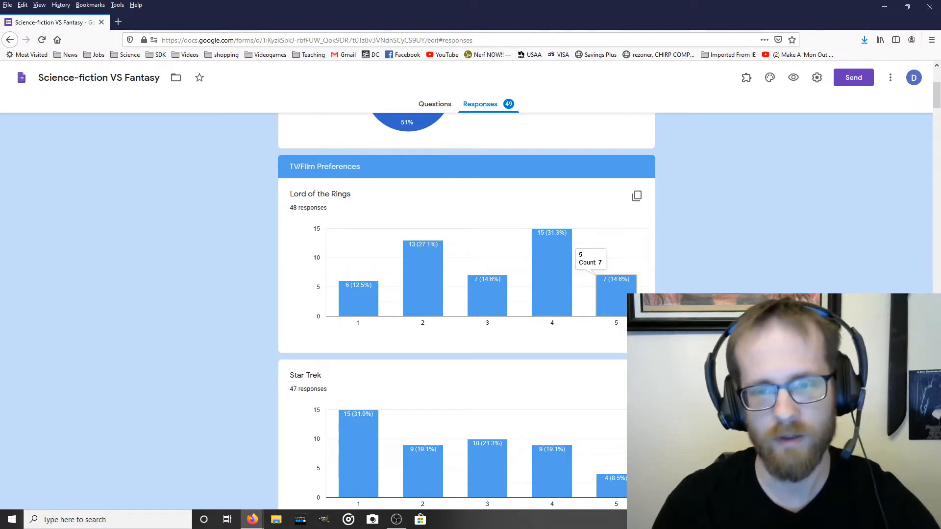
pyautogui.moveTo(487, 304)
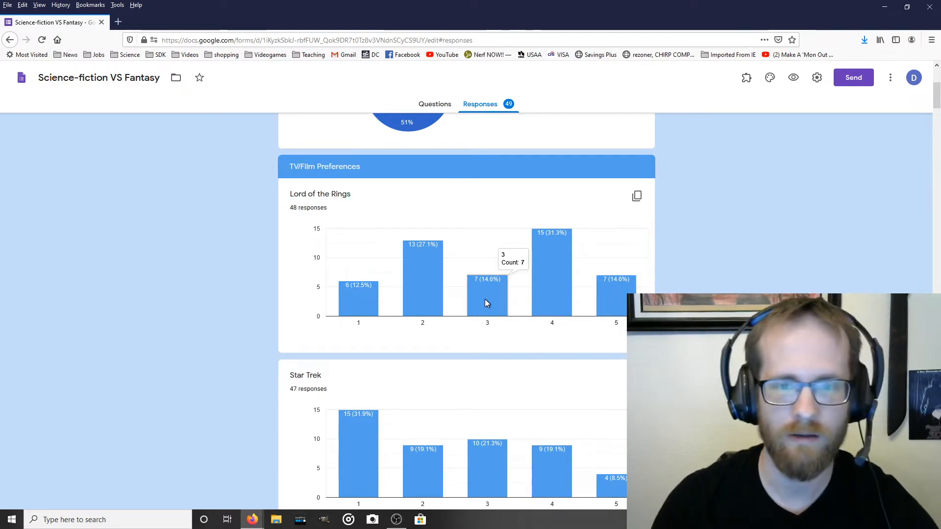
pyautogui.moveTo(516, 300)
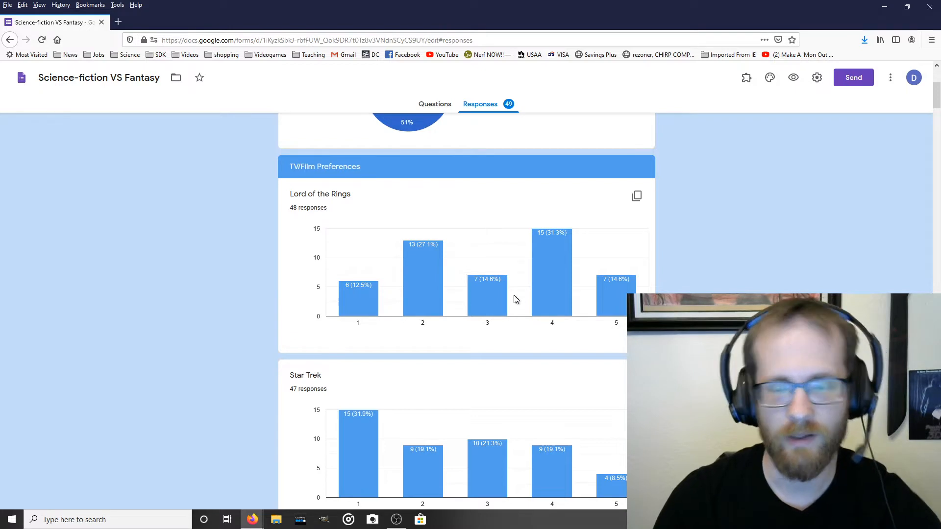
pyautogui.moveTo(481, 301)
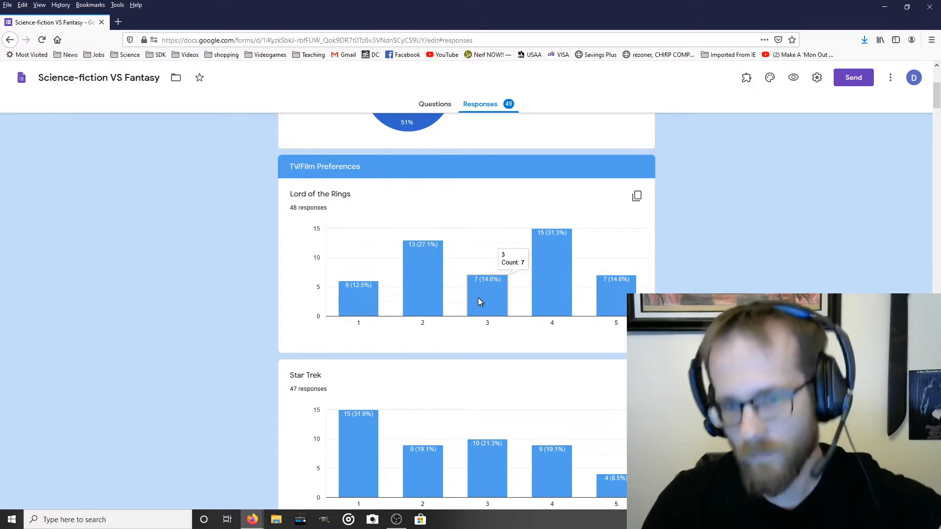
pyautogui.moveTo(488, 299)
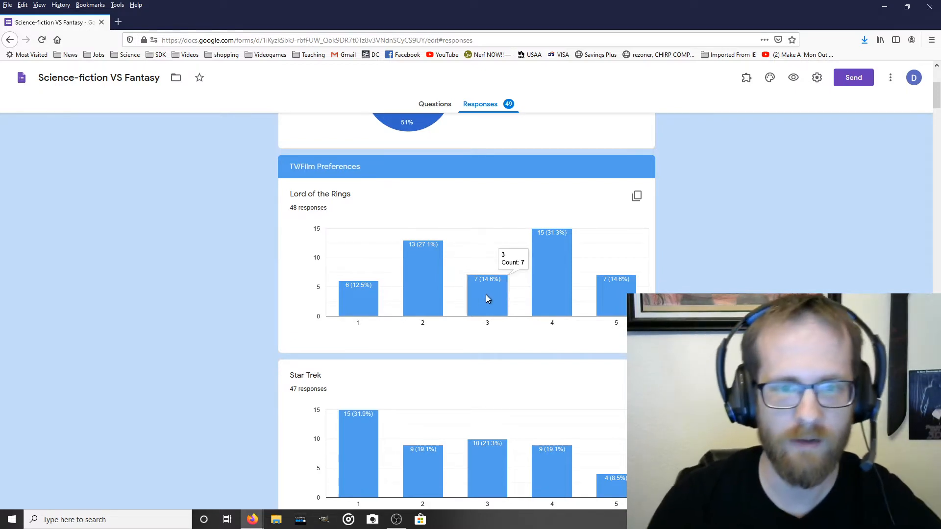
pyautogui.moveTo(629, 265)
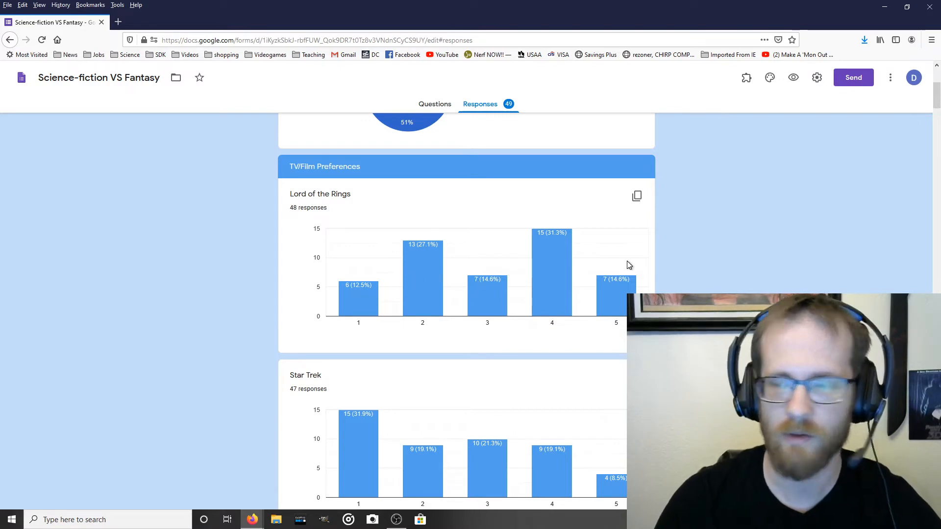
# Scroll the summary past the TV/Film and game charts to the Personal Beliefs section.
pyautogui.scroll(3)
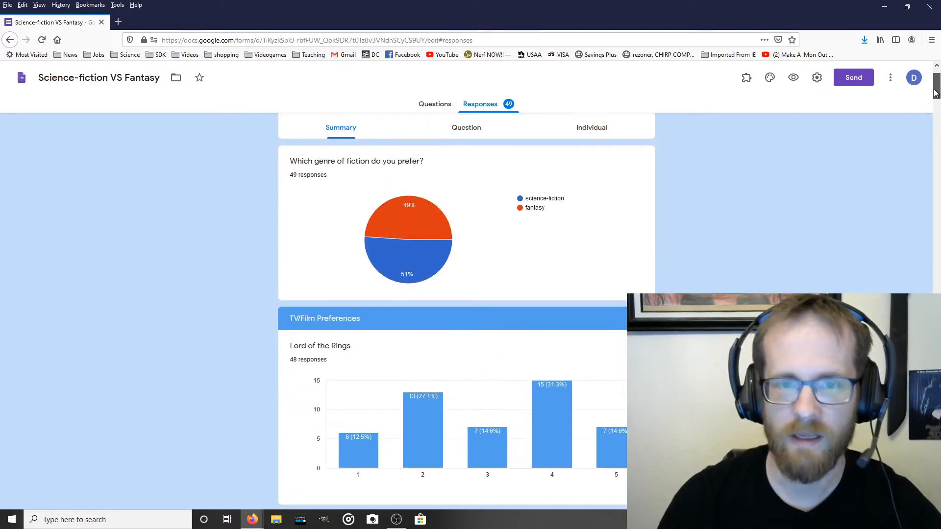
pyautogui.scroll(-3)
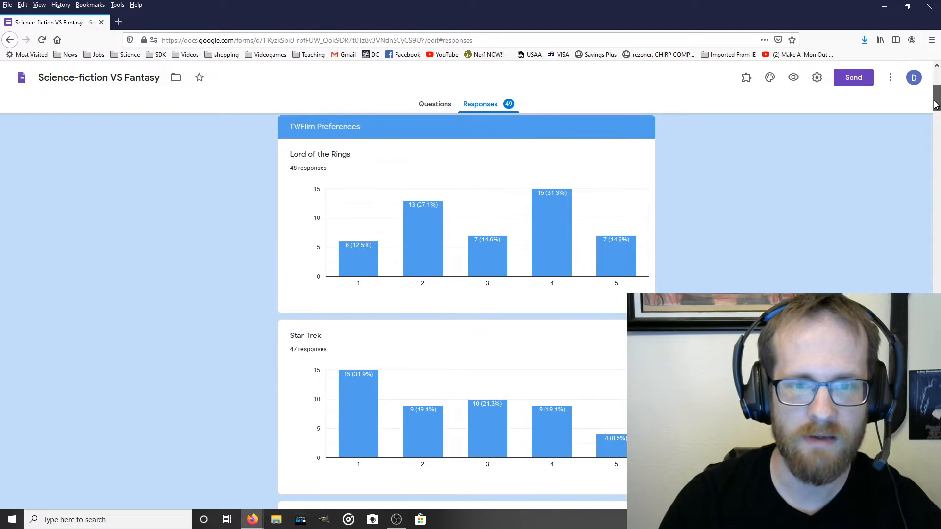
pyautogui.scroll(-3)
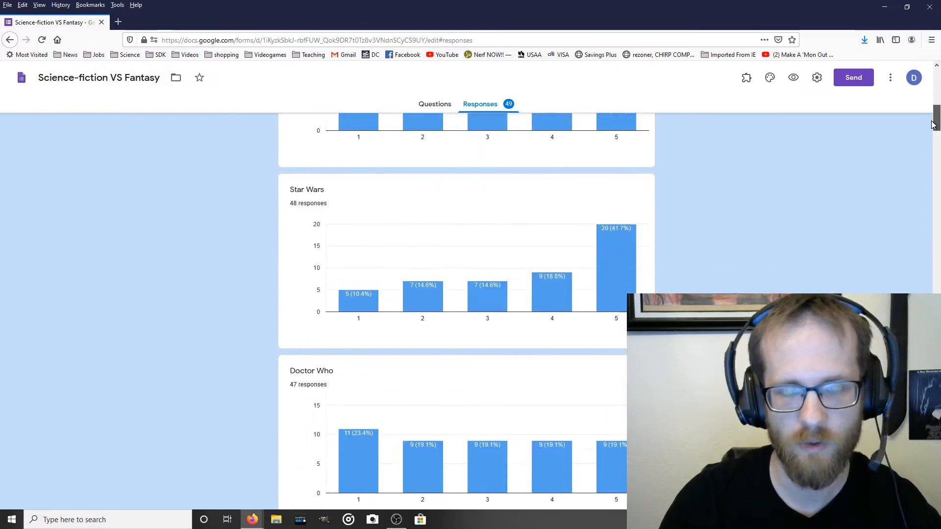
pyautogui.scroll(-3)
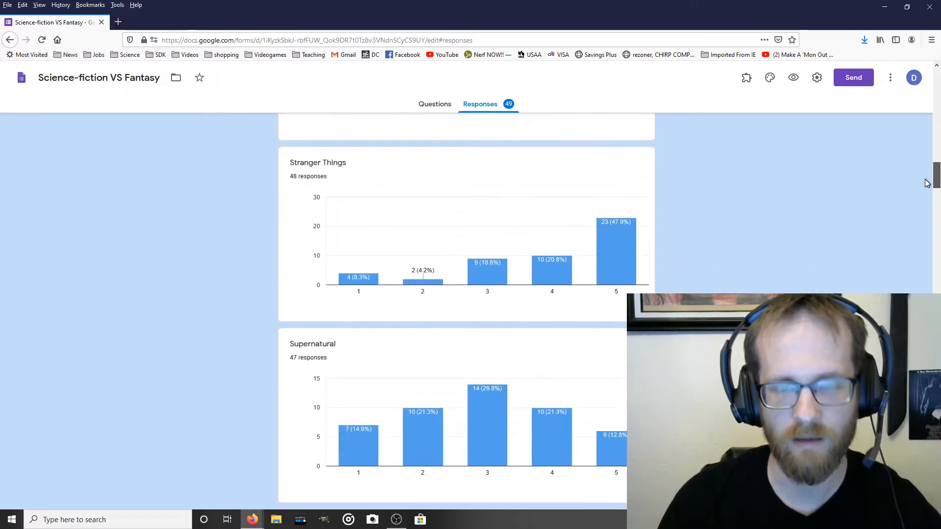
pyautogui.scroll(-3)
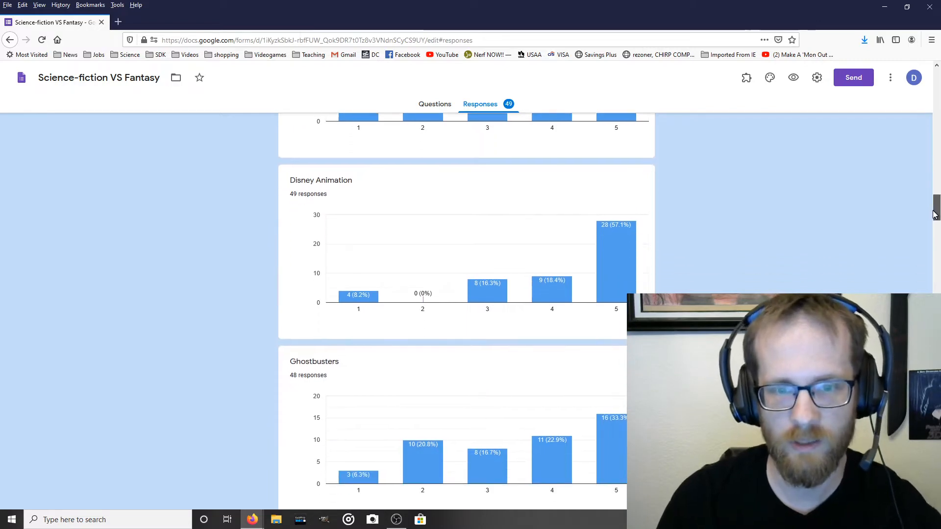
pyautogui.scroll(-3)
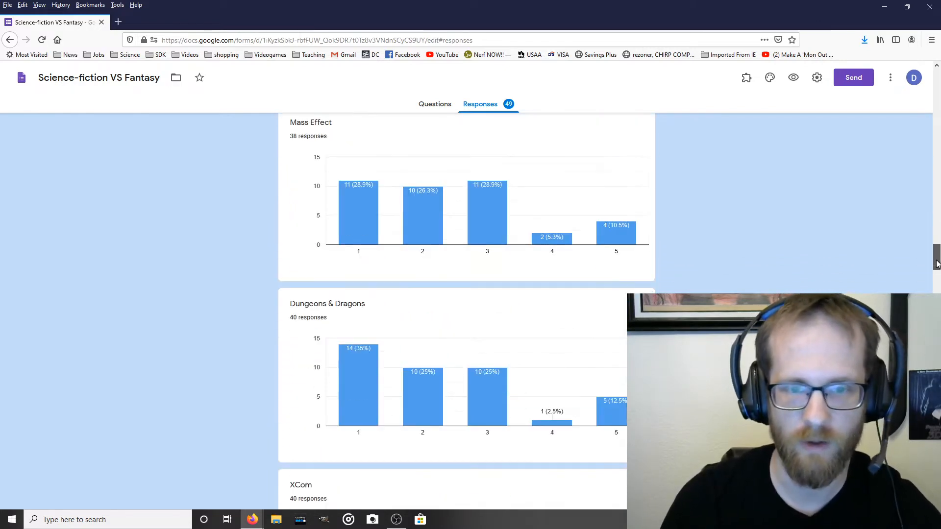
pyautogui.scroll(-3)
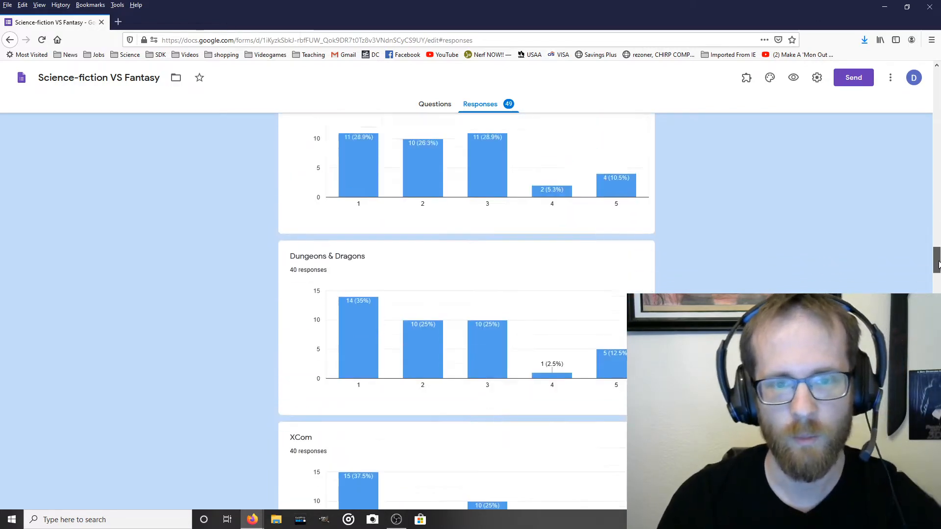
pyautogui.scroll(-3)
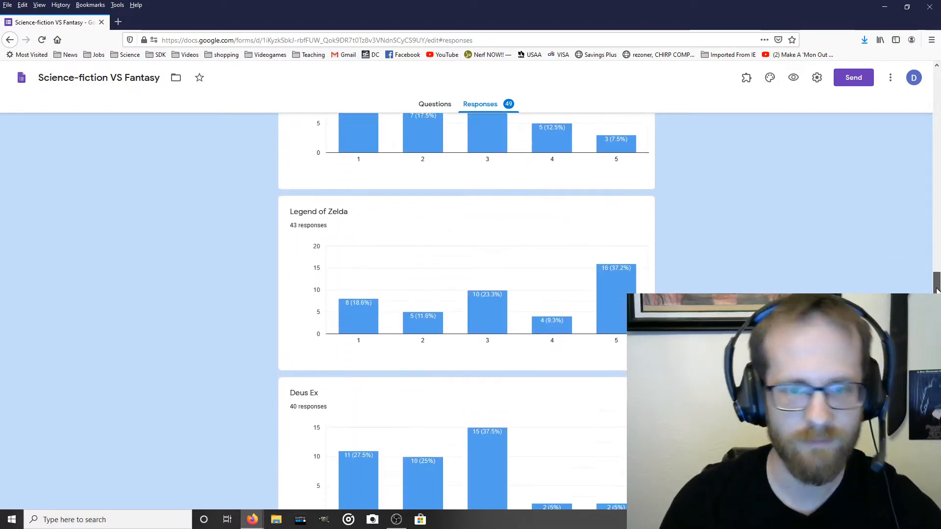
pyautogui.scroll(-3)
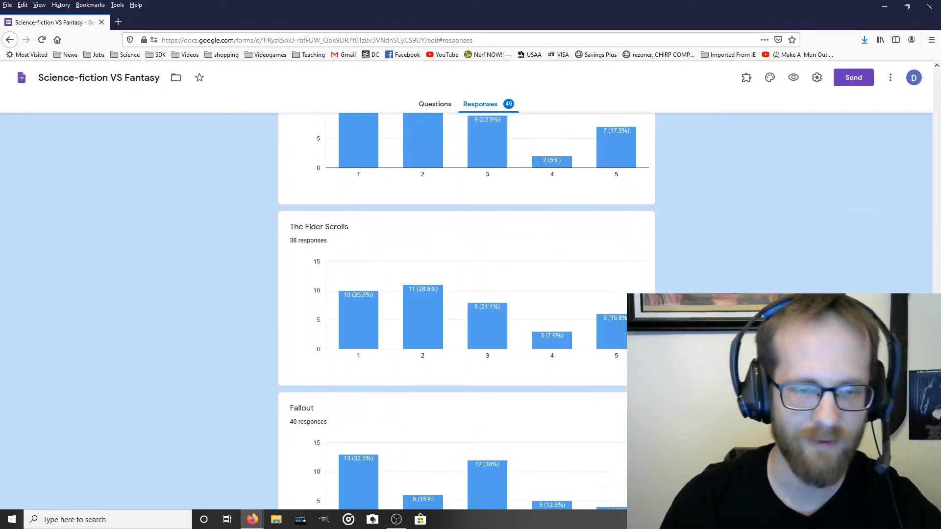
pyautogui.scroll(-3)
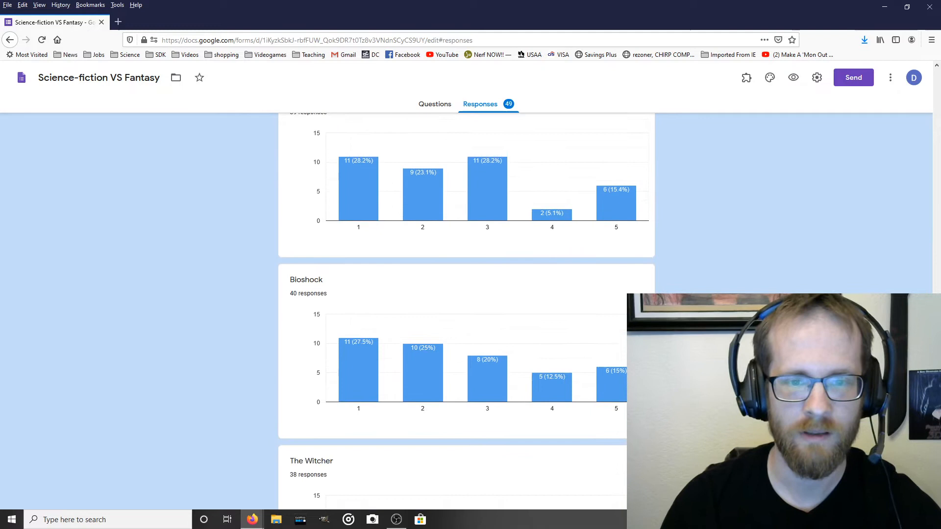
pyautogui.scroll(-3)
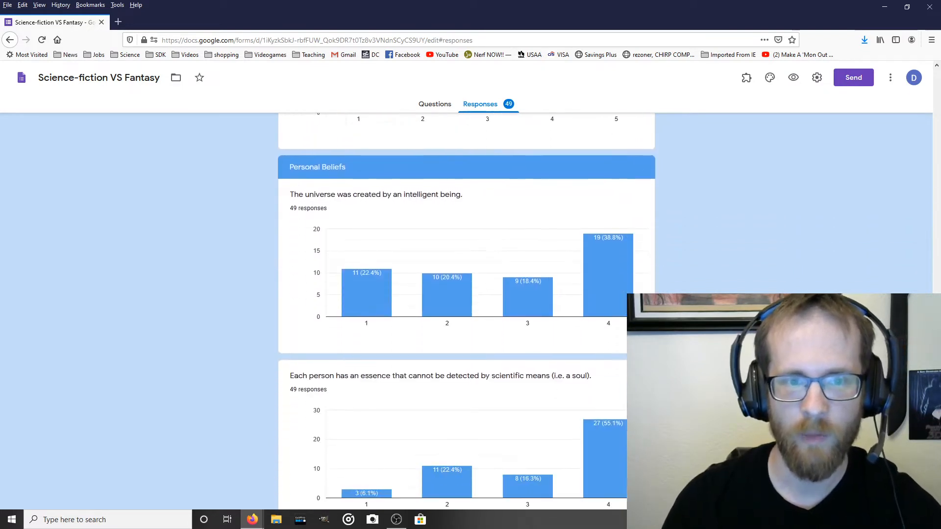
pyautogui.scroll(-3)
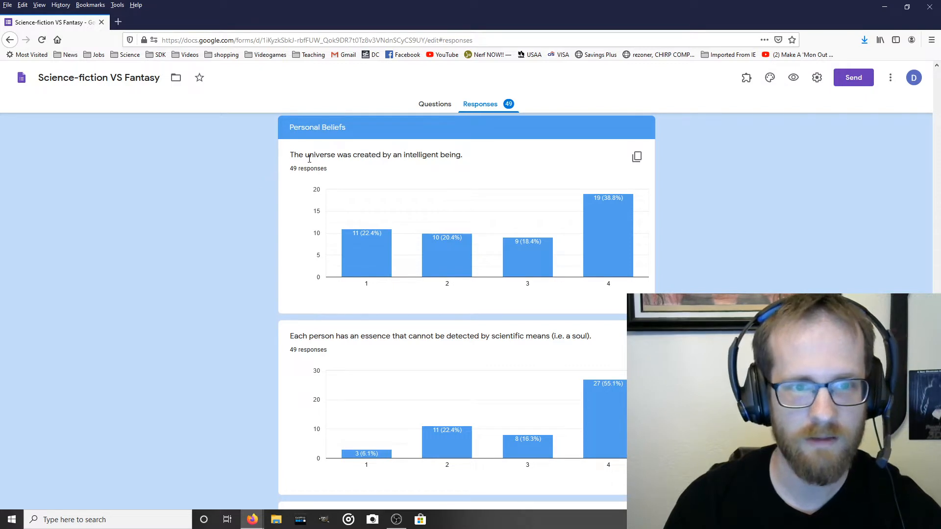
pyautogui.moveTo(606, 170)
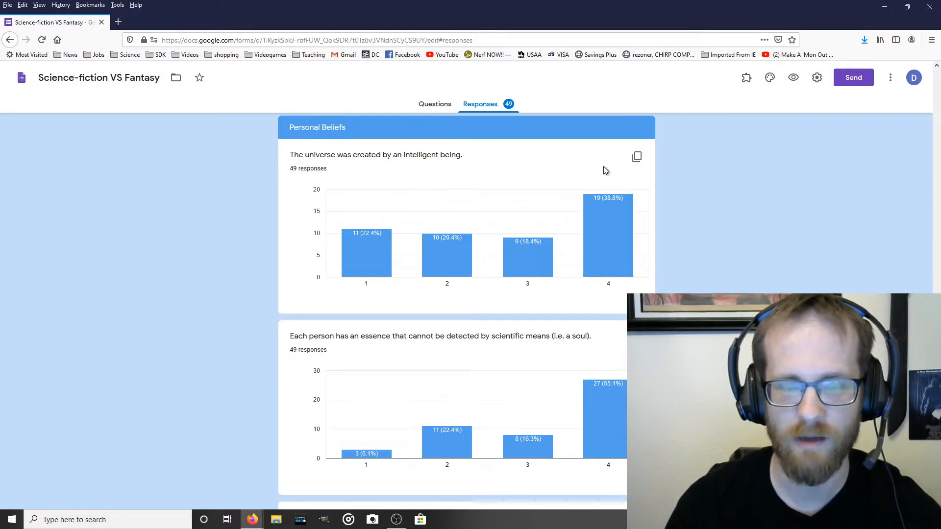
pyautogui.moveTo(398, 178)
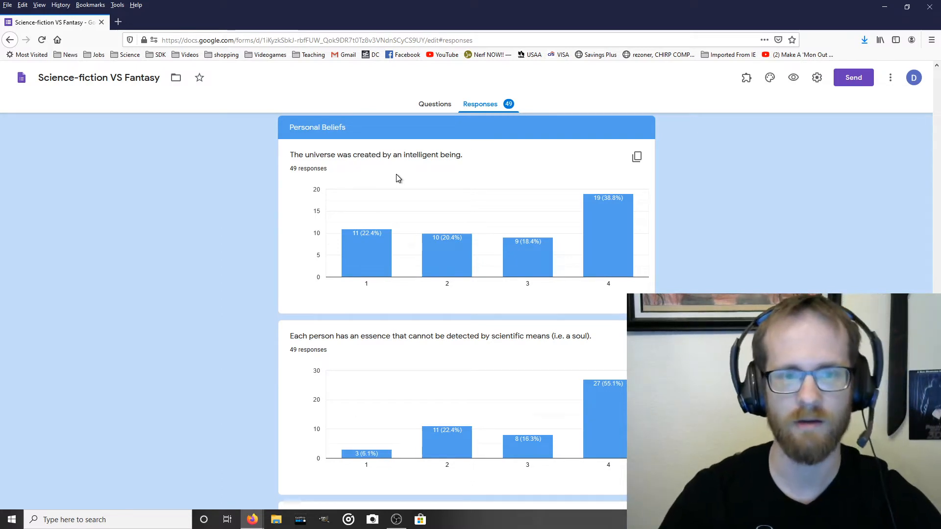
pyautogui.moveTo(441, 196)
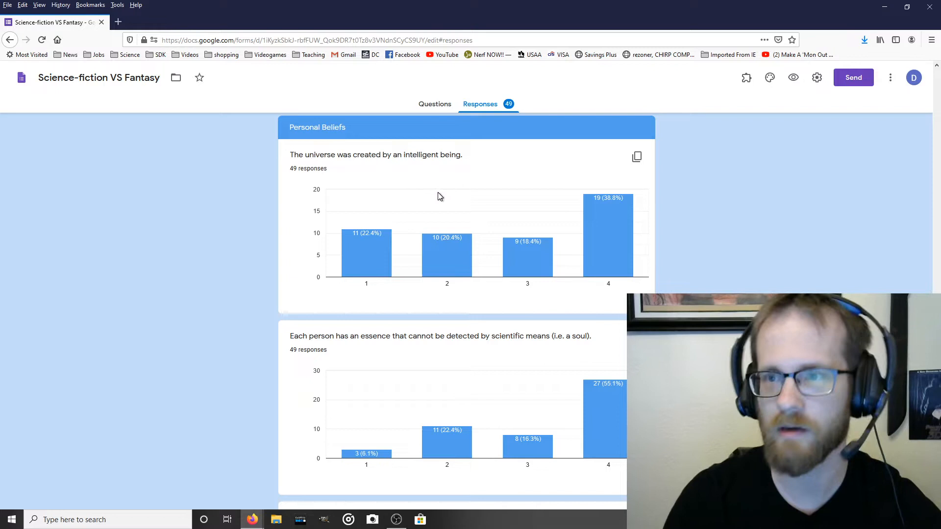
pyautogui.moveTo(324, 153)
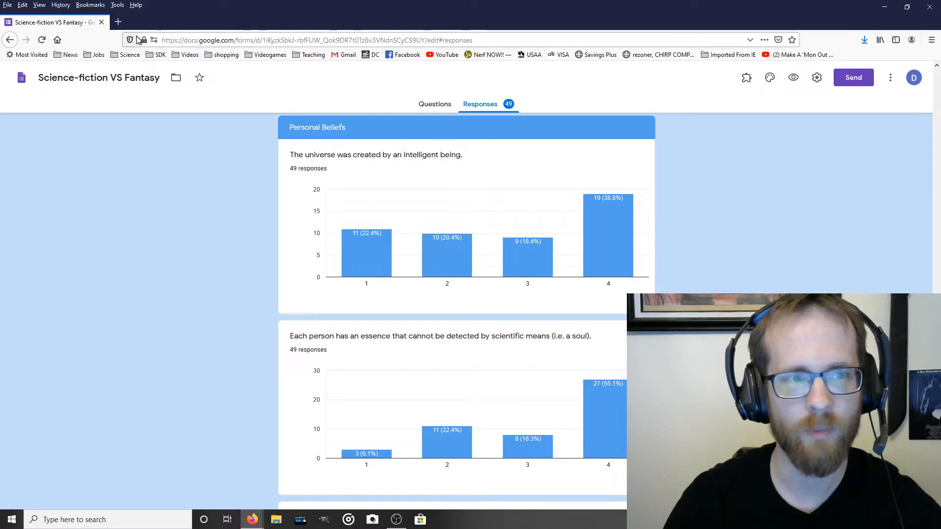
pyautogui.moveTo(118, 22)
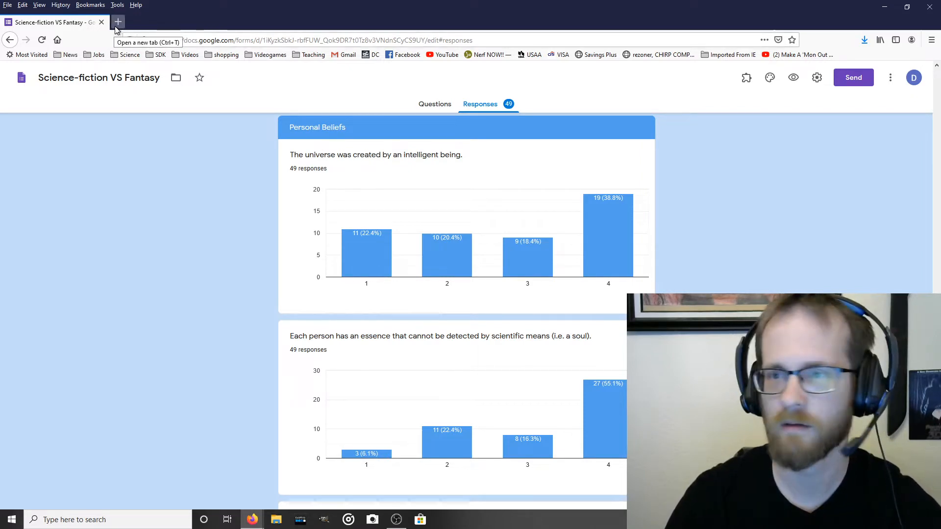
pyautogui.moveTo(914, 78)
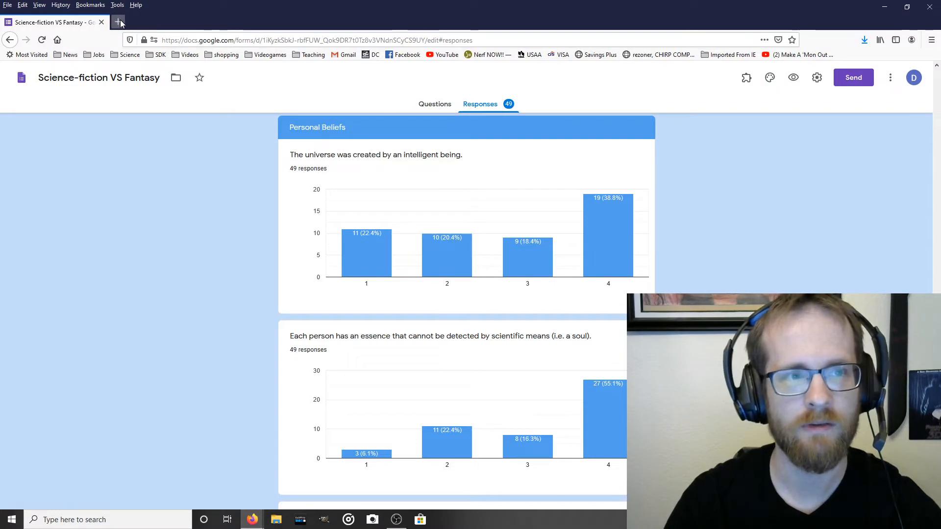
# Open google.com in a new tab and launch Google Docs from the apps grid.
pyautogui.click(117, 22)
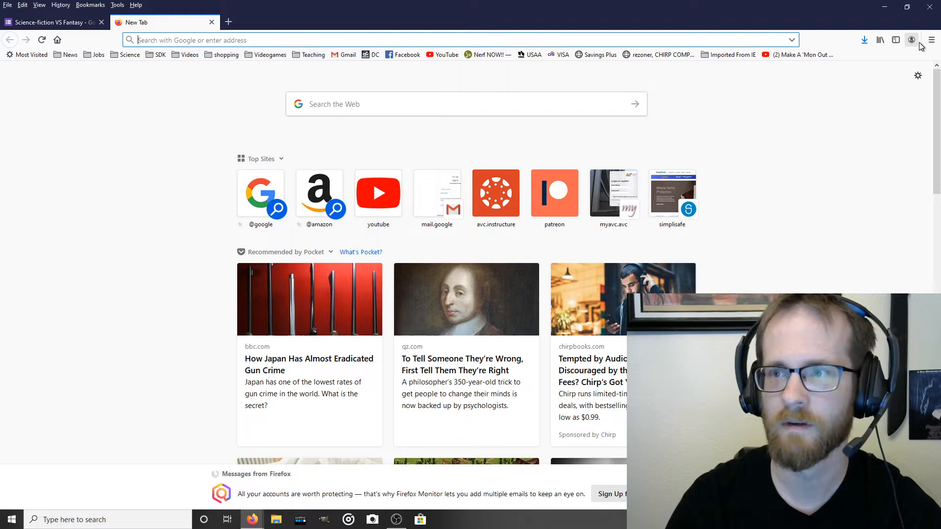
pyautogui.write('gogle.com')
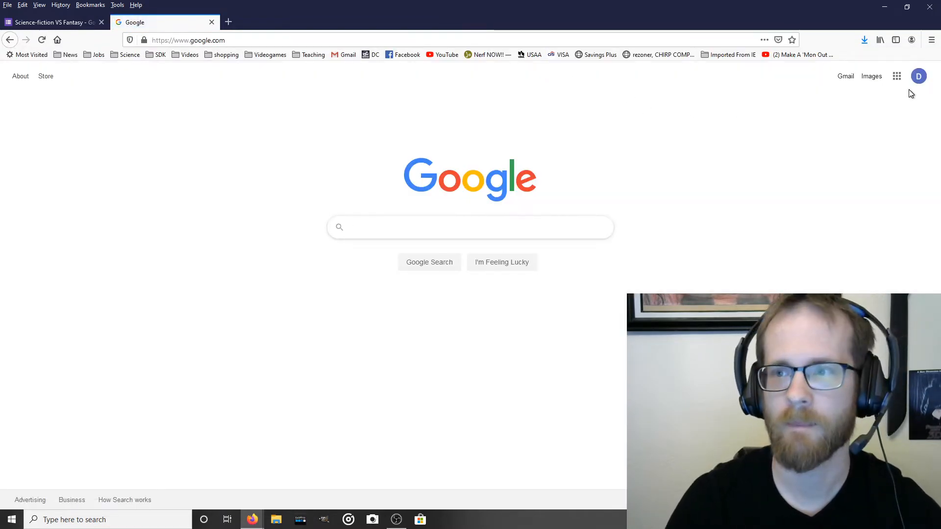
pyautogui.moveTo(897, 76)
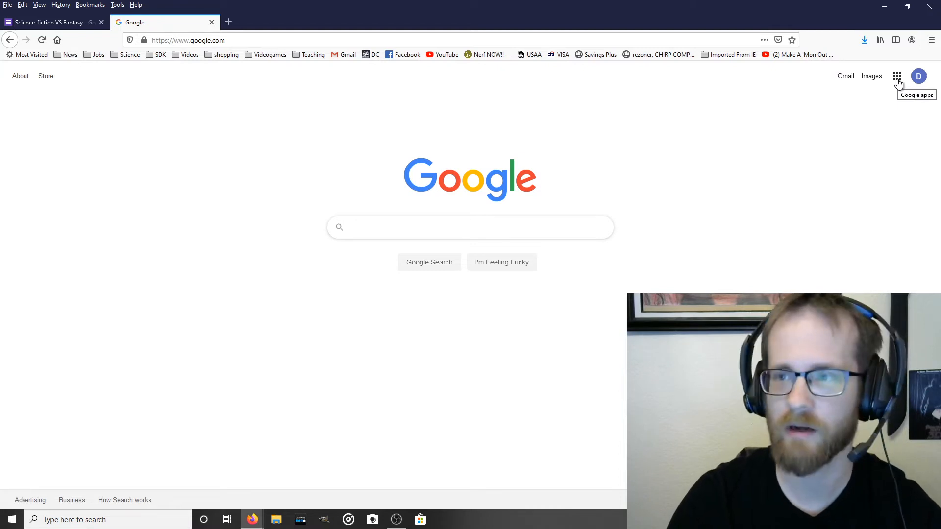
pyautogui.click(897, 76)
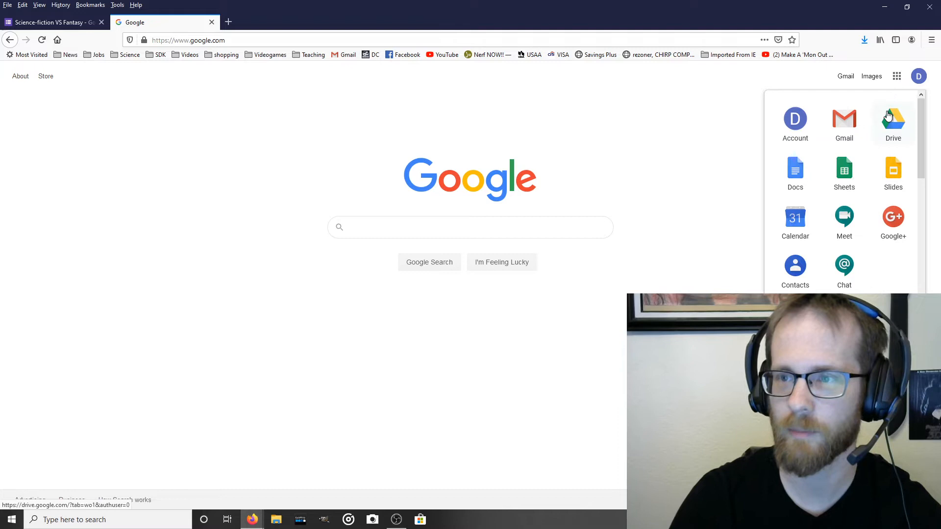
pyautogui.moveTo(795, 173)
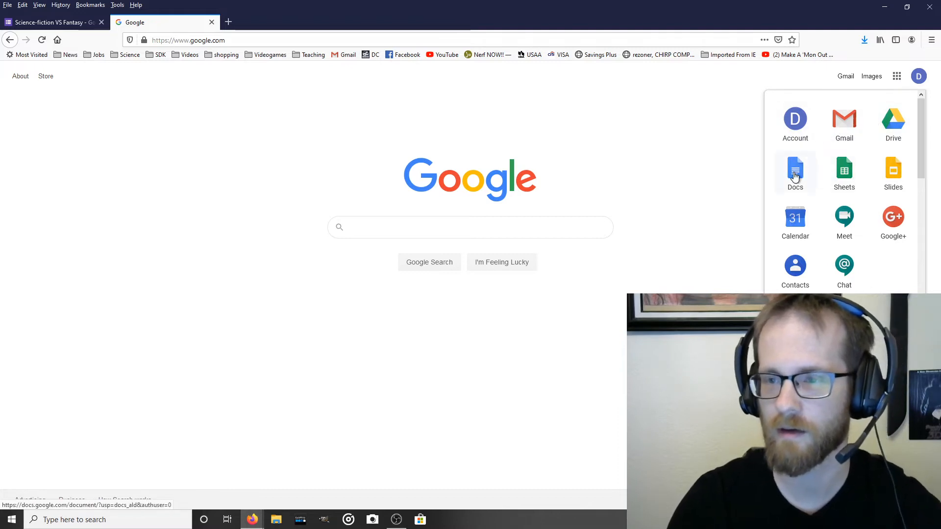
pyautogui.click(795, 173)
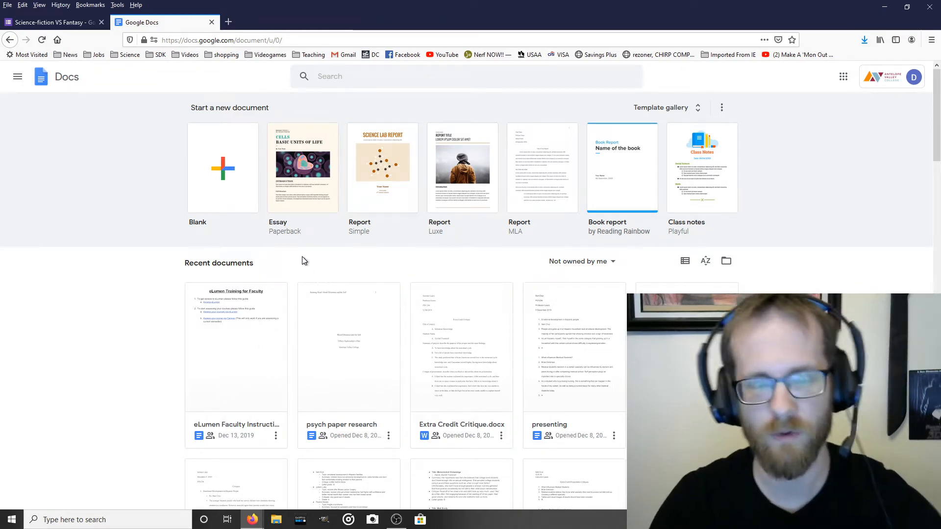
pyautogui.moveTo(218, 153)
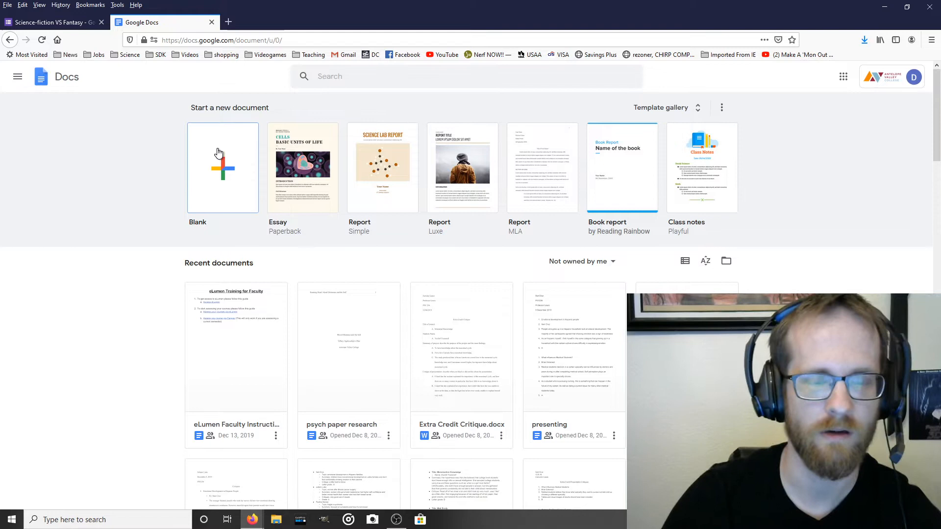
pyautogui.moveTo(214, 174)
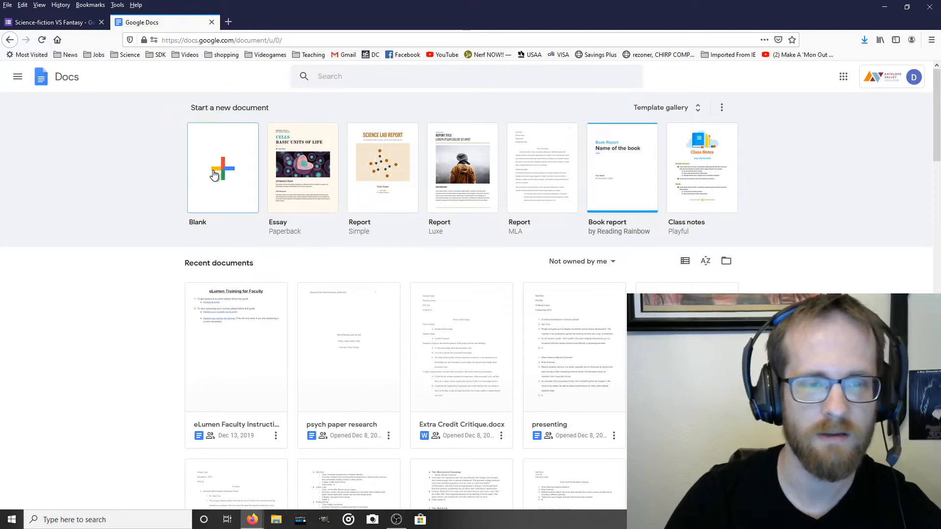
# Create a new Blank document from the Google Docs home page.
pyautogui.click(215, 172)
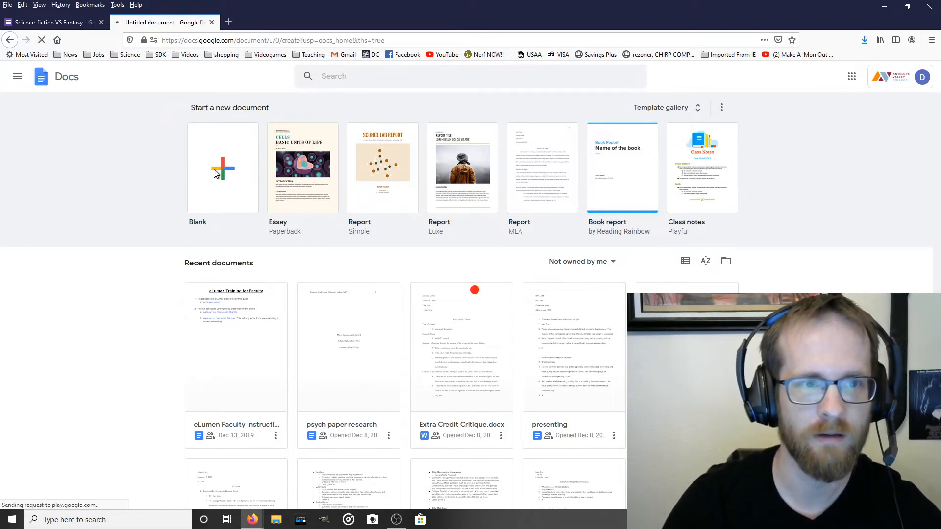
pyautogui.click(222, 167)
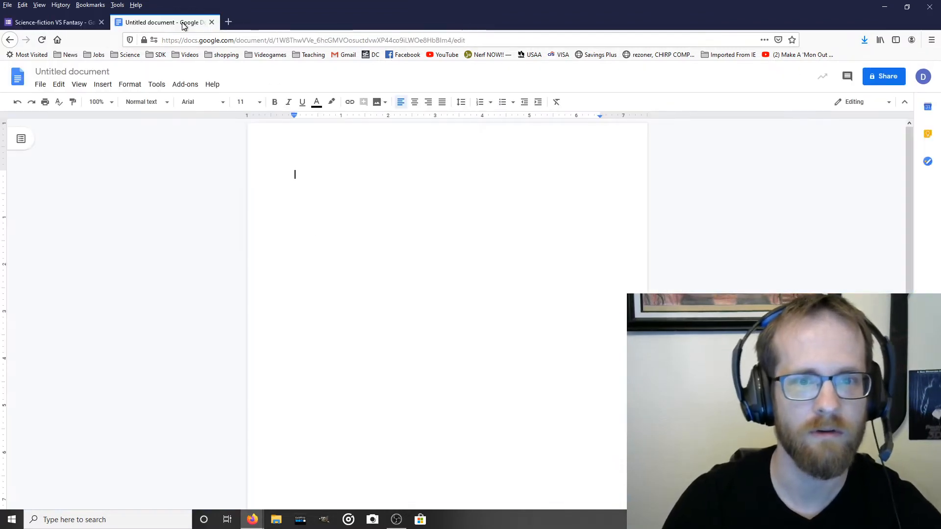
# Return to the Forms tab and copy the intelligent-being Personal Beliefs chart.
pyautogui.click(54, 22)
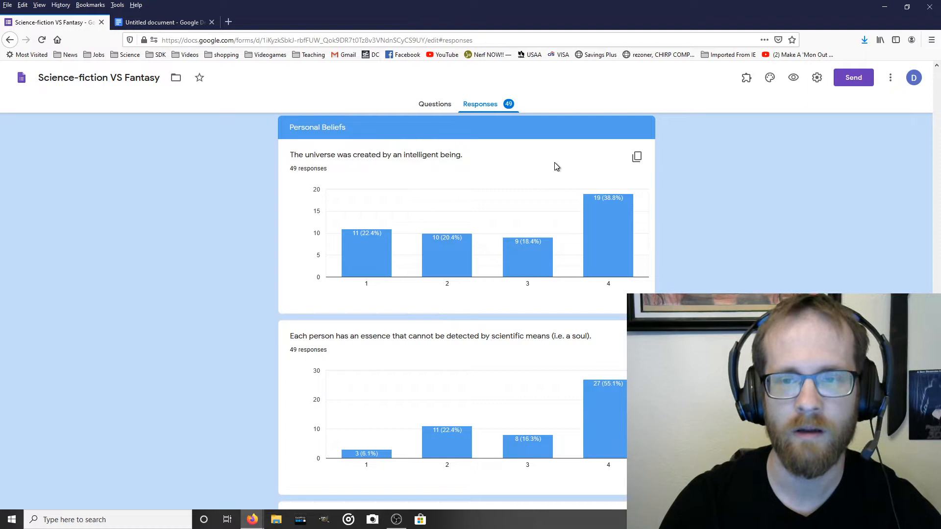
pyautogui.moveTo(636, 157)
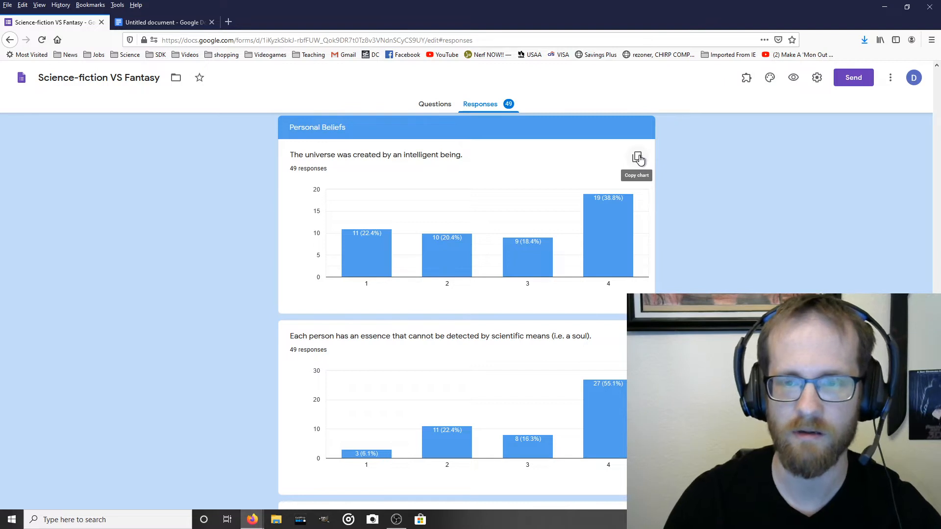
pyautogui.click(638, 158)
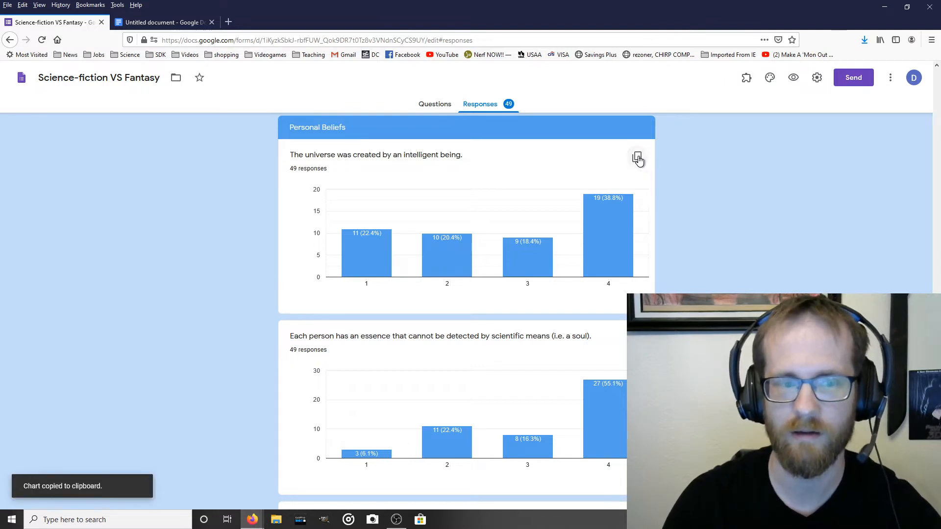
pyautogui.moveTo(140, 428)
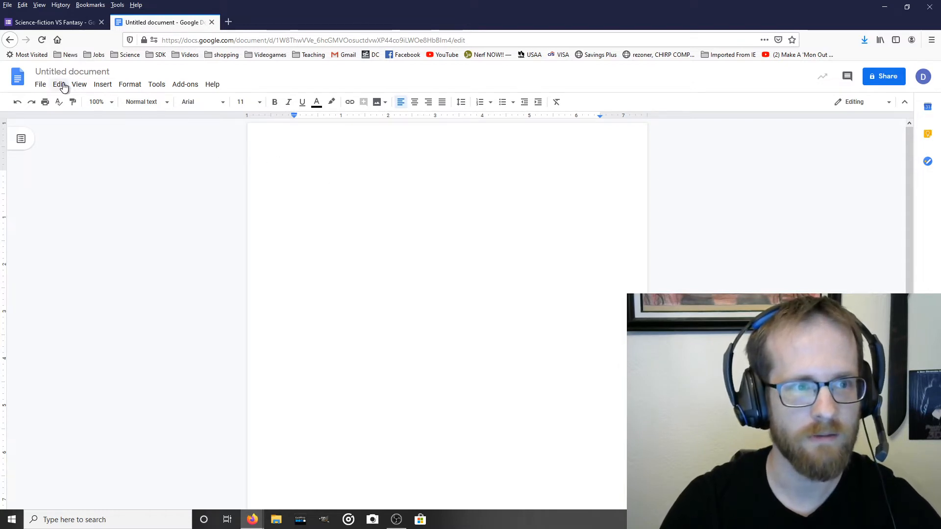
# Paste the intelligent-being chart into the document after dismissing the copy-and-paste notice.
pyautogui.click(59, 84)
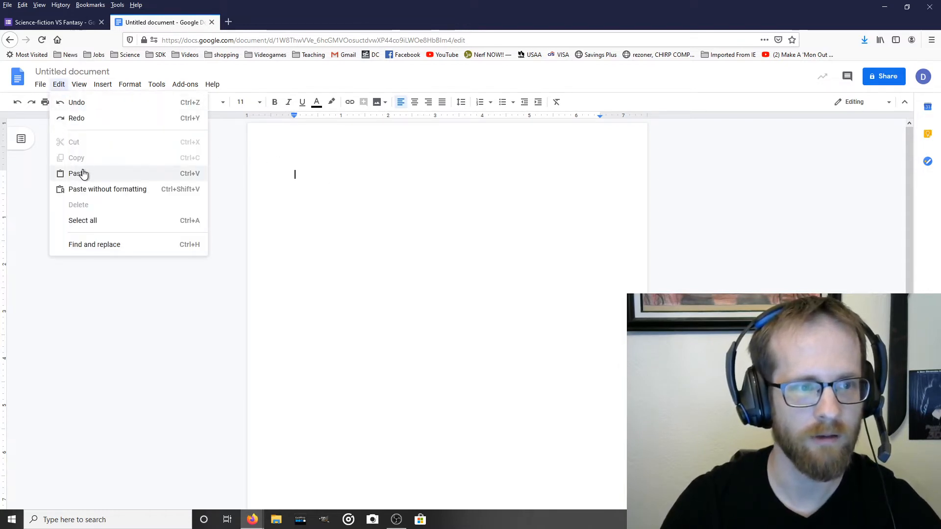
pyautogui.click(76, 173)
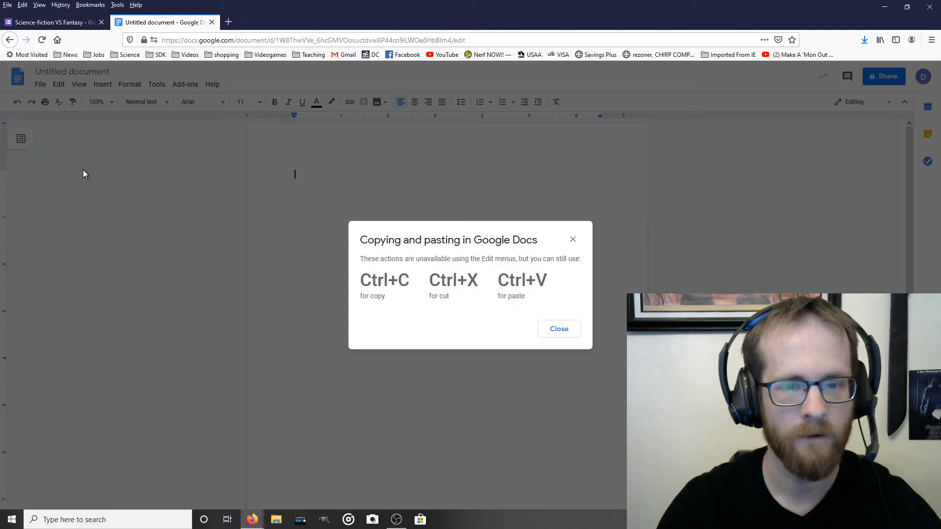
pyautogui.moveTo(526, 308)
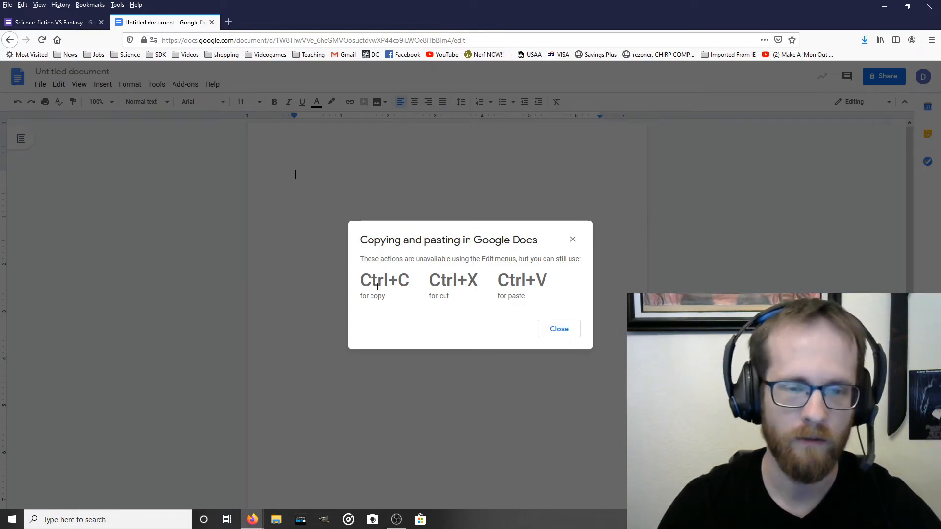
pyautogui.moveTo(551, 311)
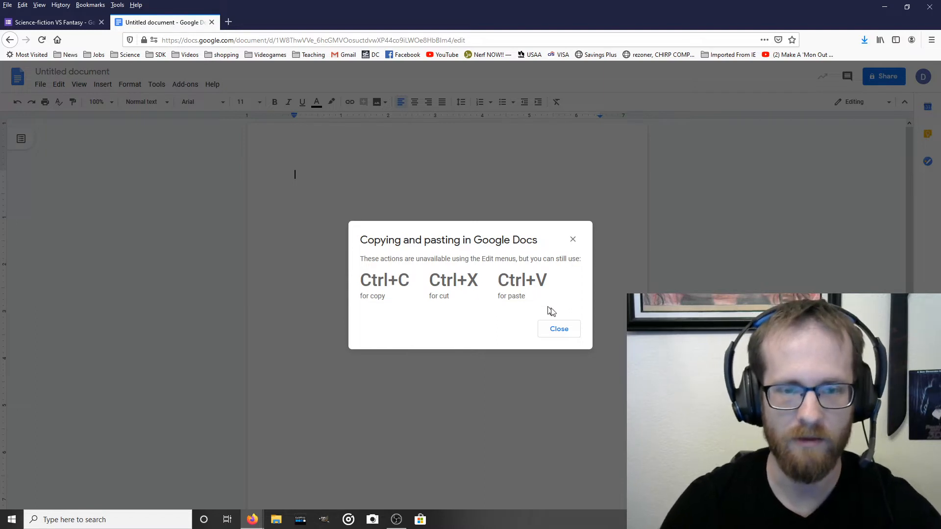
pyautogui.click(559, 329)
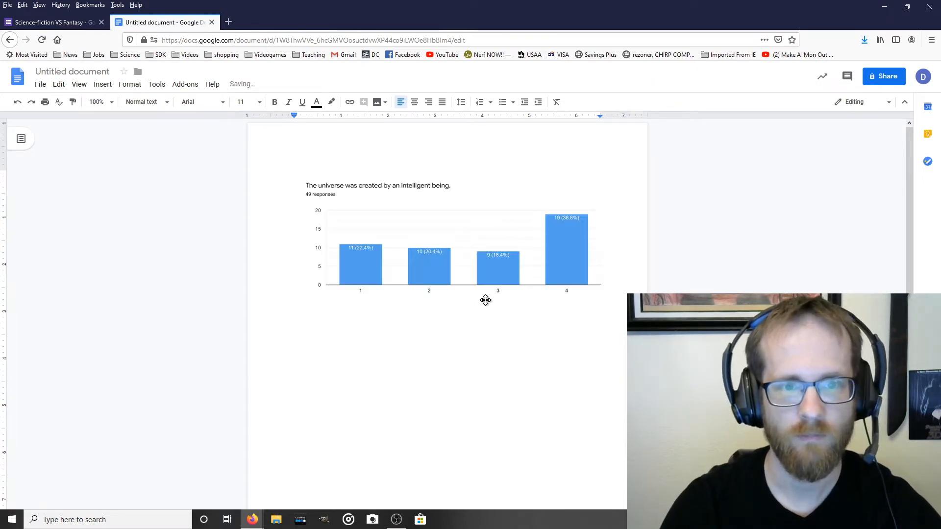
pyautogui.click(485, 300)
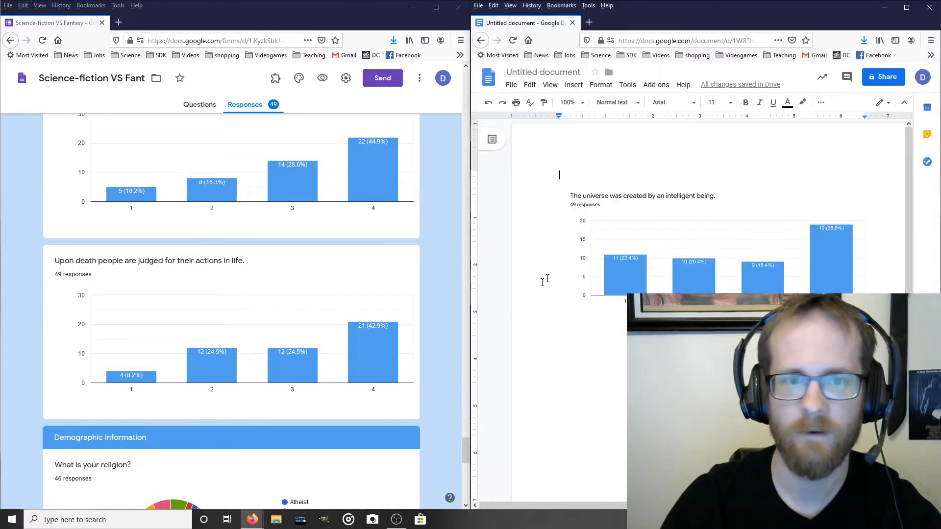
# Arrange the document beside the Forms summary showing the genre preference pie chart.
pyautogui.scroll(-3)
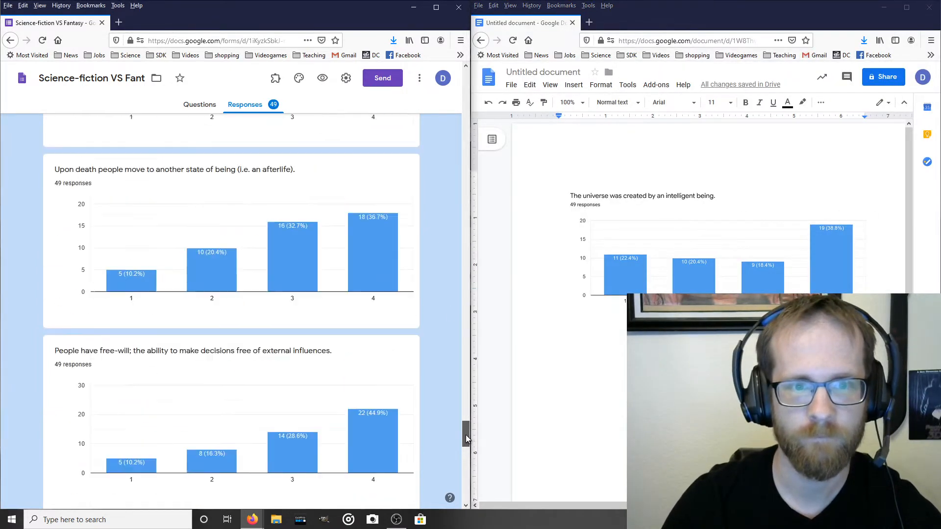
pyautogui.scroll(-3)
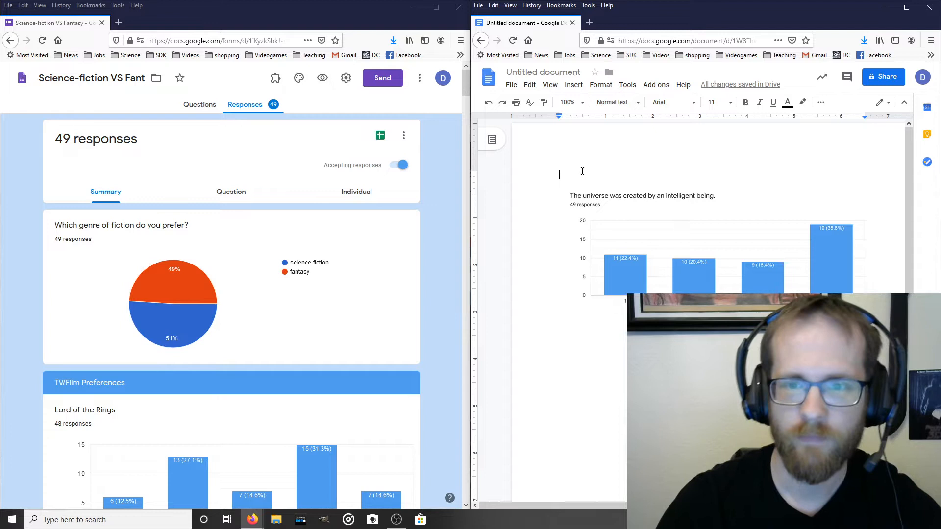
# Type 'Twenty-four of forty-nine respondents indicated that they prefer fantasy' and begin the next sentence.
pyautogui.write('Twenty four of the')
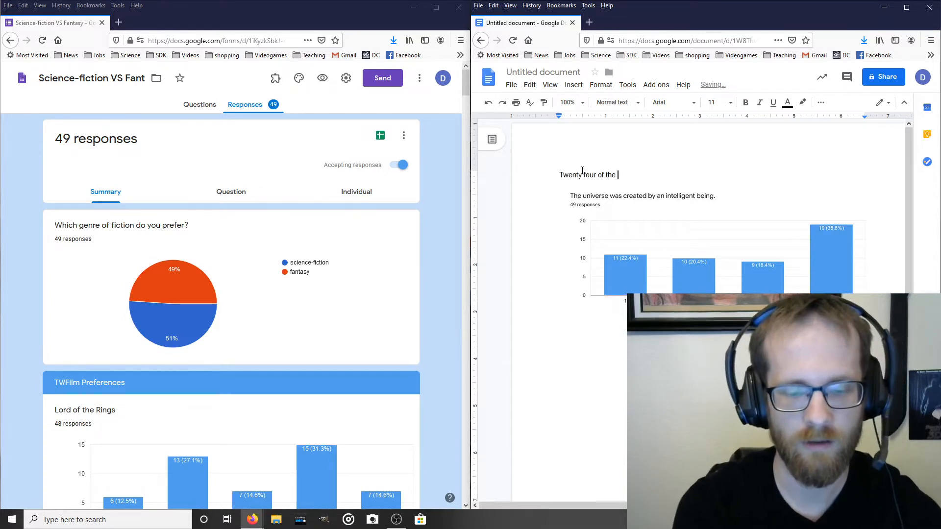
pyautogui.write('f')
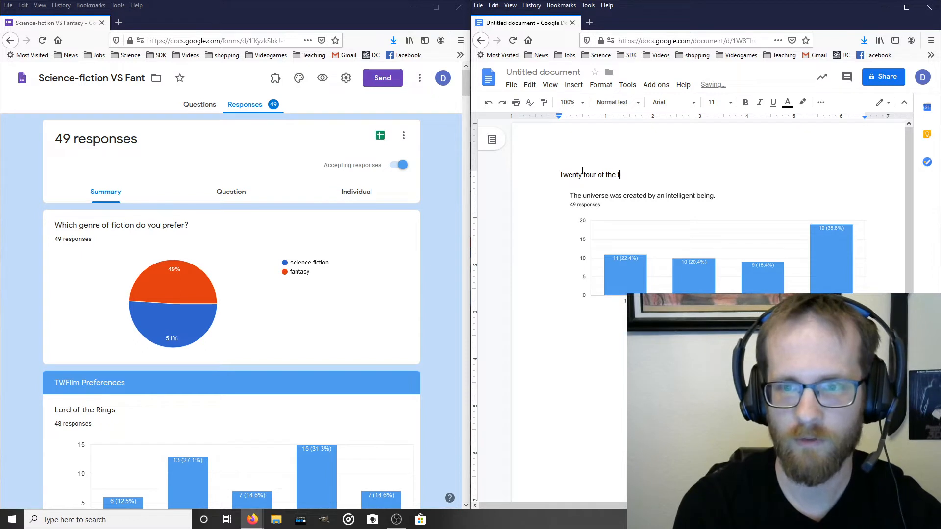
pyautogui.write('orty')
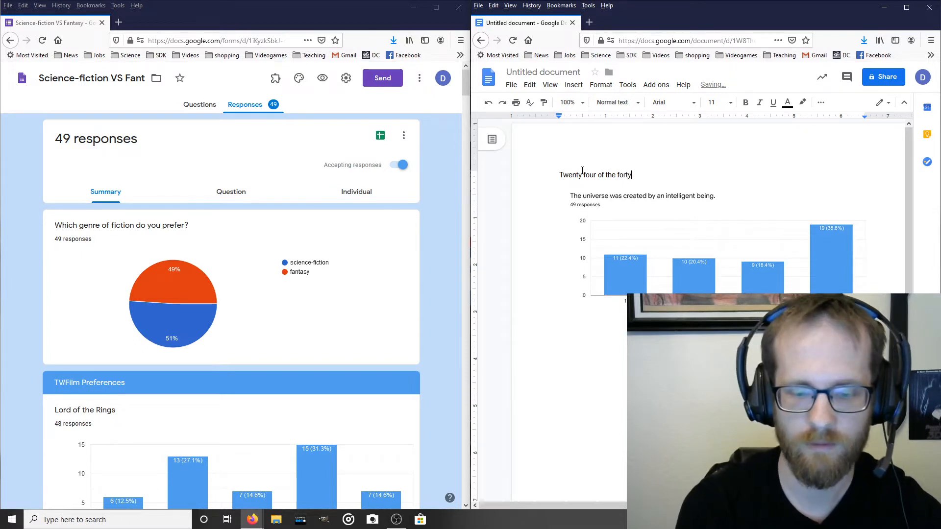
pyautogui.write('-nine res')
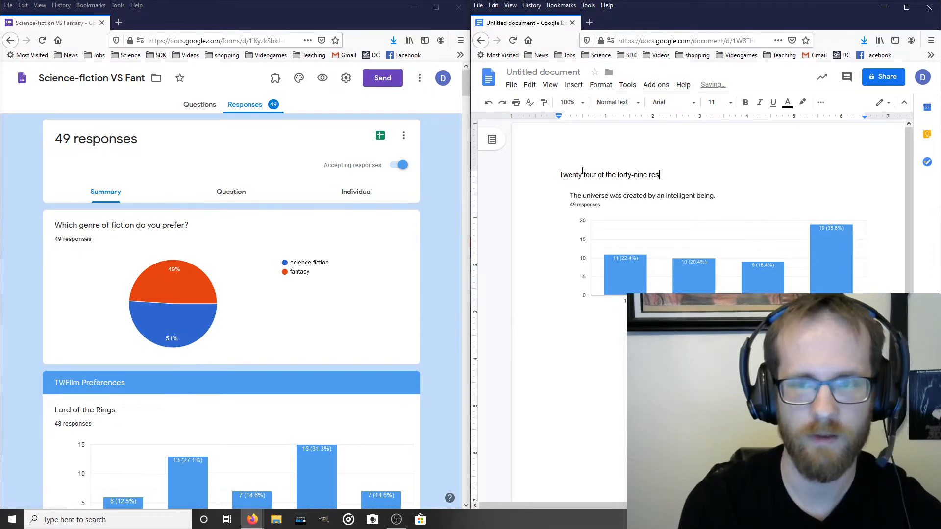
pyautogui.write('pondents')
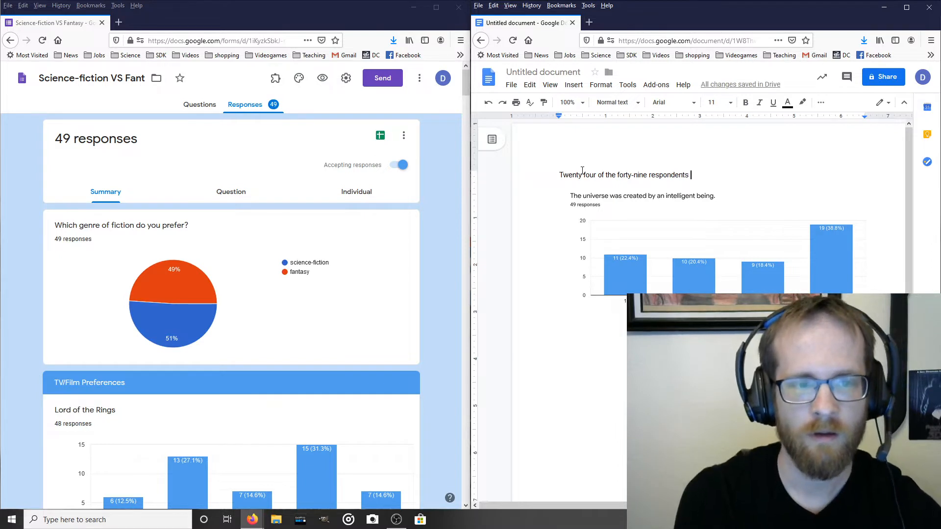
pyautogui.write('indicated')
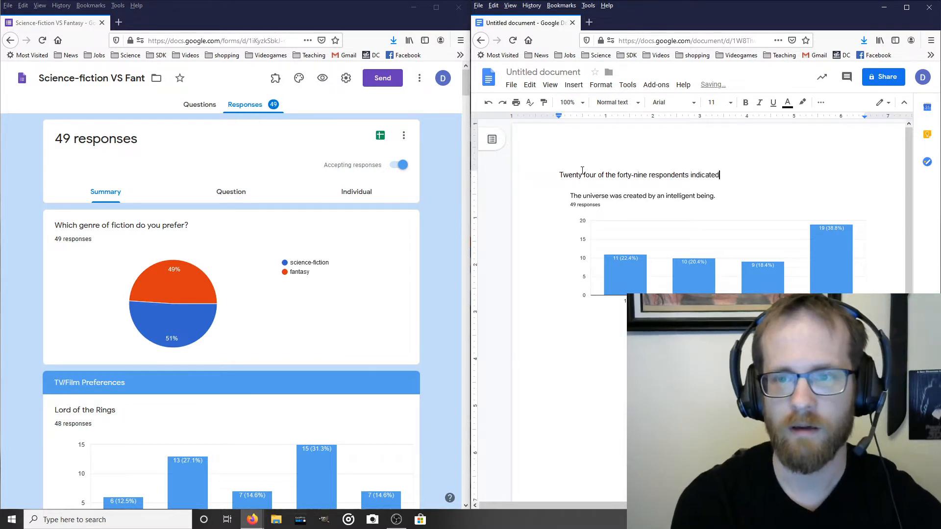
pyautogui.write('that they prefer')
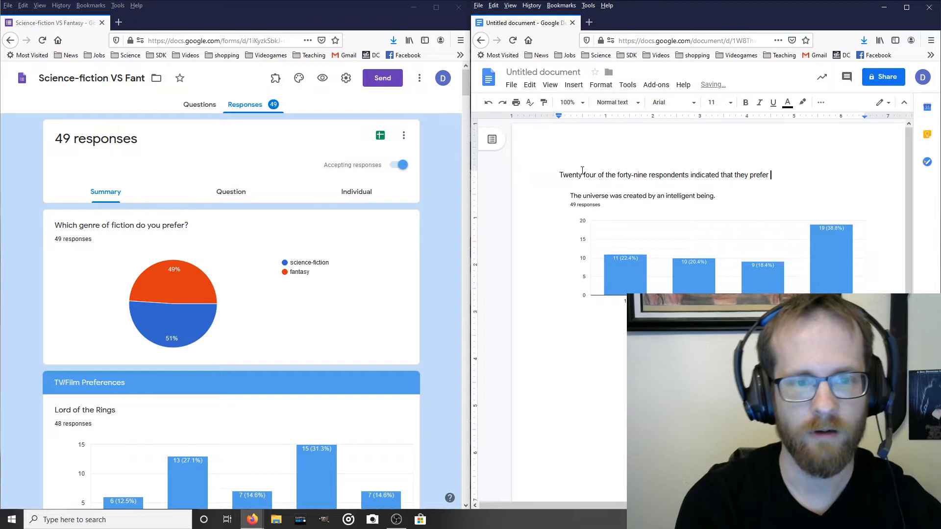
pyautogui.write('fantasy over scie')
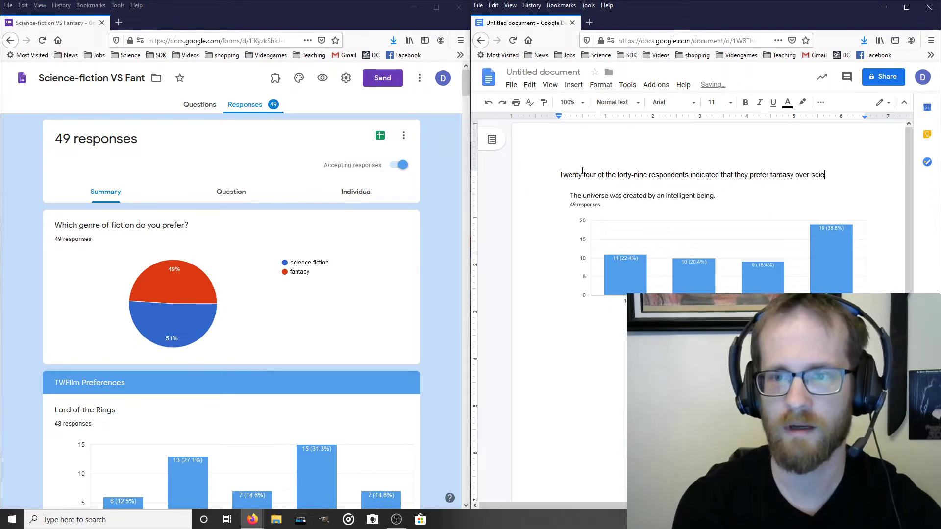
pyautogui.write('nce fiction.')
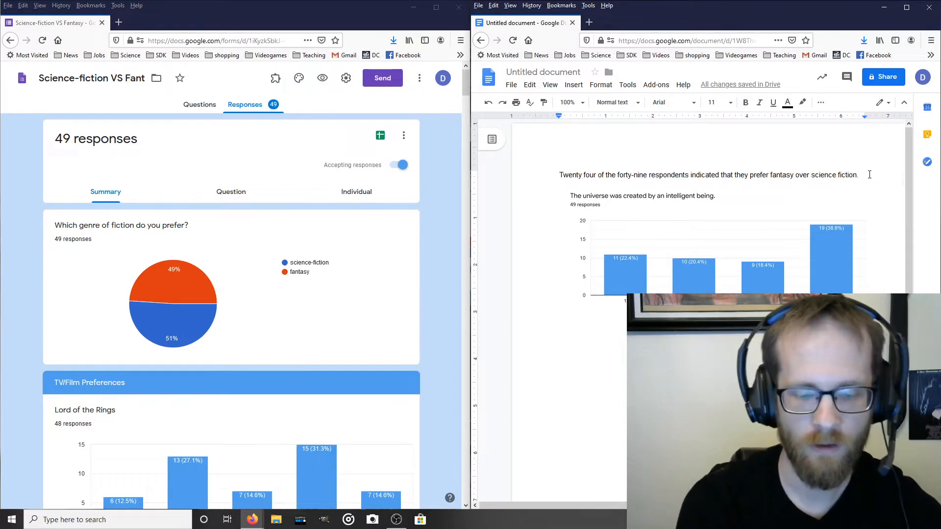
pyautogui.write('Regarding their')
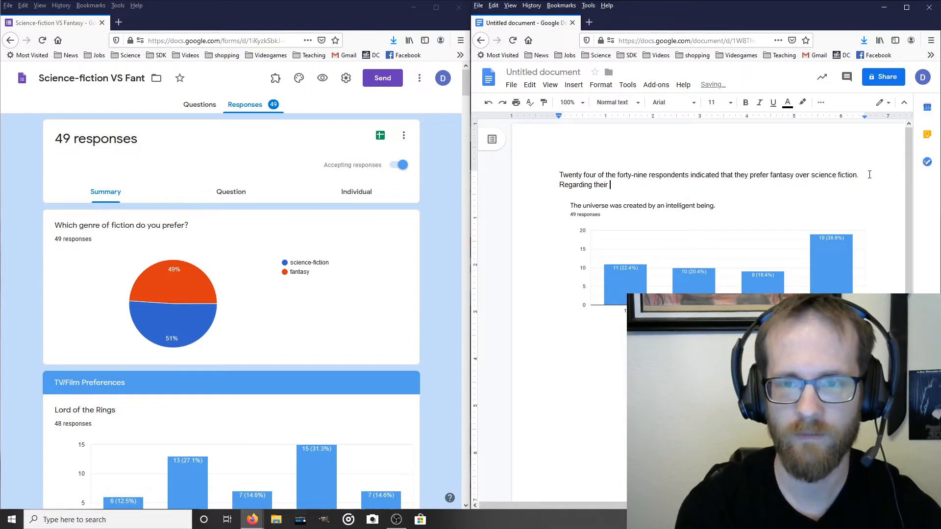
# Add that 15 of the 48 participants "like" the Lord of the Rings franchise.
pyautogui.write('favorite')
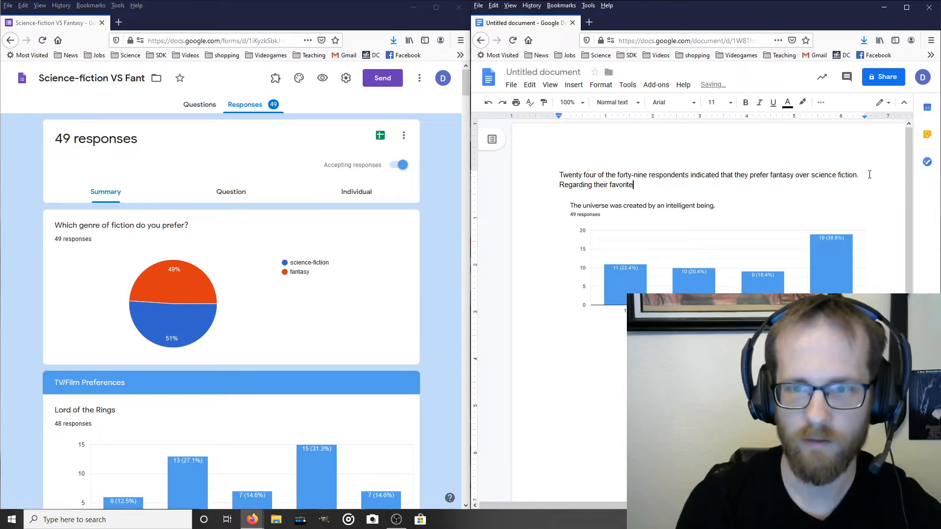
pyautogui.write('tv/film preferences,')
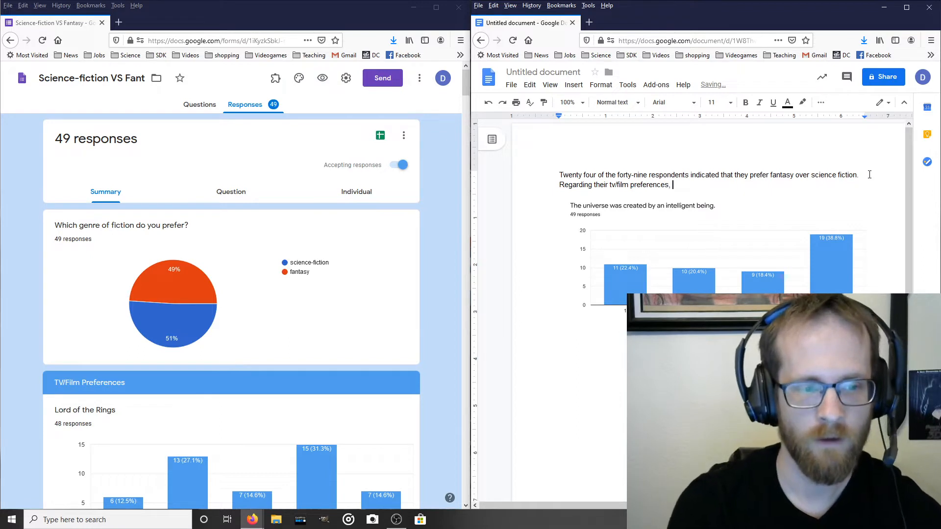
pyautogui.write('15')
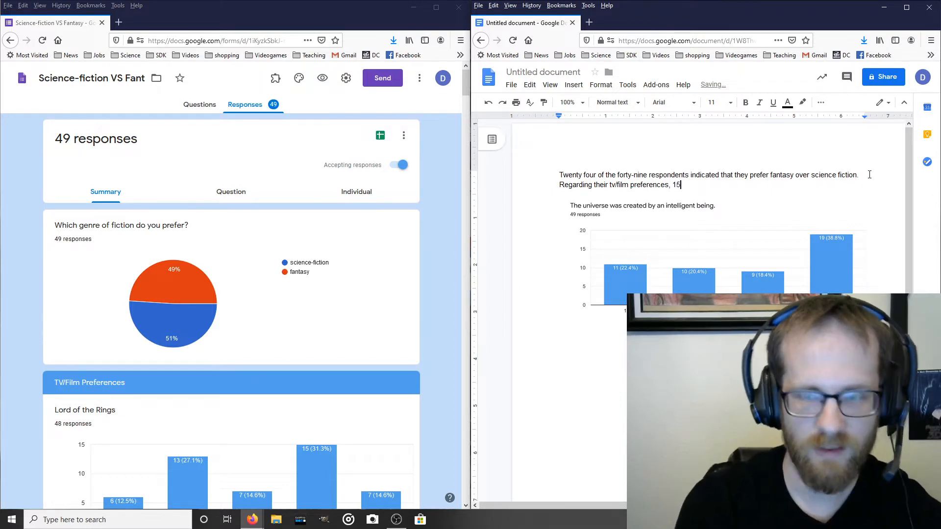
pyautogui.write('of the')
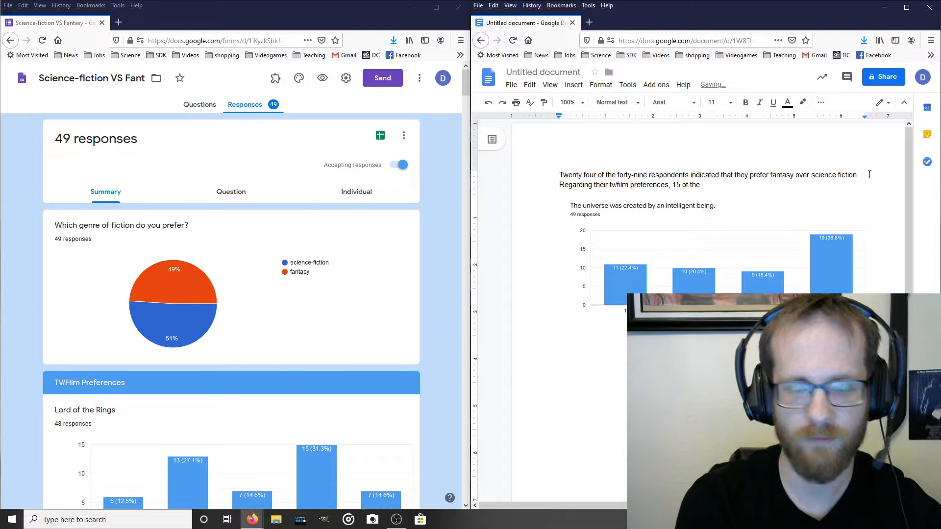
pyautogui.write('48')
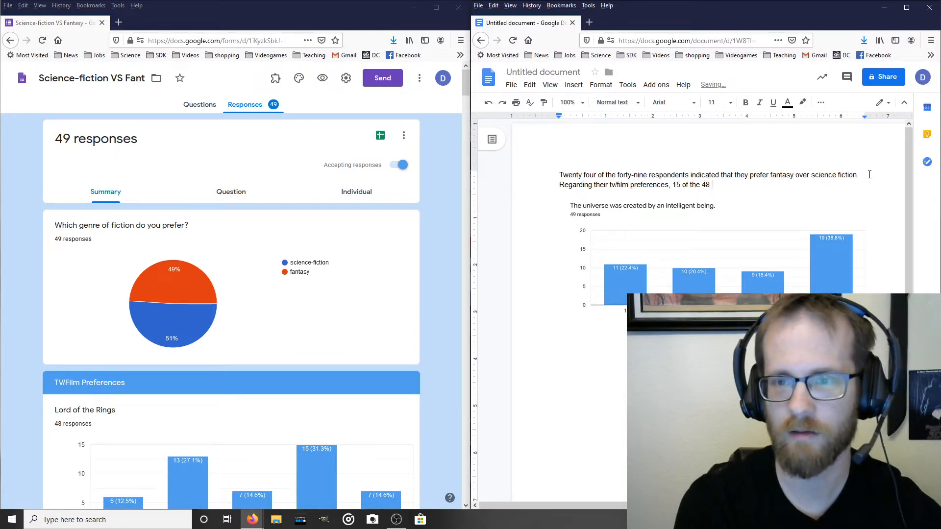
pyautogui.write('participants indi')
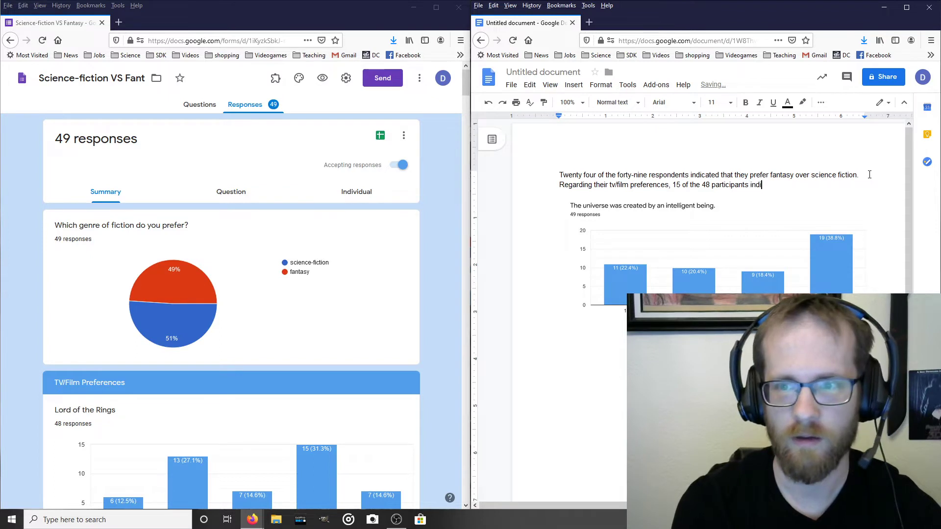
pyautogui.write('cated that they')
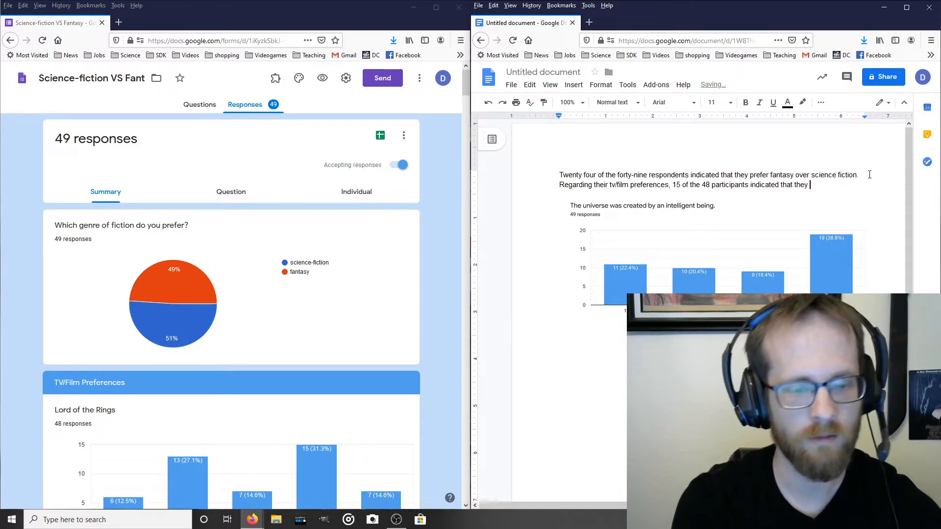
pyautogui.write('"')
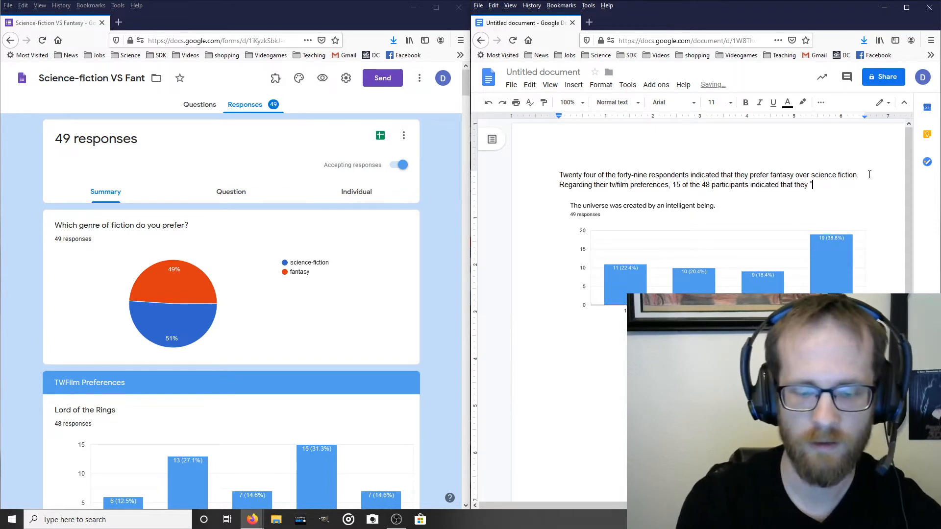
pyautogui.write('li')
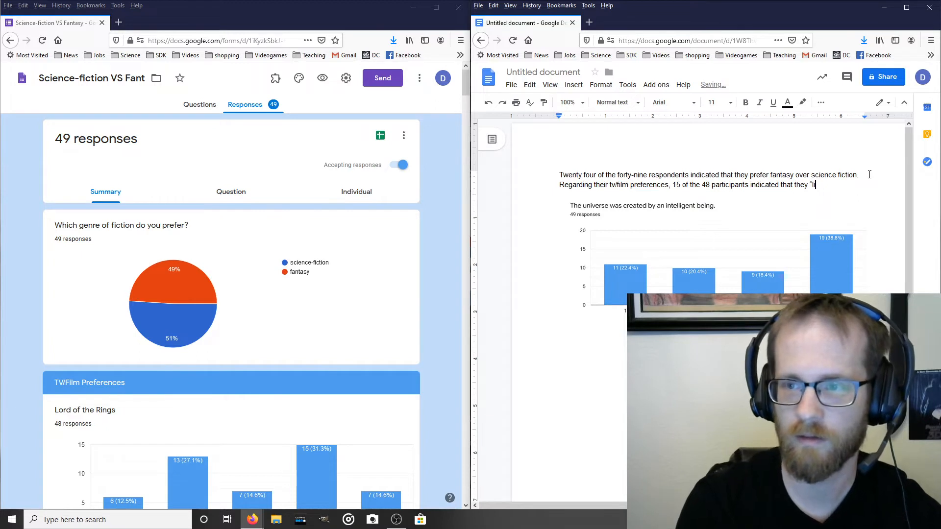
pyautogui.write('ke')
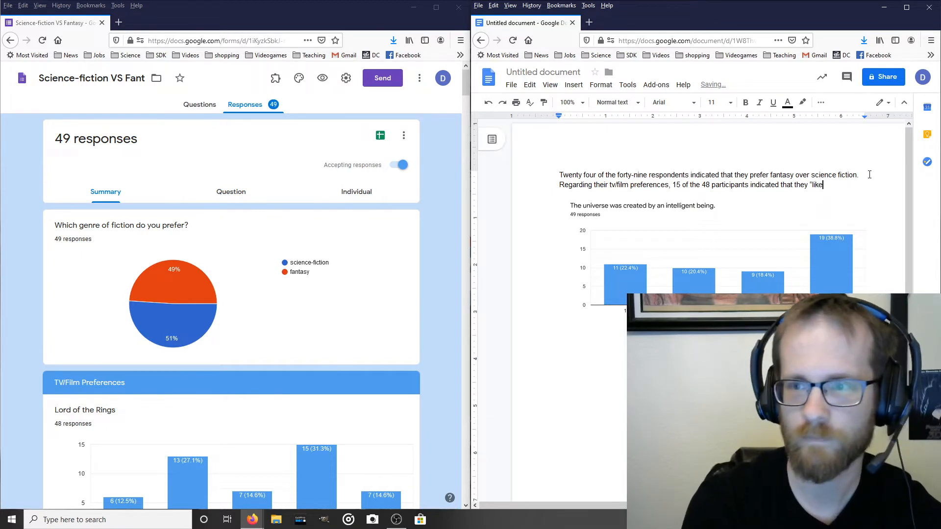
pyautogui.write('"')
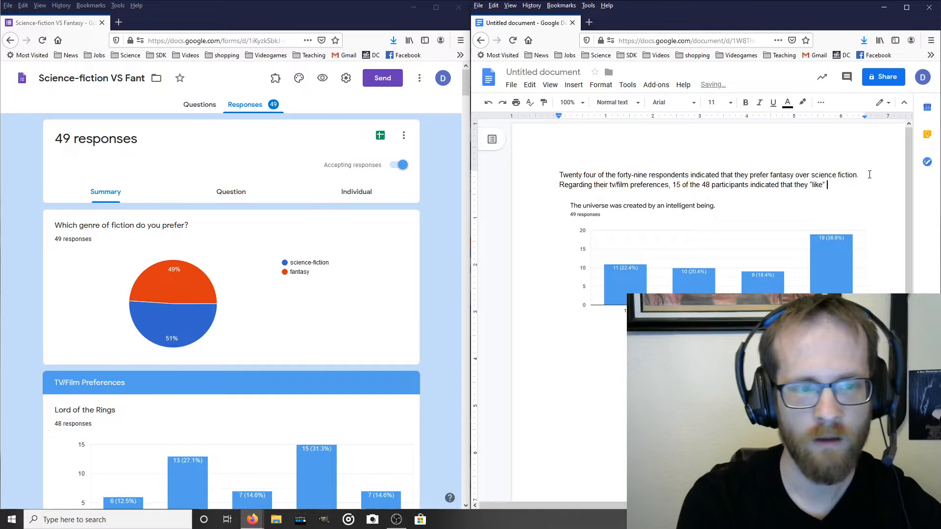
pyautogui.write('the L')
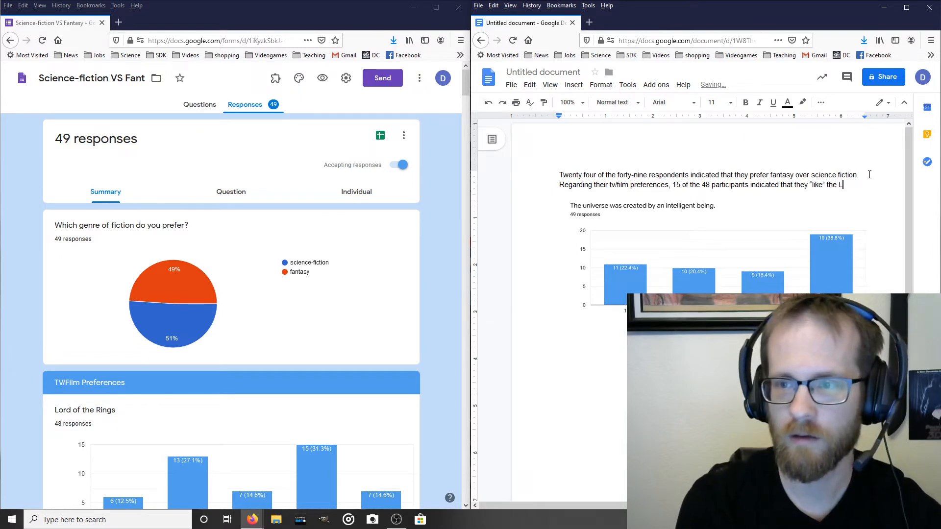
pyautogui.write('ord of the Rings')
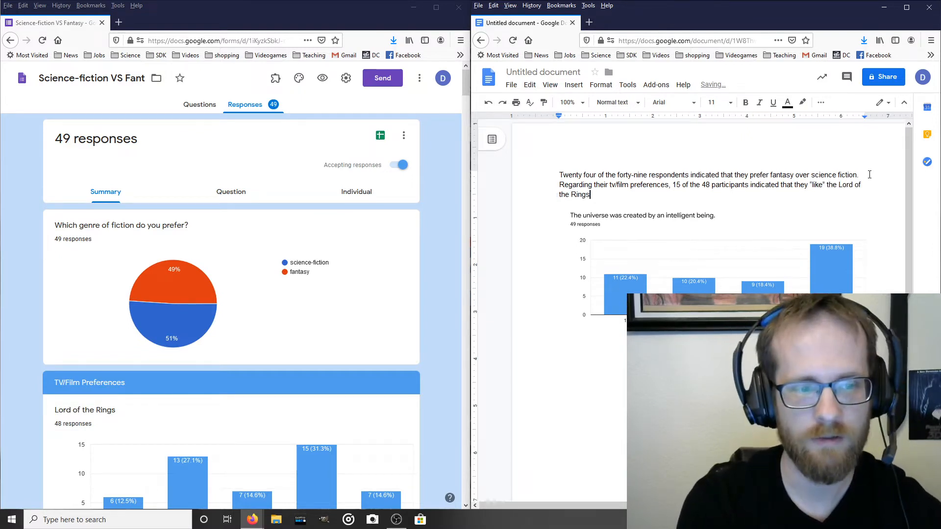
pyautogui.write('franch')
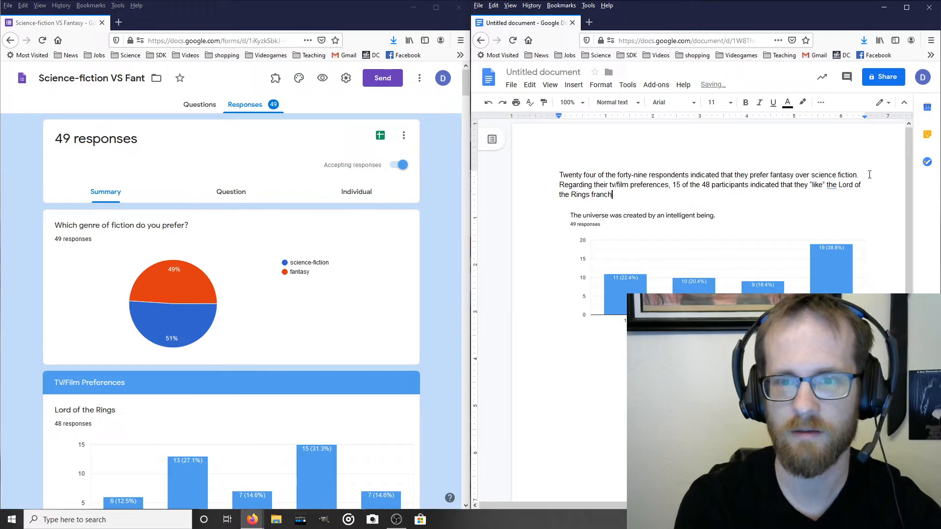
pyautogui.write('ise. ....')
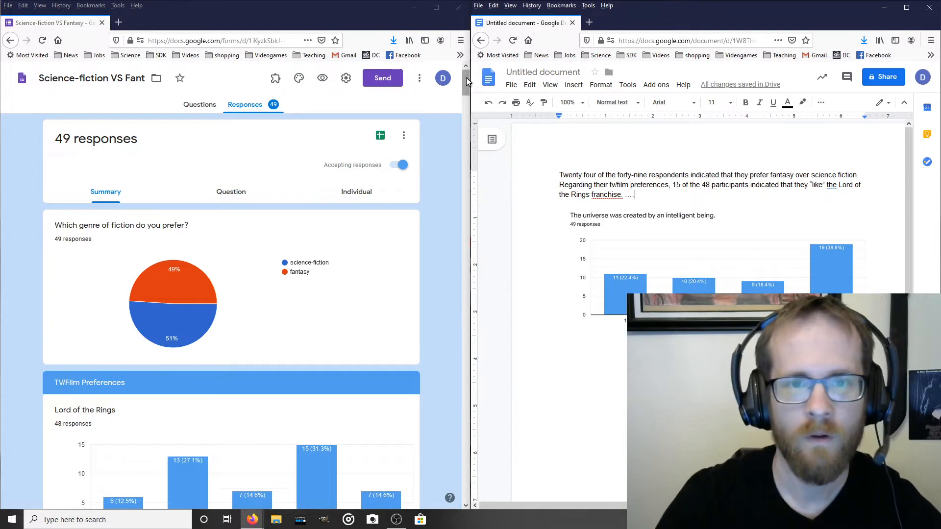
# Select the spelled-out respondent counts and try the numerals 25 and 24 instead.
pyautogui.scroll(-3)
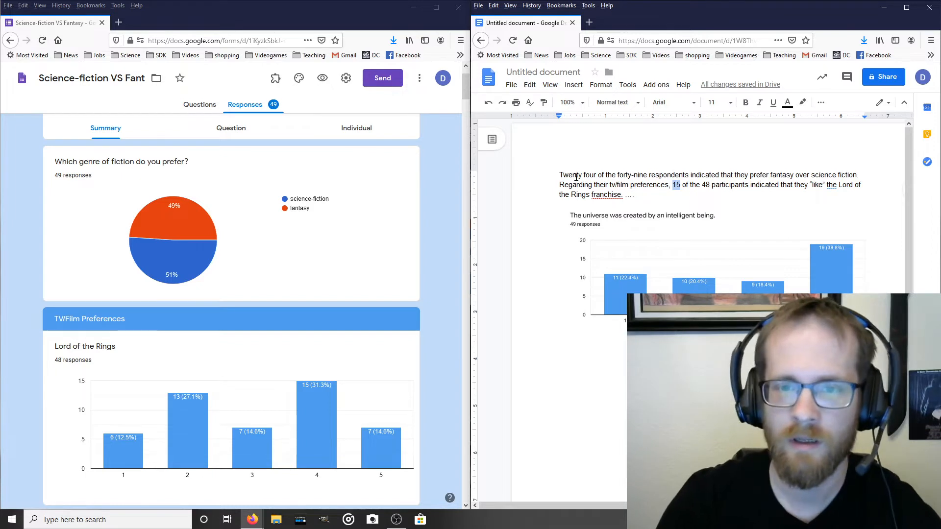
pyautogui.moveTo(559, 174); pyautogui.dragTo(644, 174)
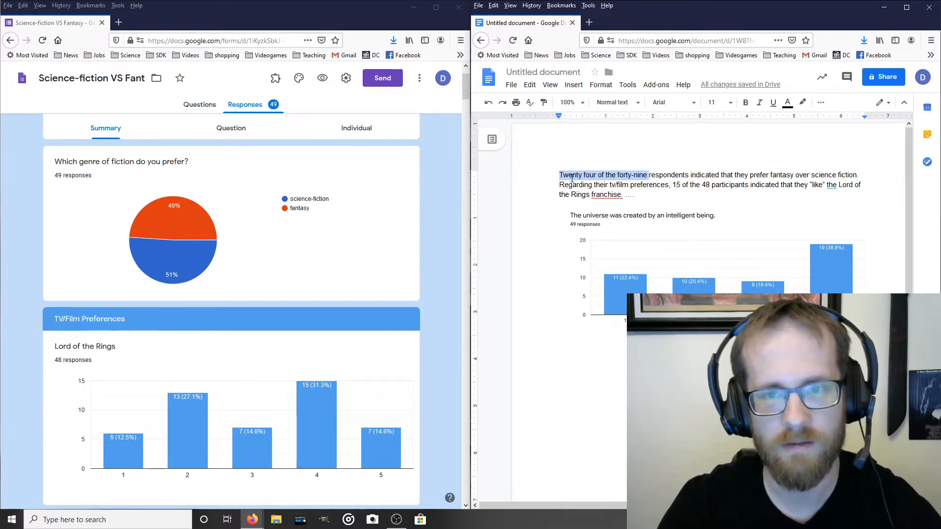
pyautogui.write('25')
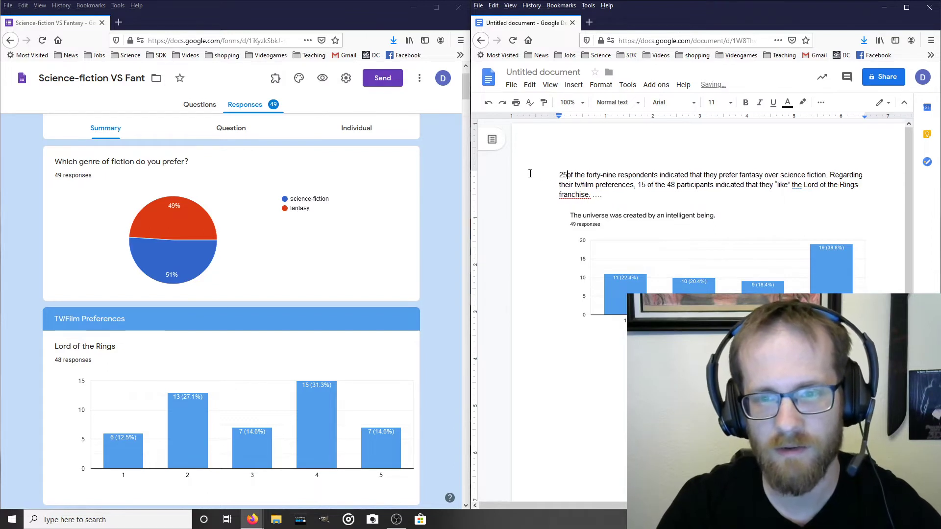
pyautogui.write('24')
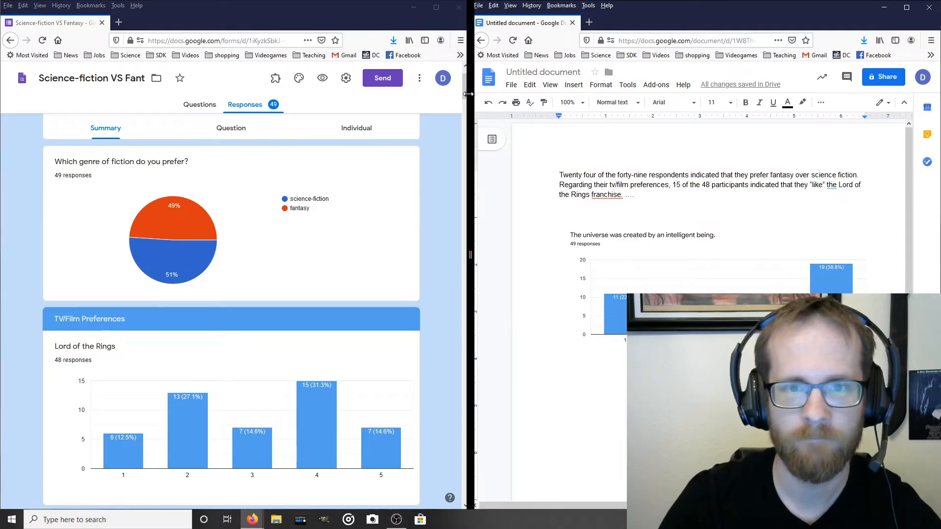
# Scroll the Forms response summary down to the Personal Beliefs charts.
pyautogui.scroll(-3)
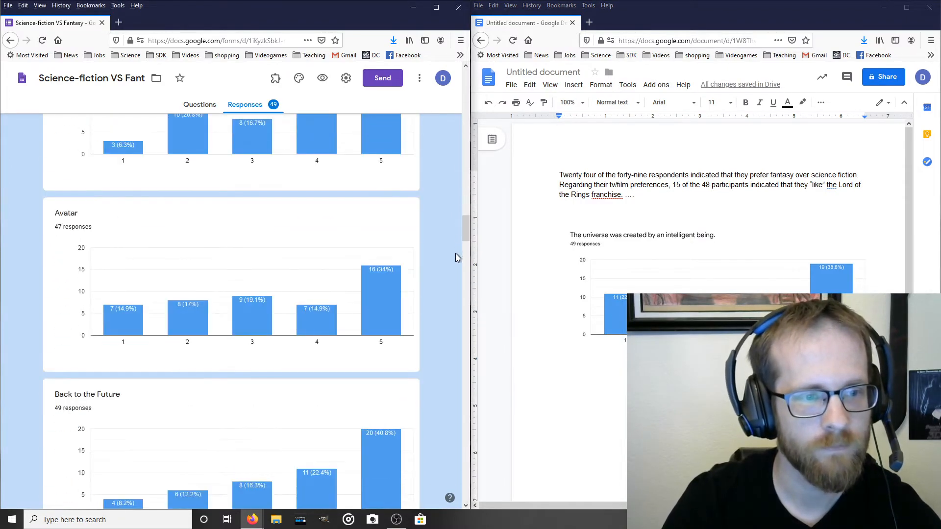
pyautogui.scroll(-3)
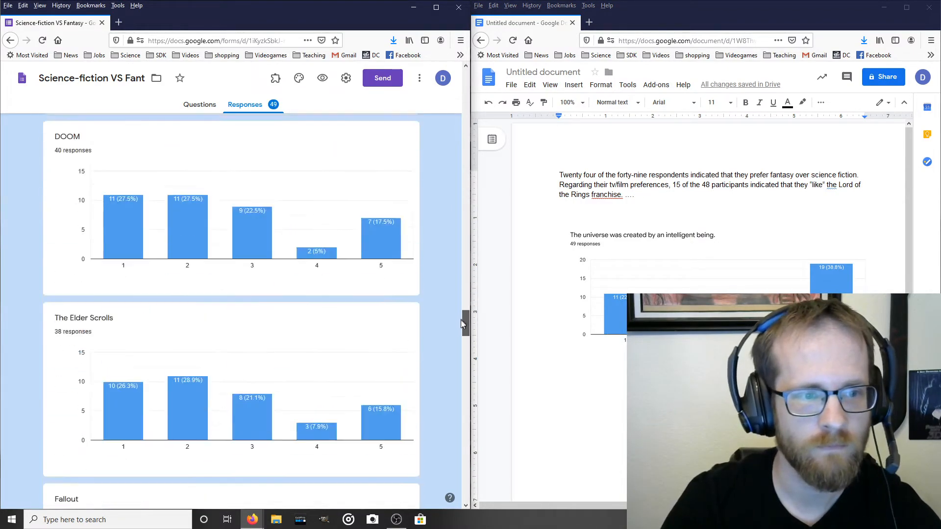
pyautogui.scroll(-3)
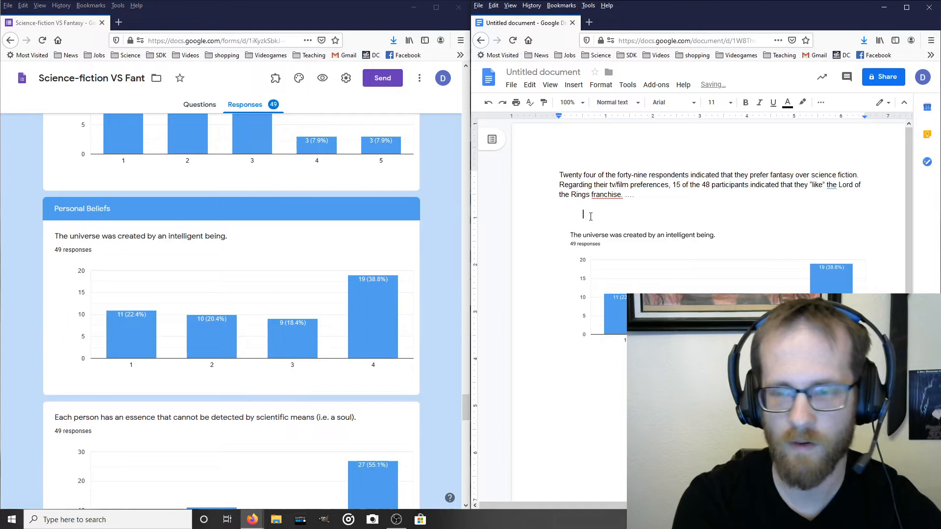
# Finish the previous sentence and start a paragraph quoting the universe intelligent-being question.
pyautogui.write('Participants were')
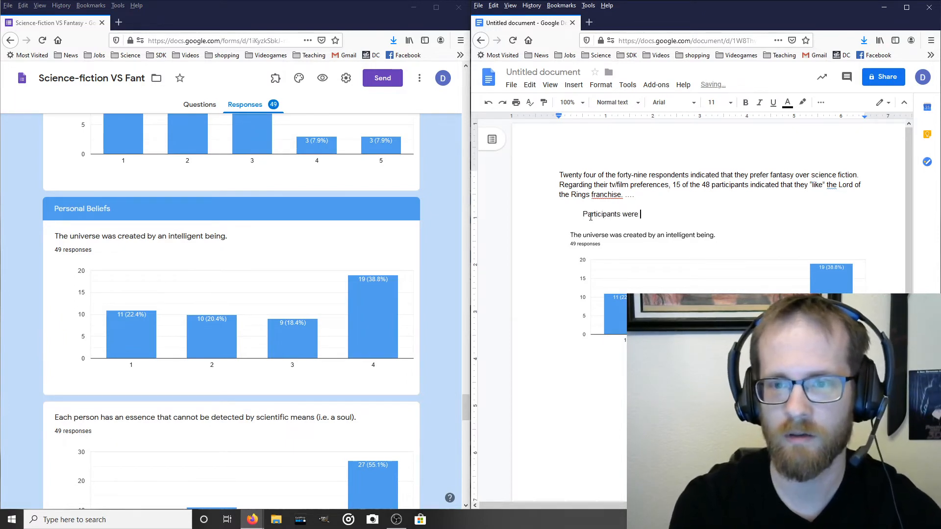
pyautogui.write('also asked questions about their personal beliefs')
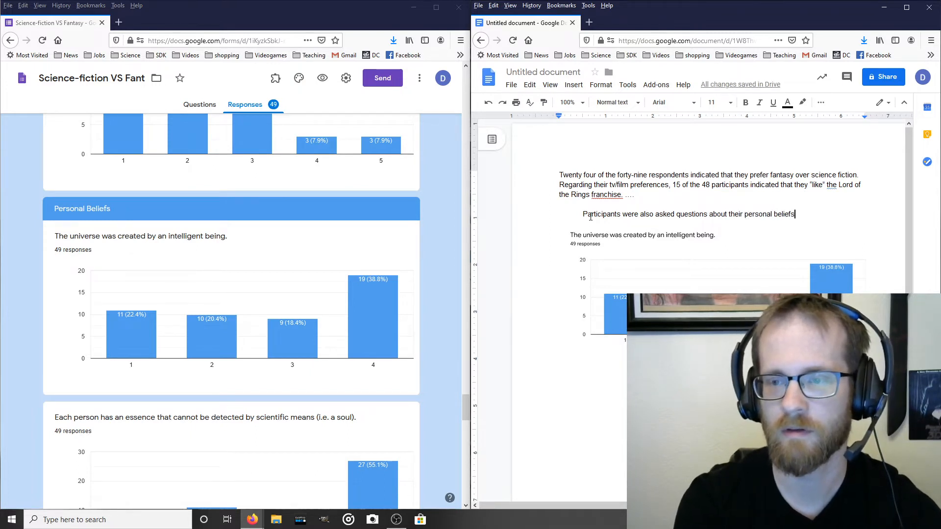
pyautogui.write('.')
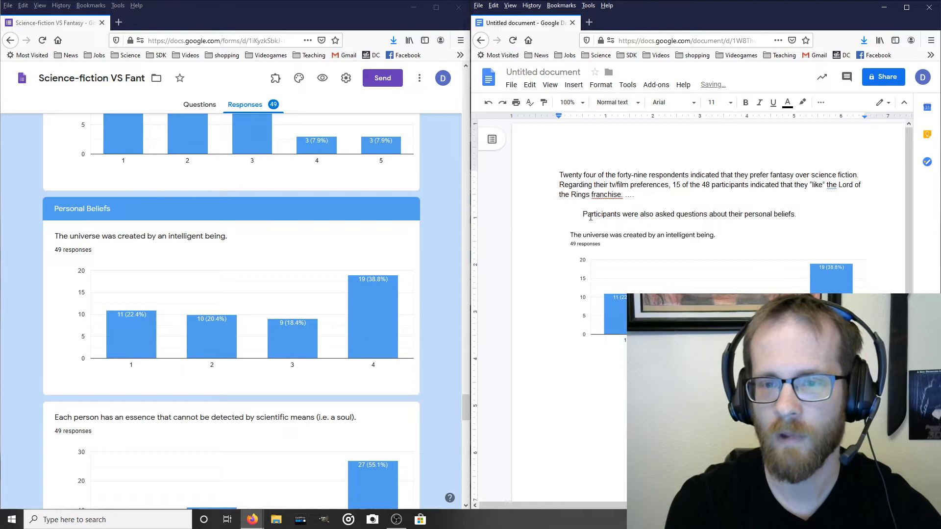
pyautogui.write('The first')
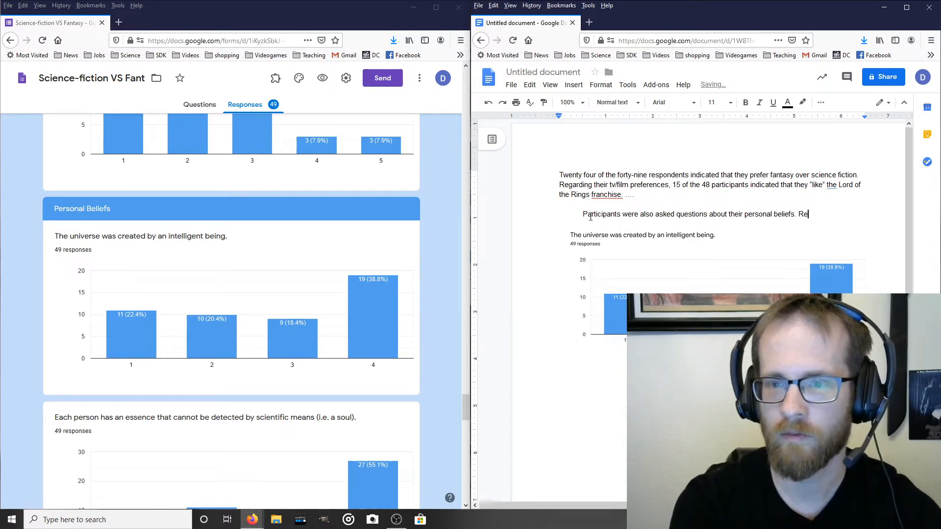
pyautogui.write('garding the first')
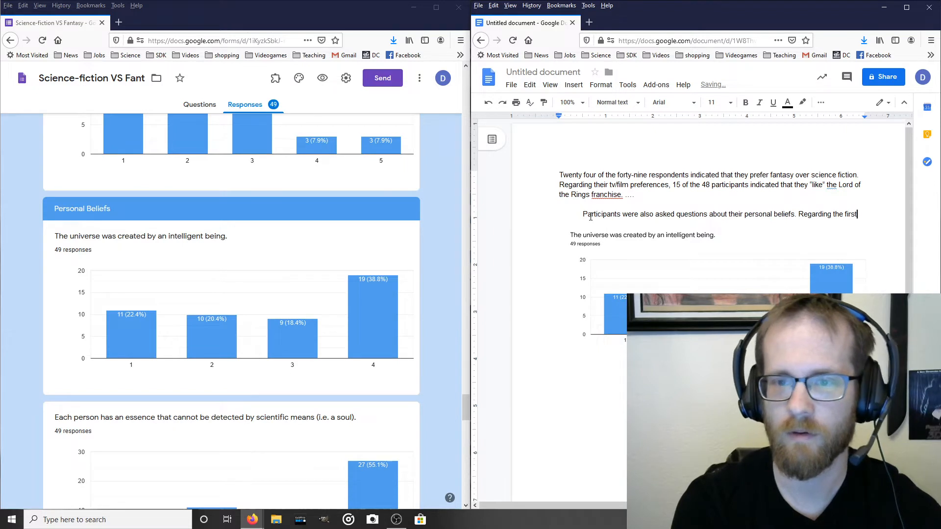
pyautogui.write('question which was, “')
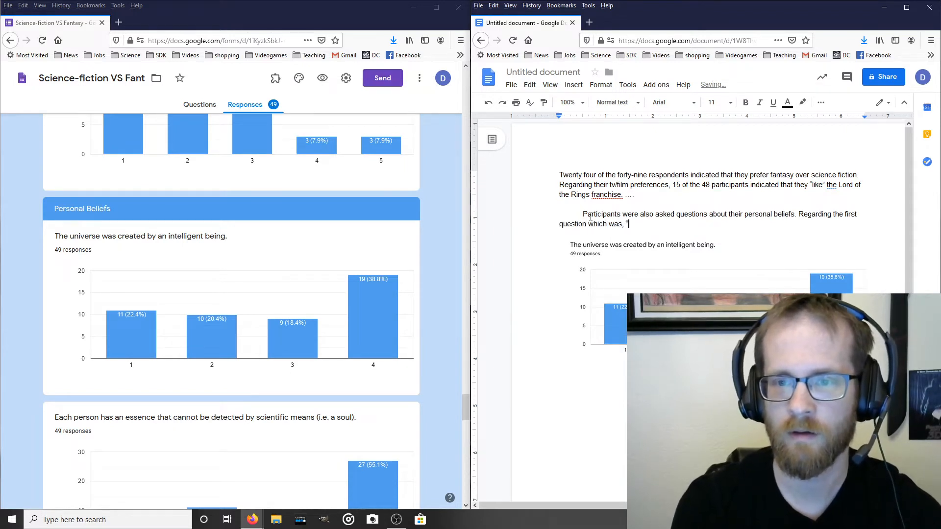
pyautogui.write('the universe4 w')
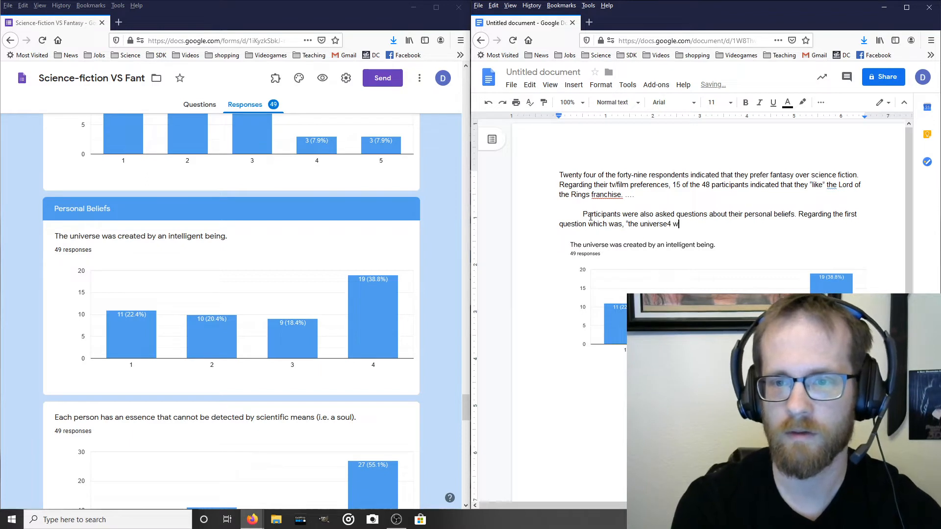
pyautogui.press('Backspace')
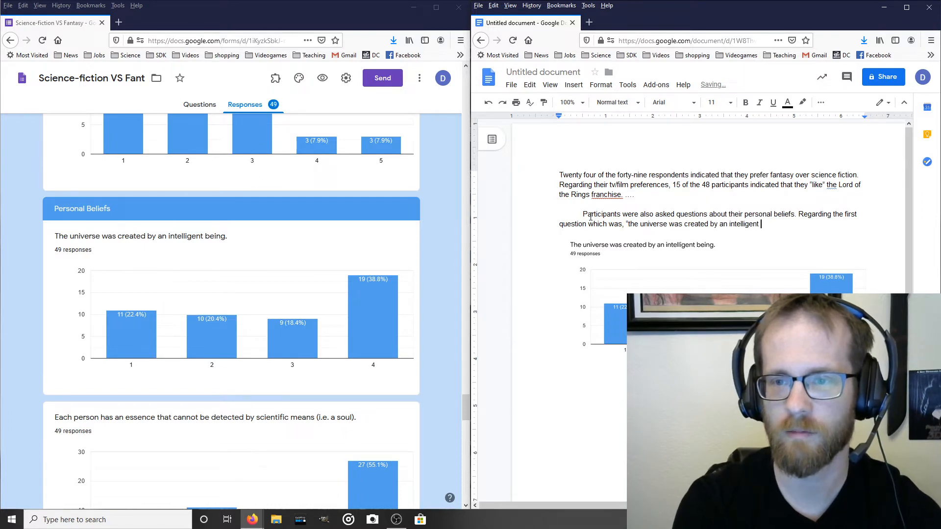
pyautogui.write('being"')
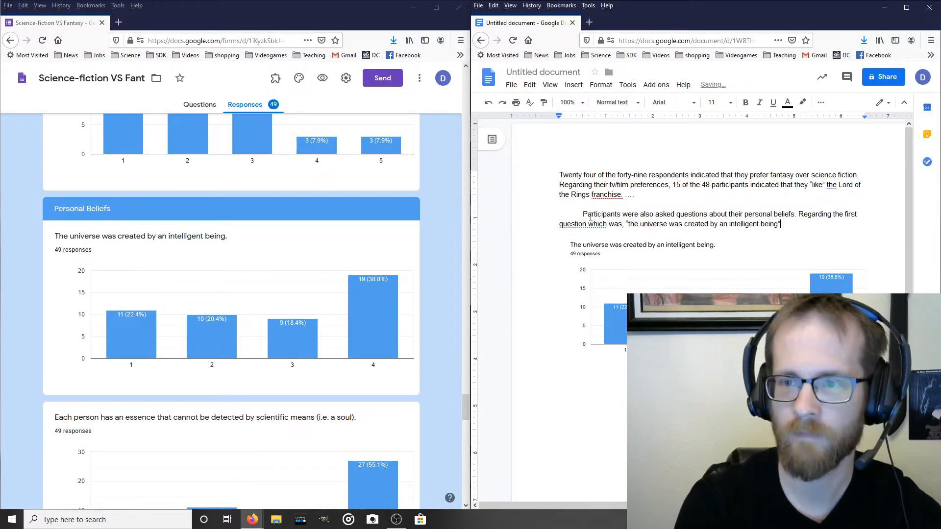
pyautogui.write('".')
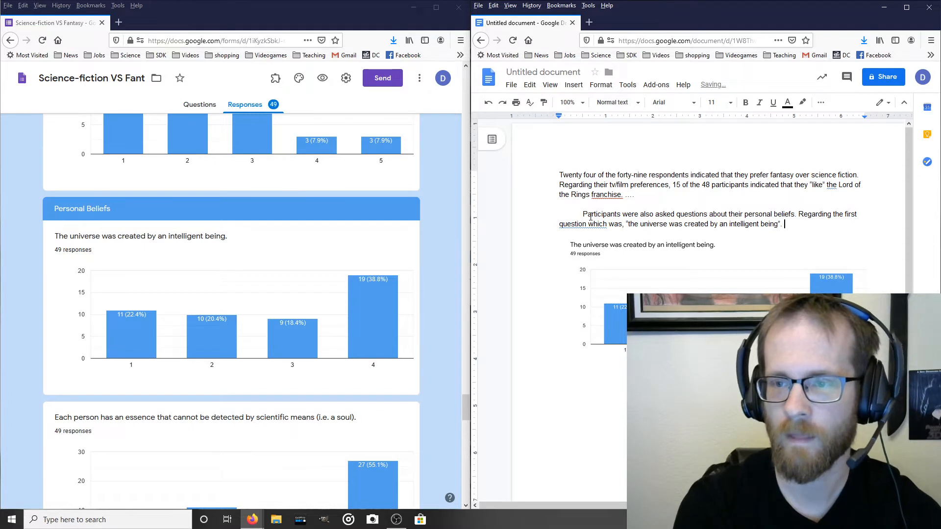
# Report "strongly agree" as the most common response, from 19 of the 49 respondents.
pyautogui.write('The most c')
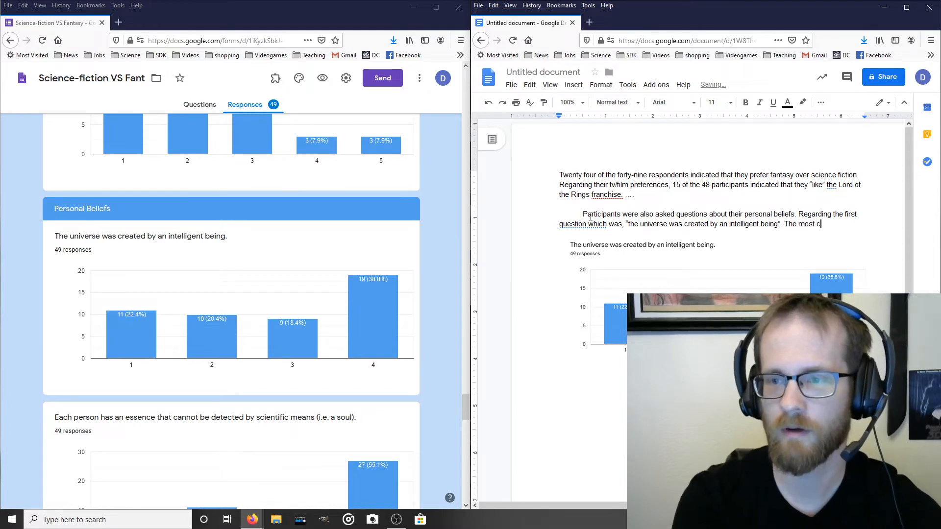
pyautogui.write('ommon')
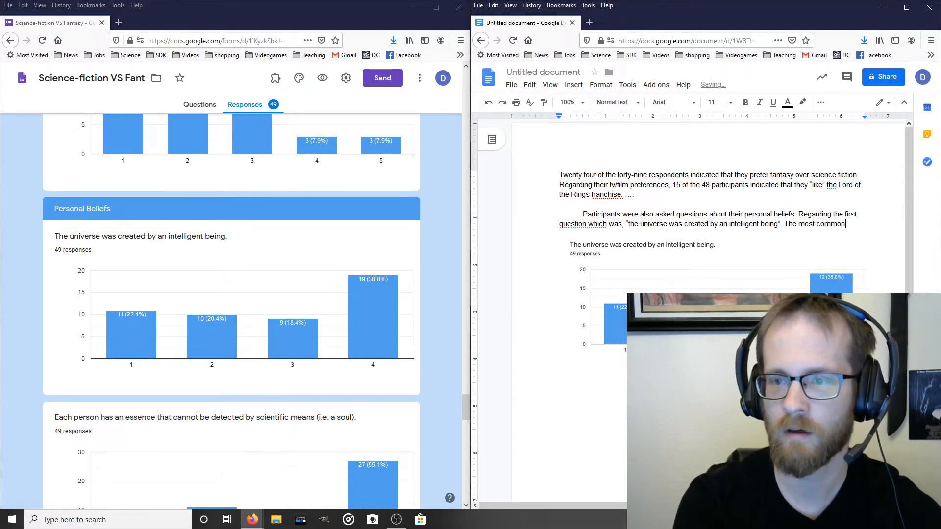
pyautogui.write('response')
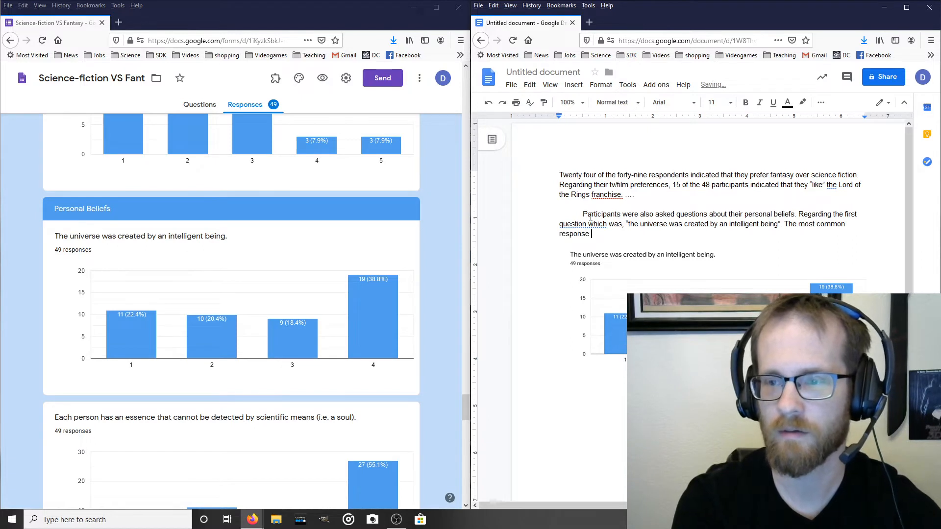
pyautogui.write('was')
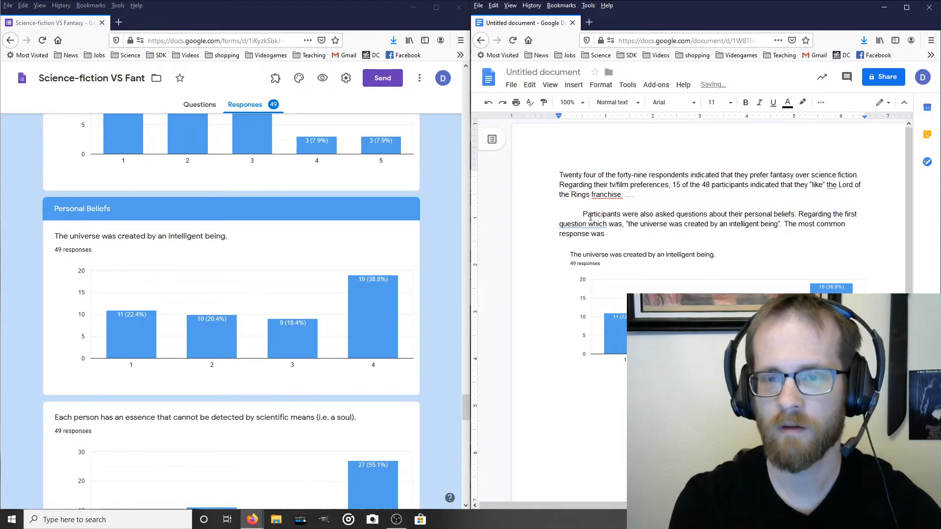
pyautogui.write('strongly')
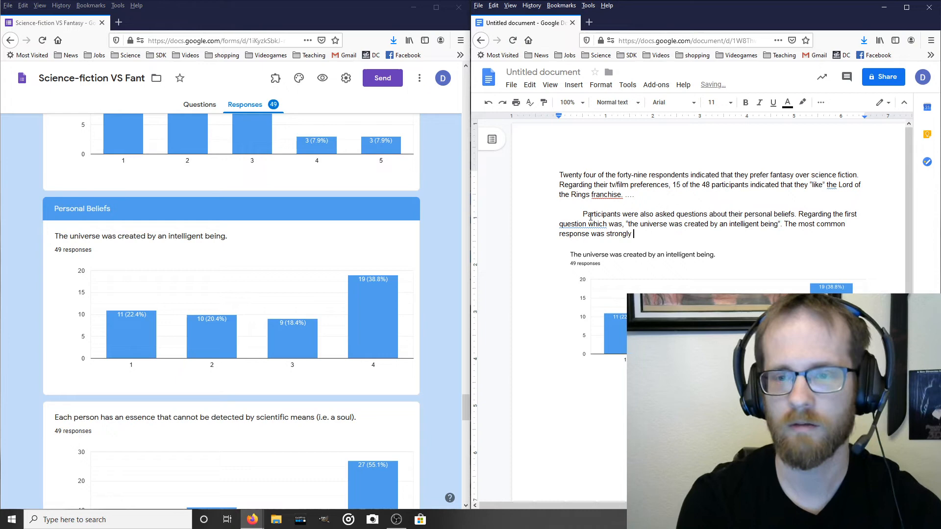
pyautogui.write('agree”')
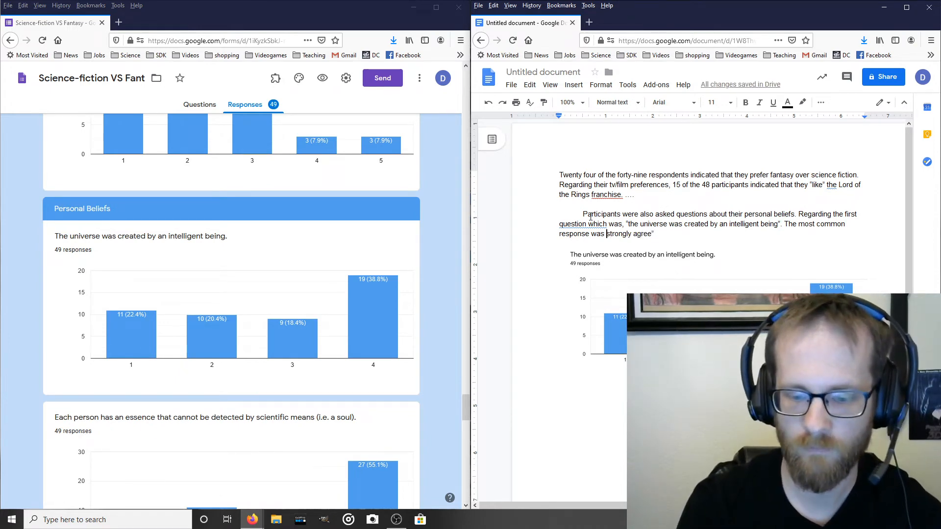
pyautogui.write('".')
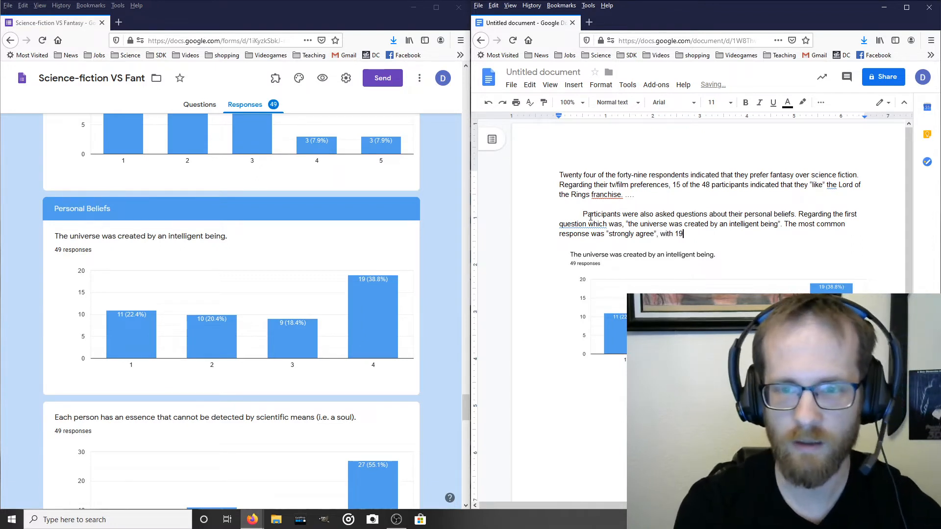
pyautogui.write('of the')
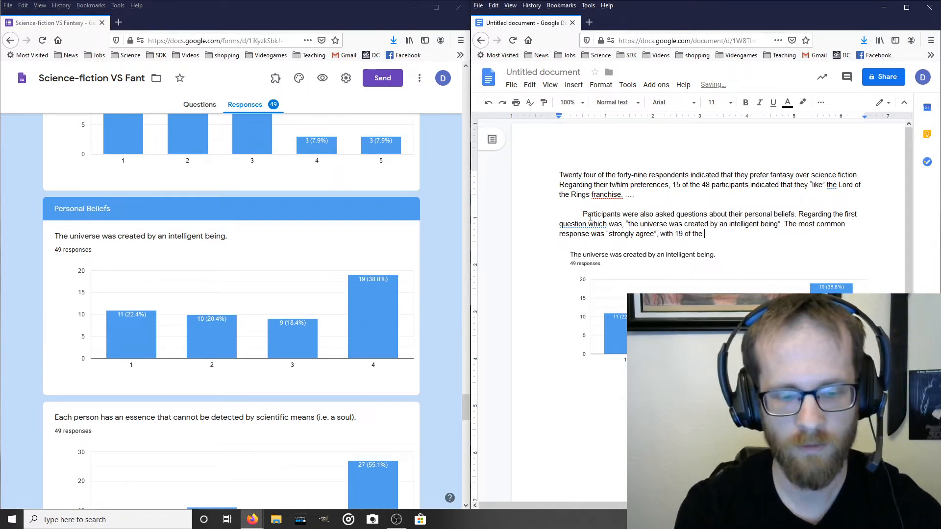
pyautogui.write('49')
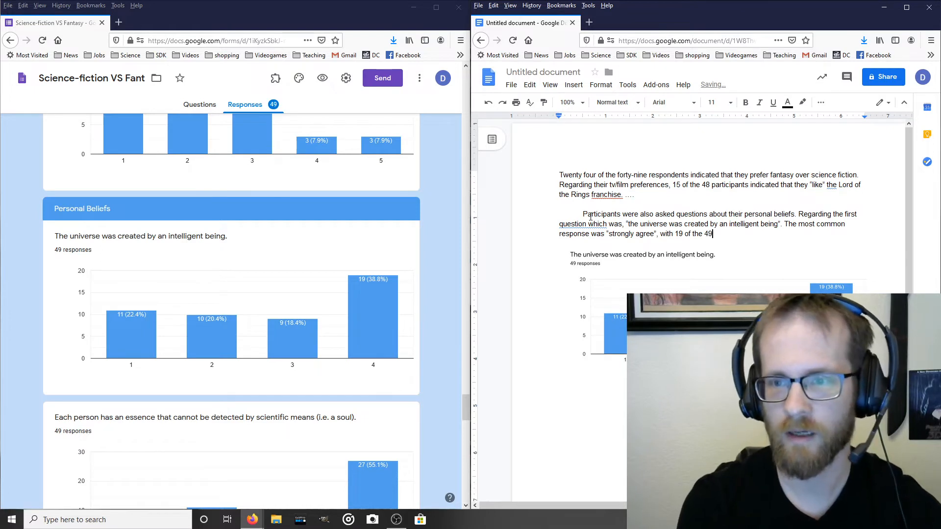
pyautogui.write('respon')
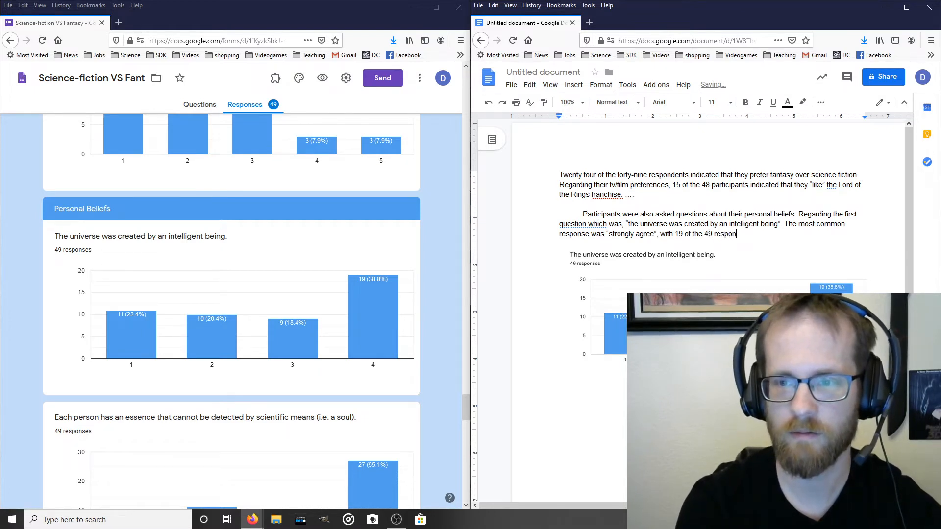
pyautogui.write('dent')
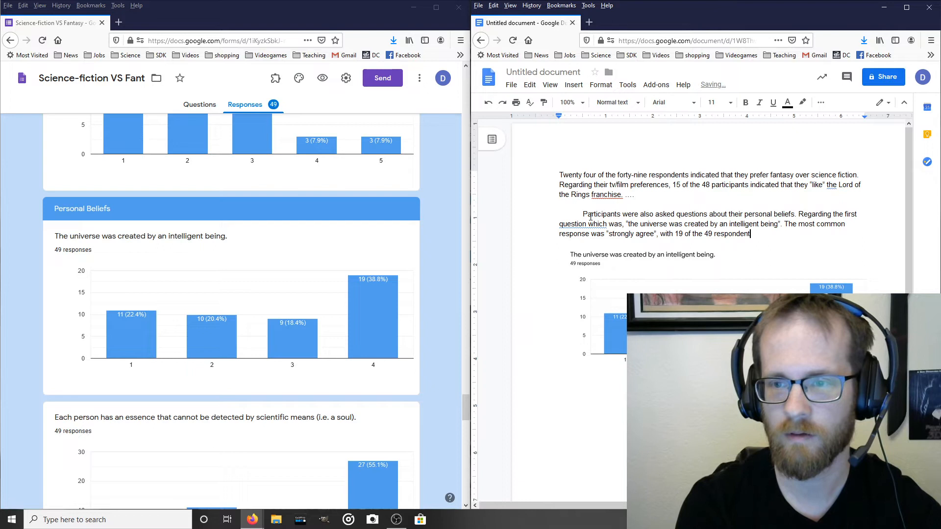
pyautogui.write('s.')
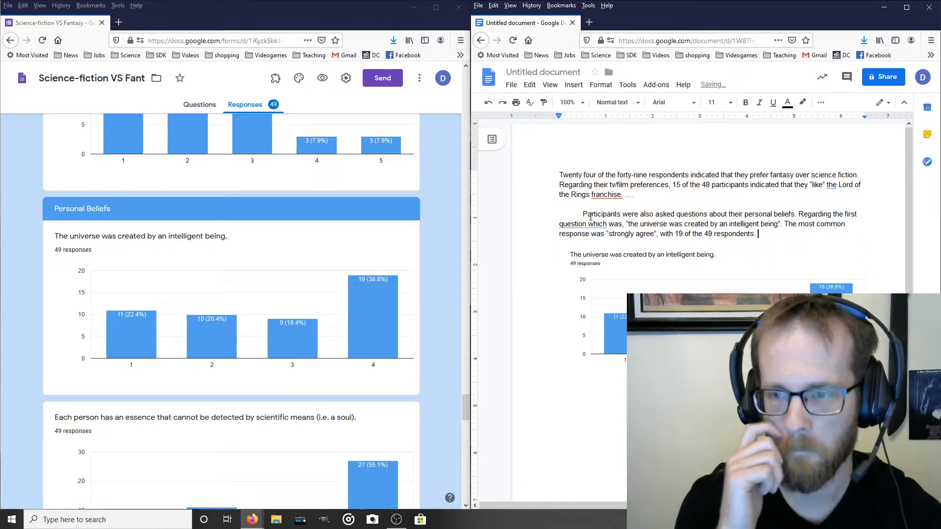
# Add that "strongly disagree" came second, with 11 of the 49 respondents.
pyautogui.write('The second most commo')
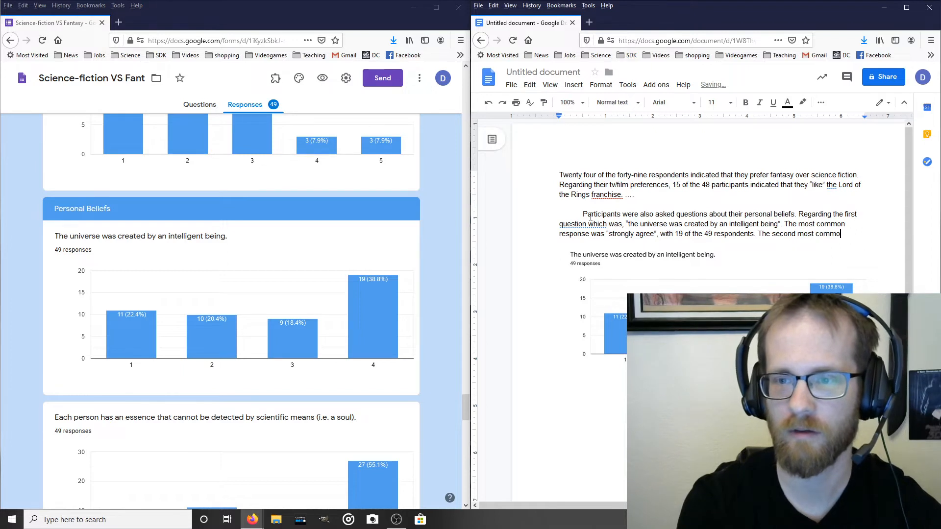
pyautogui.write('respond')
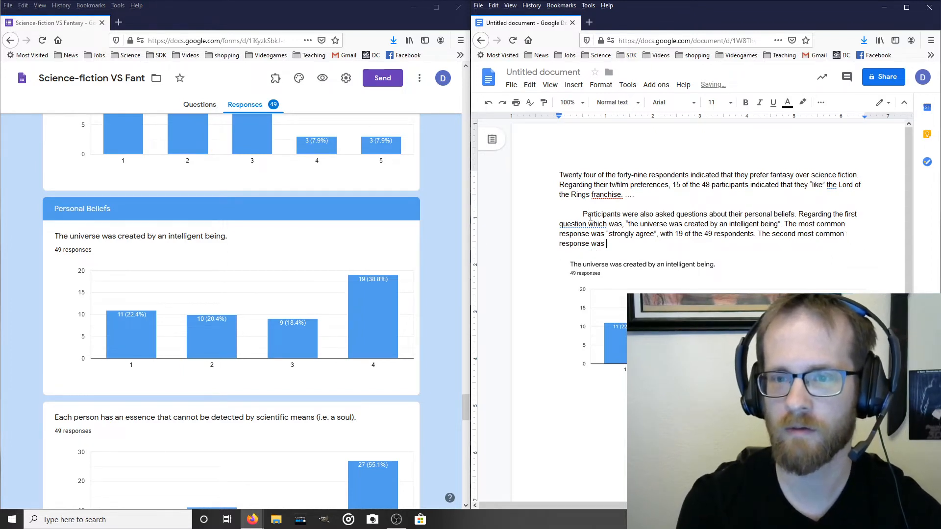
pyautogui.write('"strongly')
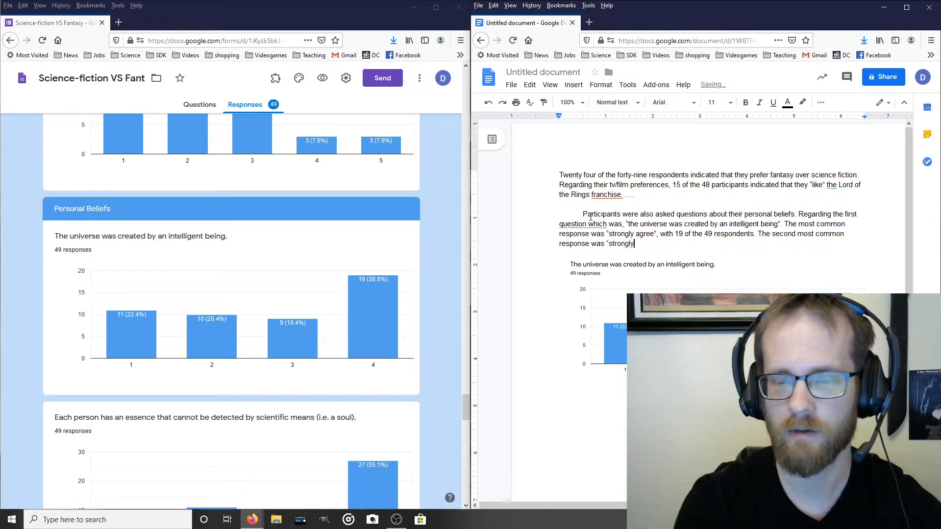
pyautogui.write('disag')
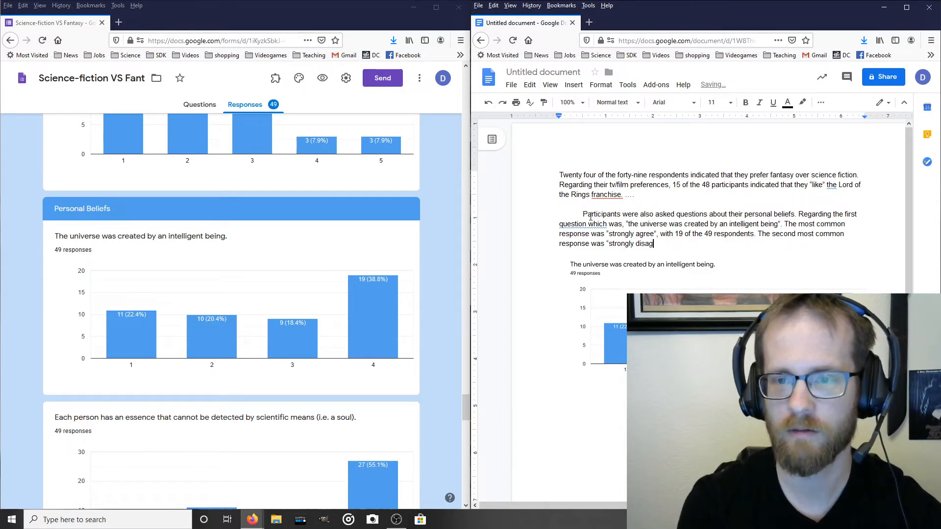
pyautogui.write('ree" with')
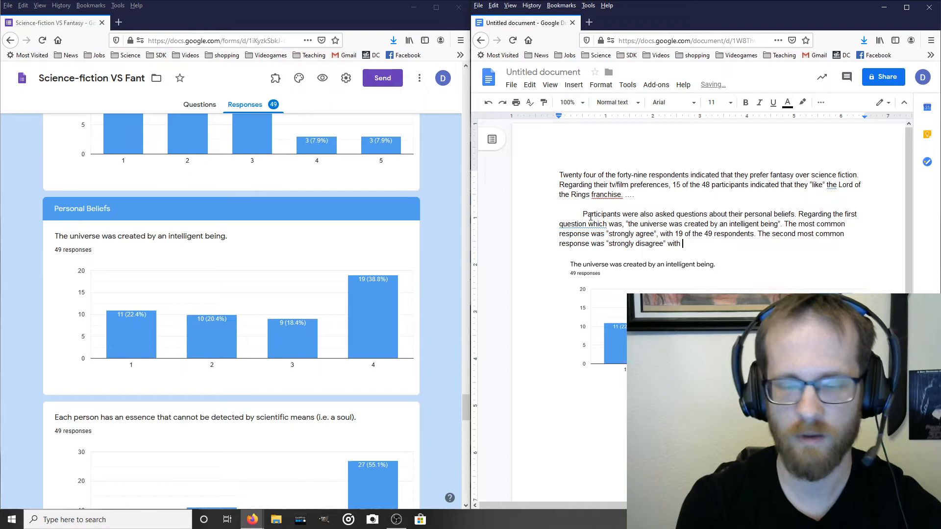
pyautogui.write('11 of the 49')
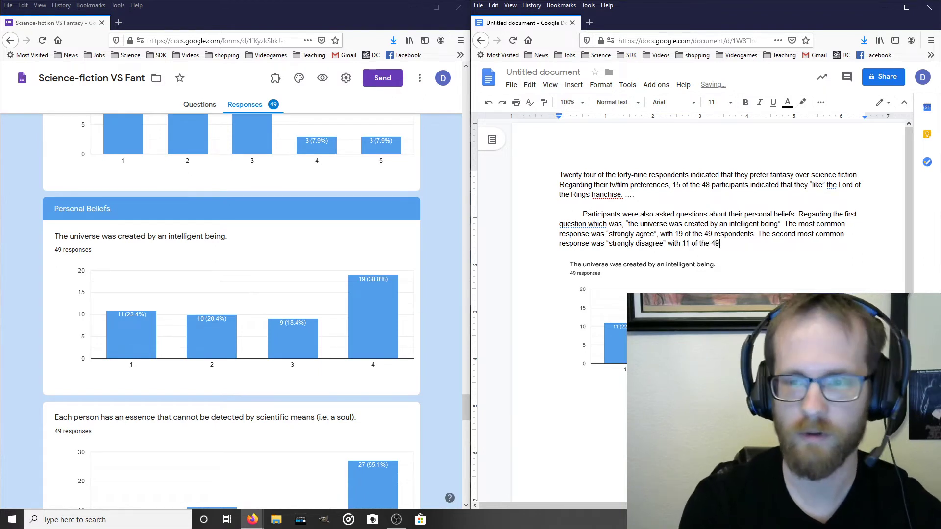
pyautogui.write('respondent')
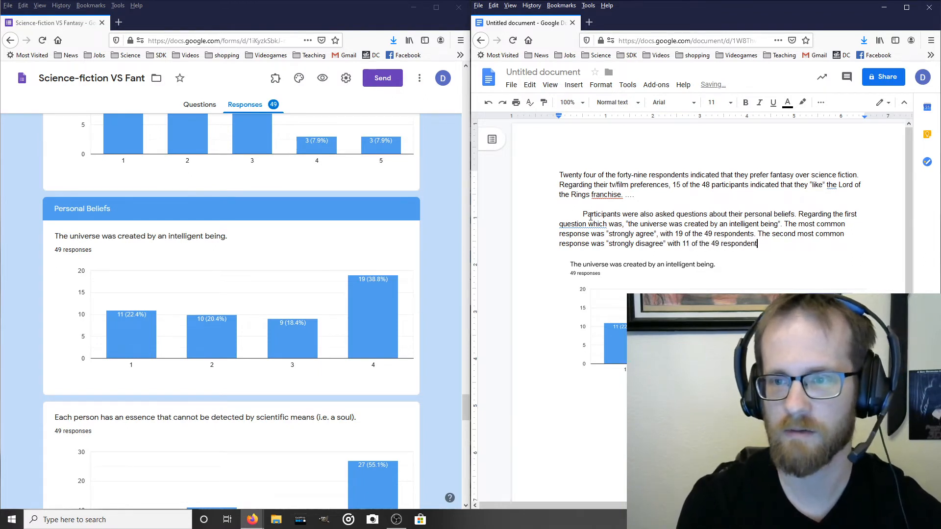
pyautogui.write('s.')
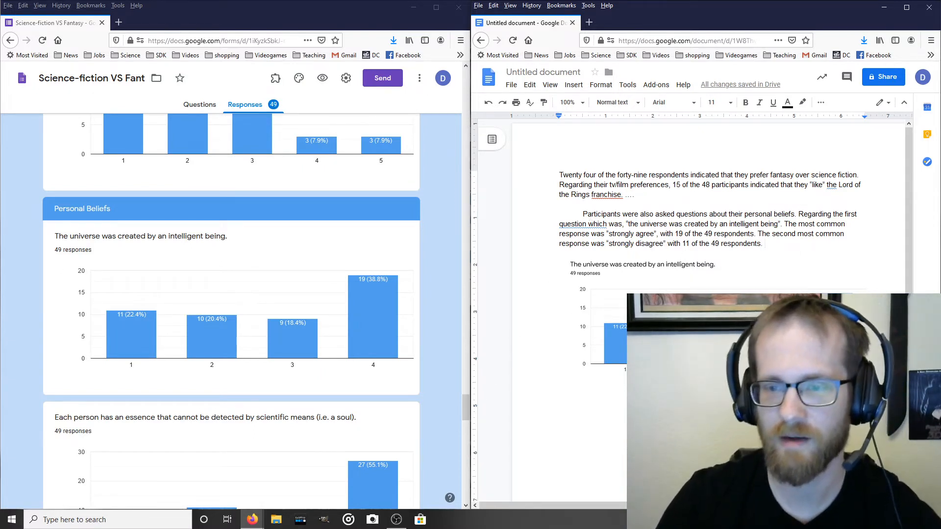
pyautogui.moveTo(291, 334)
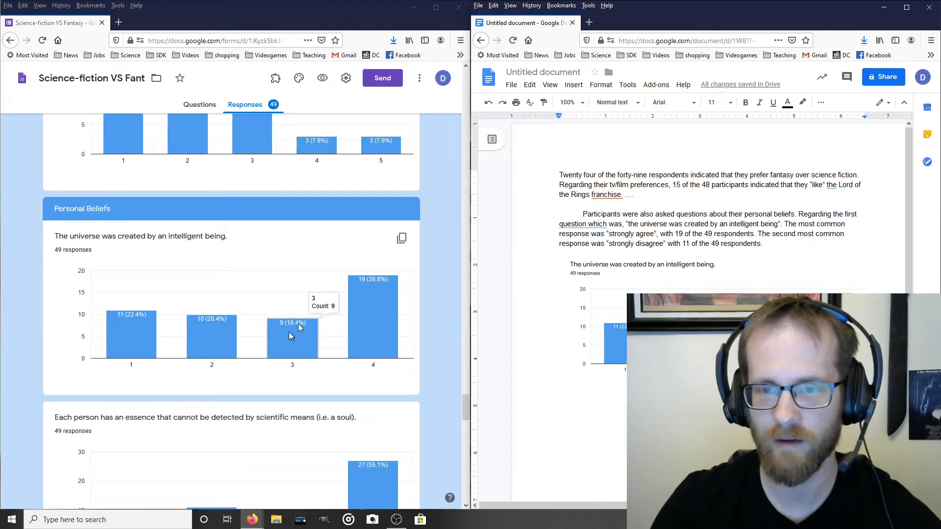
pyautogui.moveTo(672, 247)
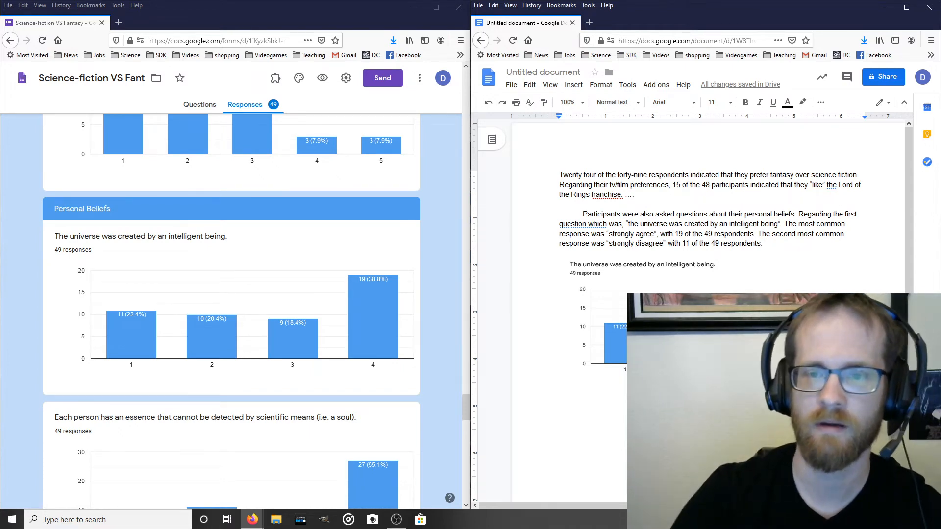
pyautogui.moveTo(446, 301)
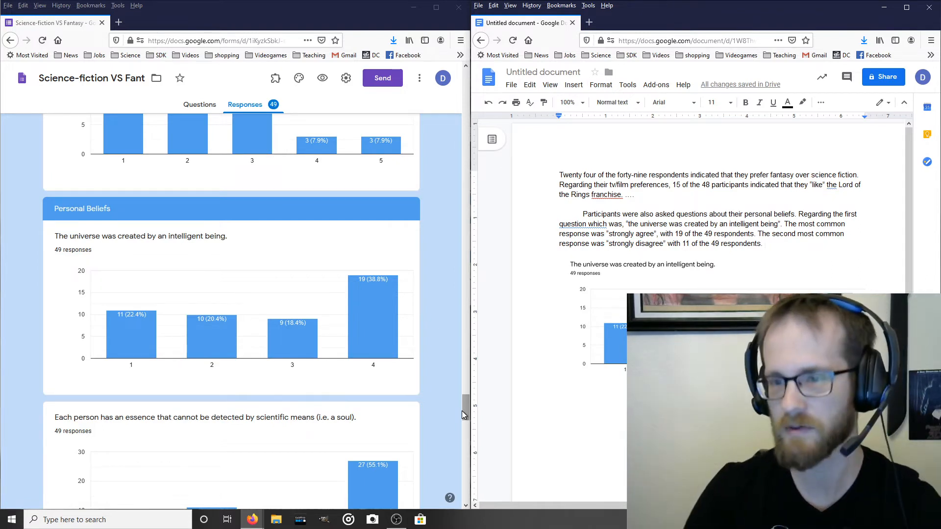
pyautogui.moveTo(153, 335)
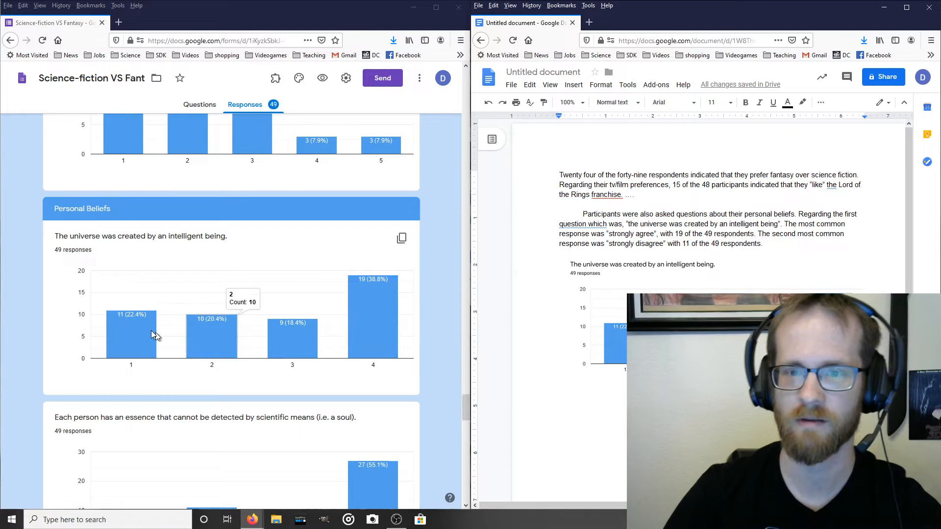
# Scroll the Forms summary down to the soul and afterlife question charts.
pyautogui.scroll(-3)
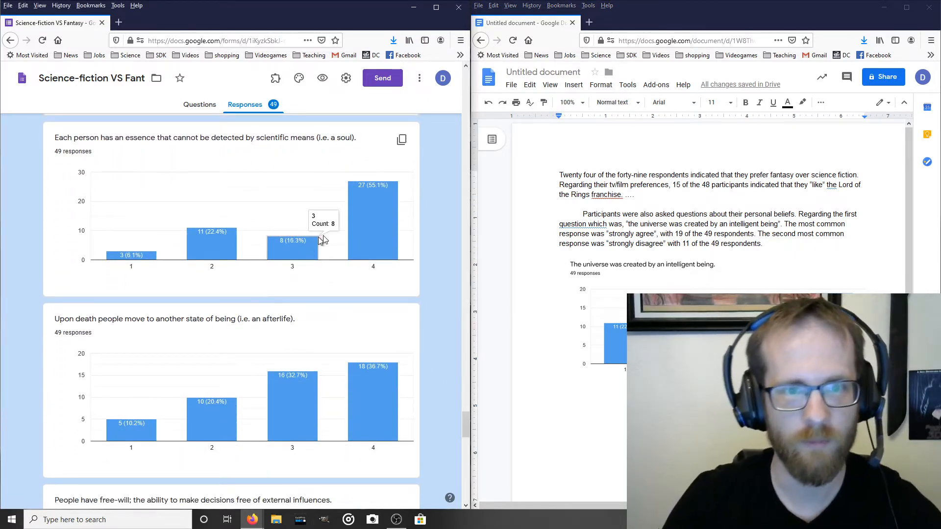
pyautogui.moveTo(401, 141)
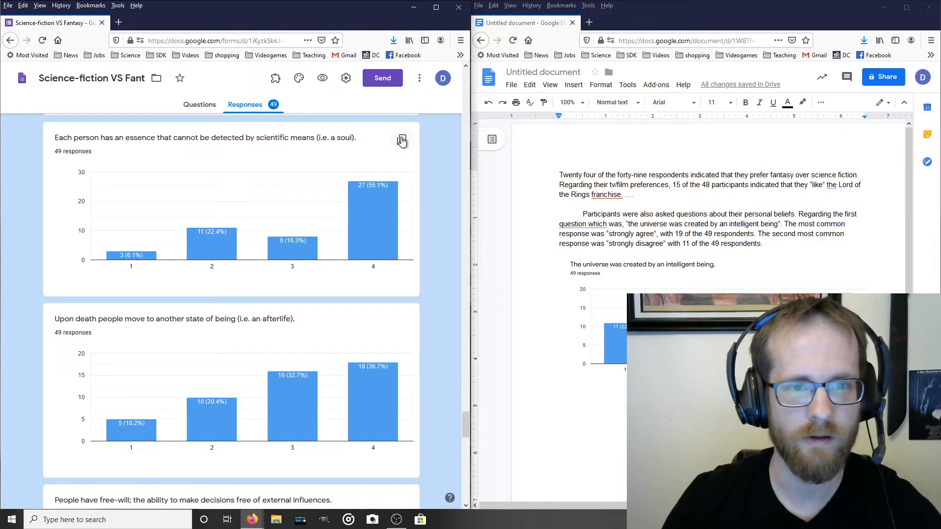
# Copy the 'Each person has an essence' chart into Docs and begin its introductory paragraph.
pyautogui.click(401, 140)
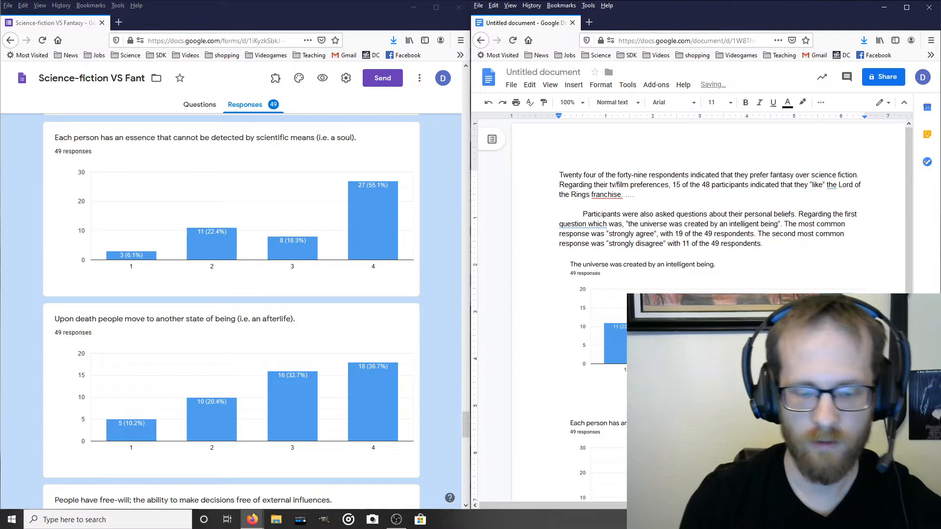
pyautogui.write('Participants w')
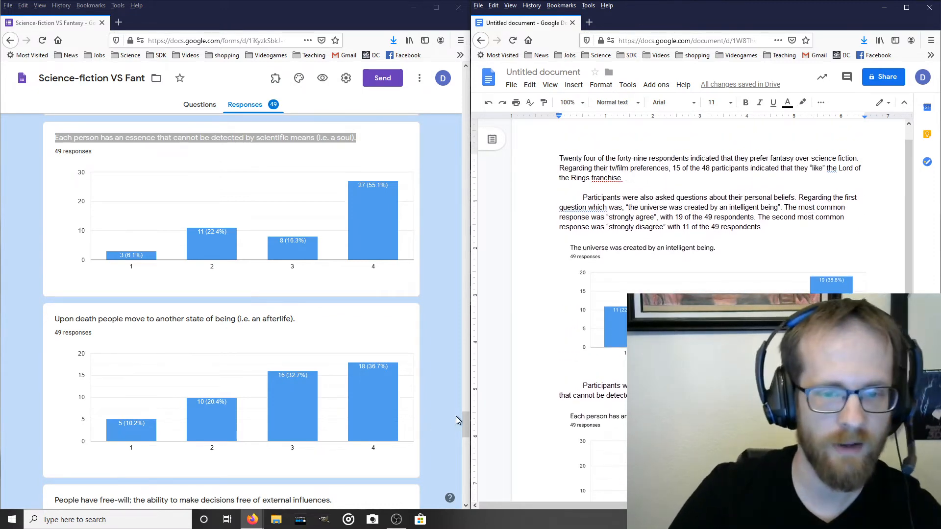
pyautogui.scroll(-3)
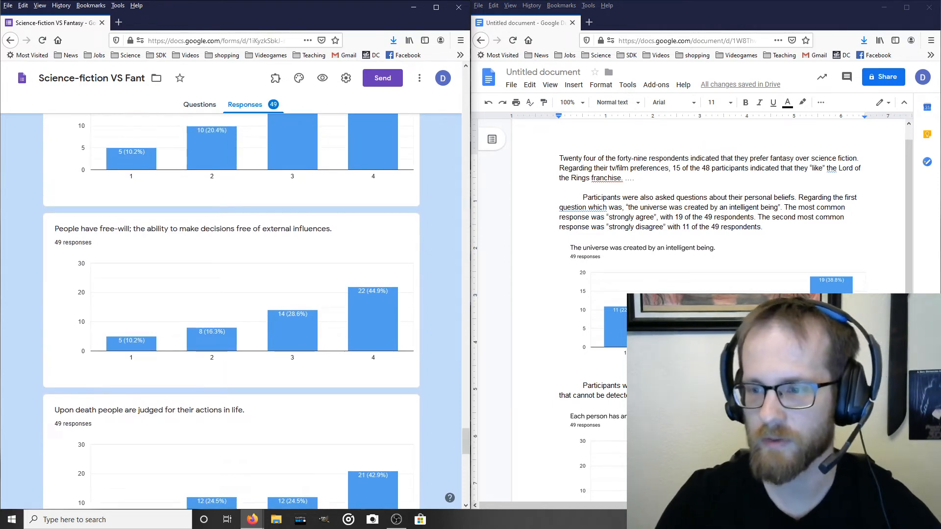
pyautogui.scroll(-3)
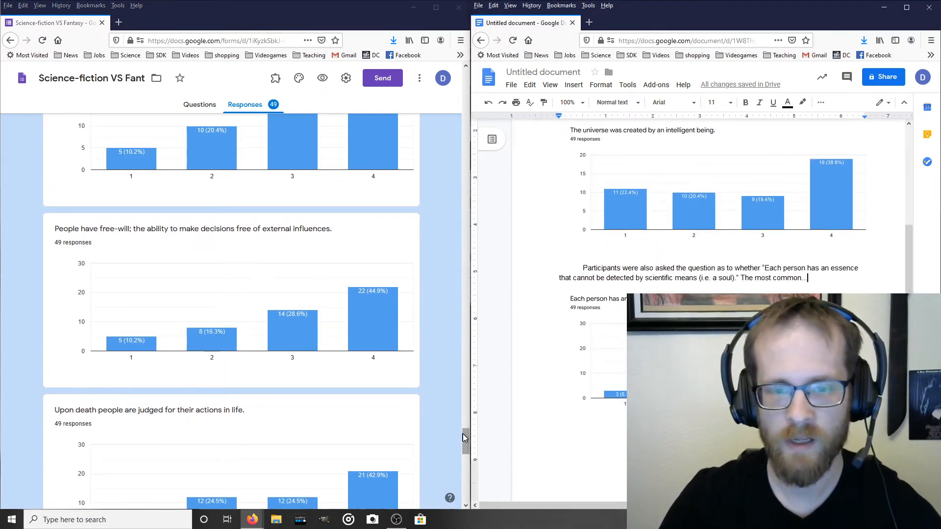
pyautogui.scroll(-3)
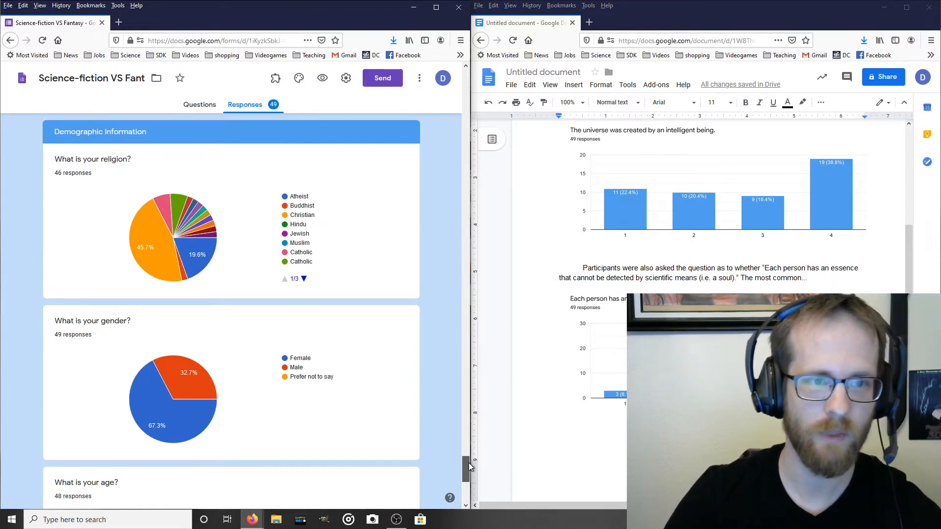
pyautogui.scroll(-3)
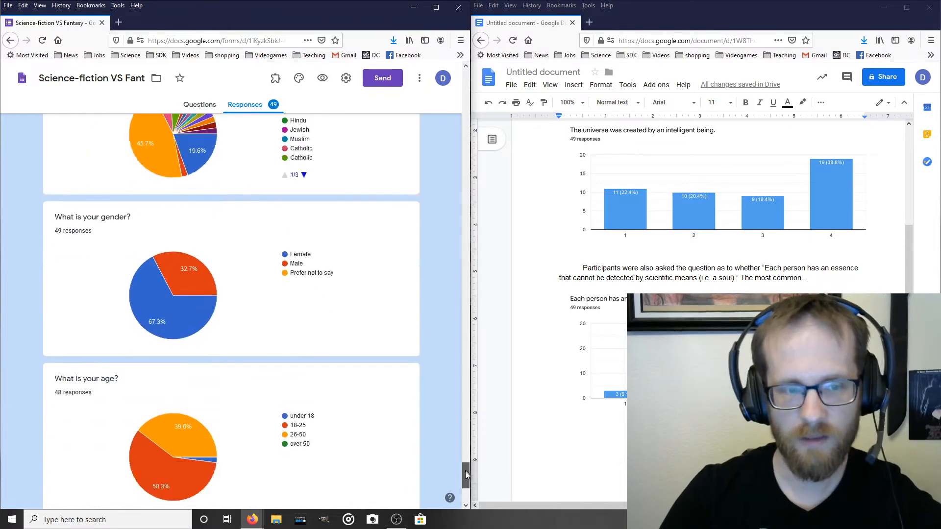
pyautogui.scroll(-3)
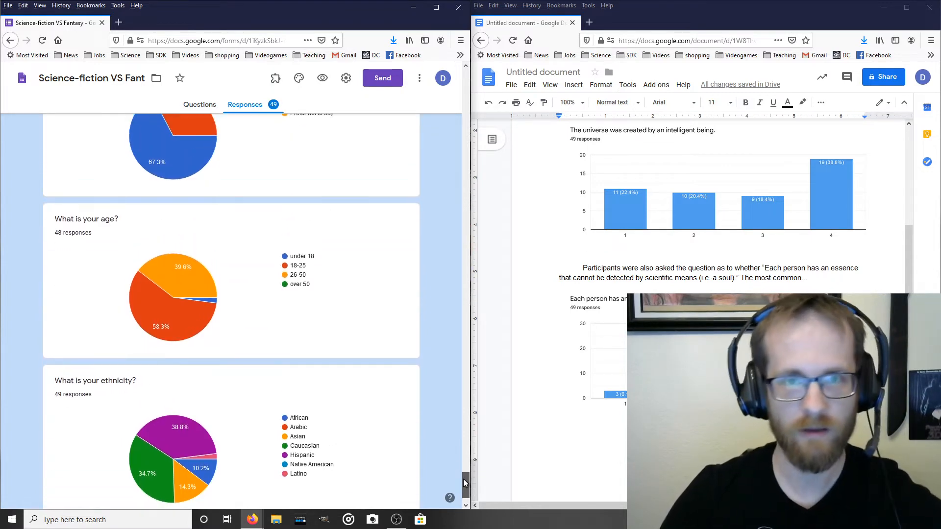
pyautogui.scroll(-3)
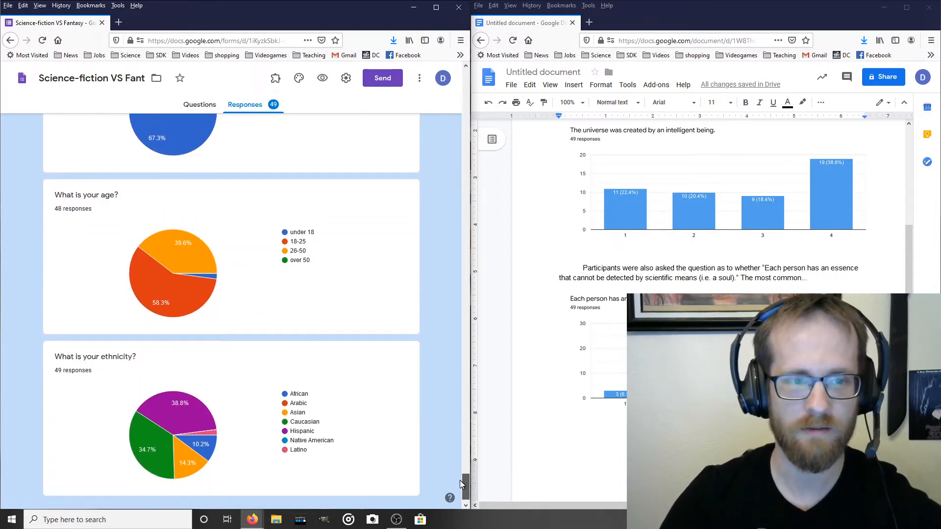
pyautogui.scroll(-3)
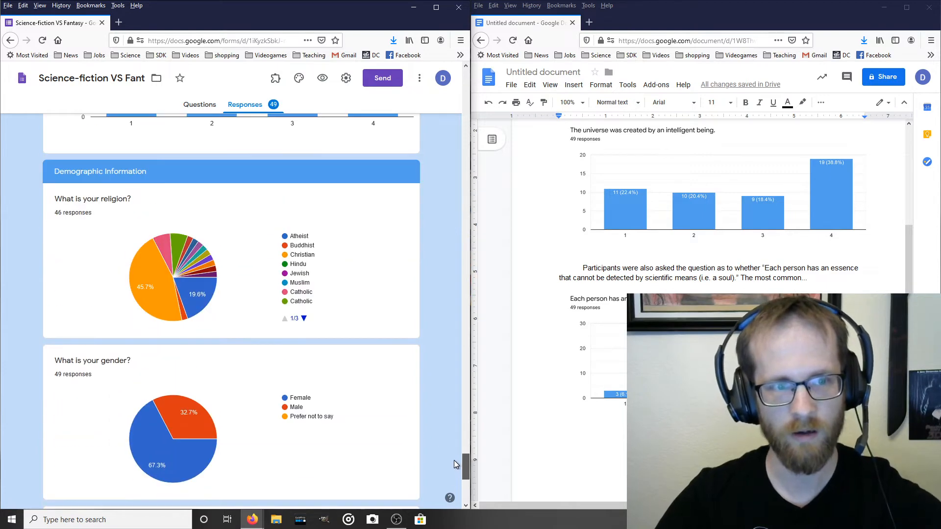
pyautogui.scroll(-3)
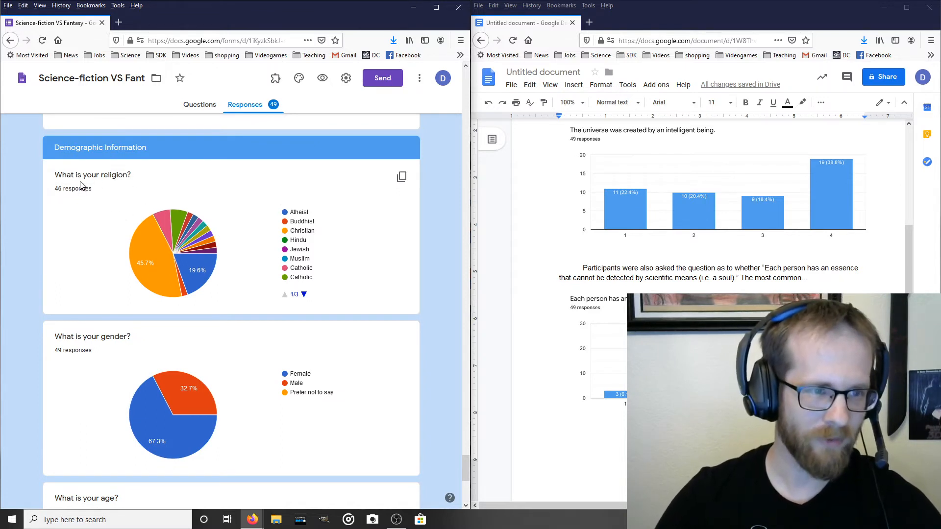
pyautogui.moveTo(187, 237)
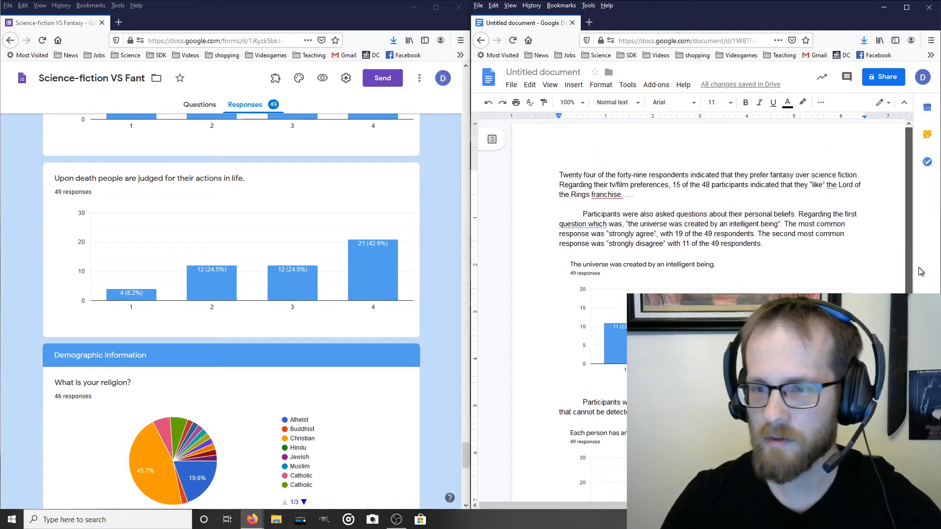
pyautogui.scroll(-3)
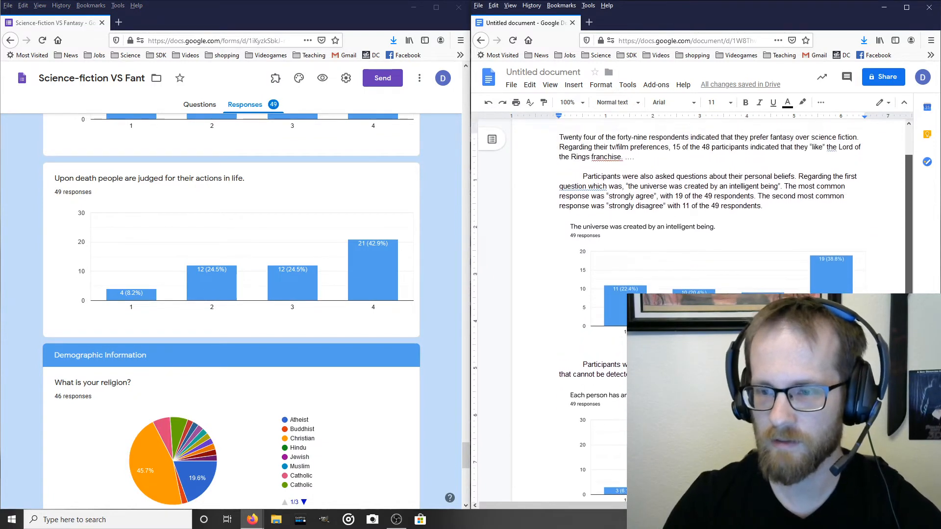
pyautogui.scroll(-3)
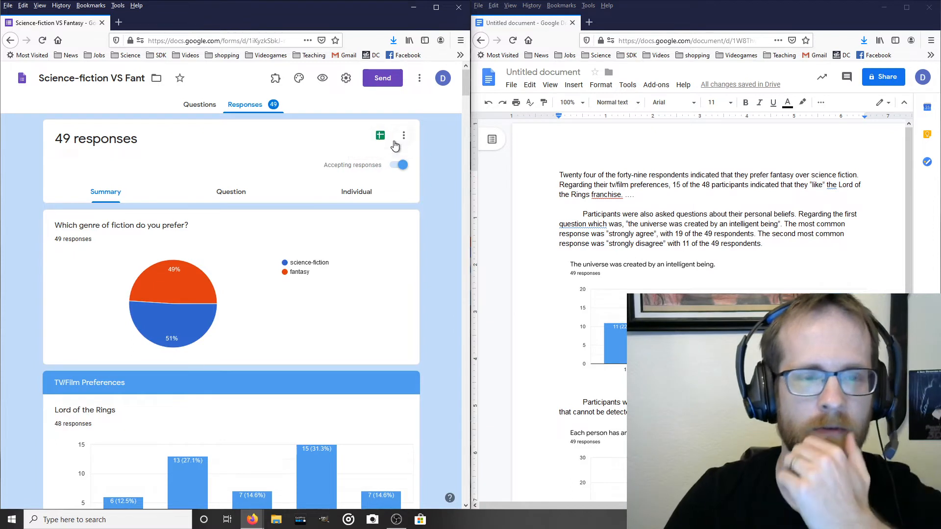
pyautogui.moveTo(372, 138)
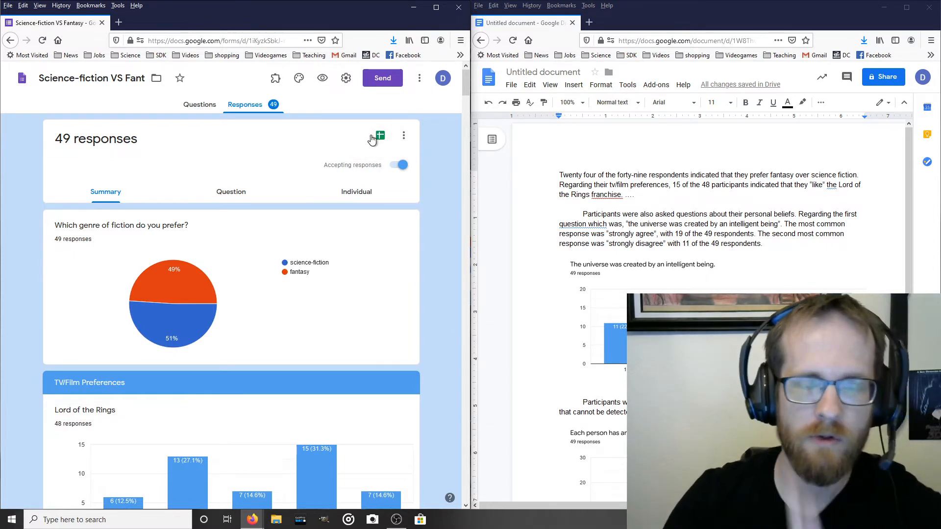
pyautogui.moveTo(378, 136)
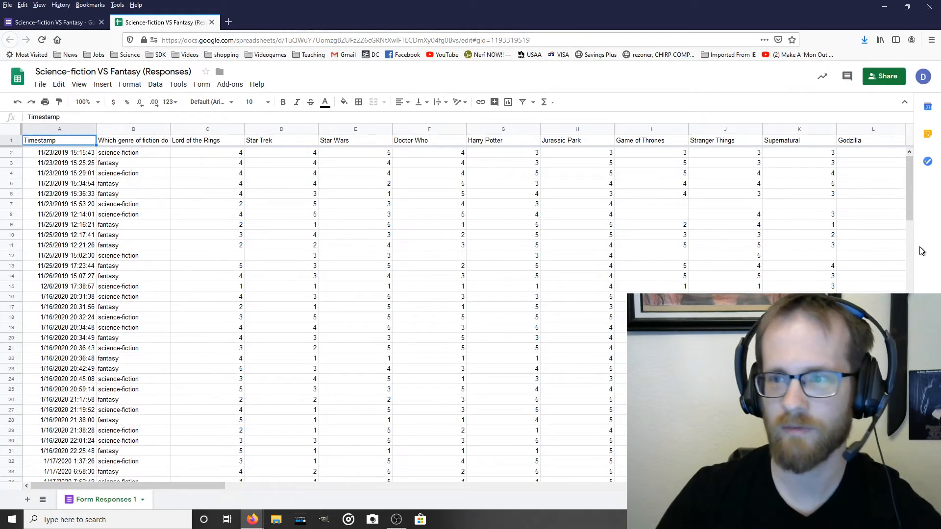
pyautogui.scroll(-3)
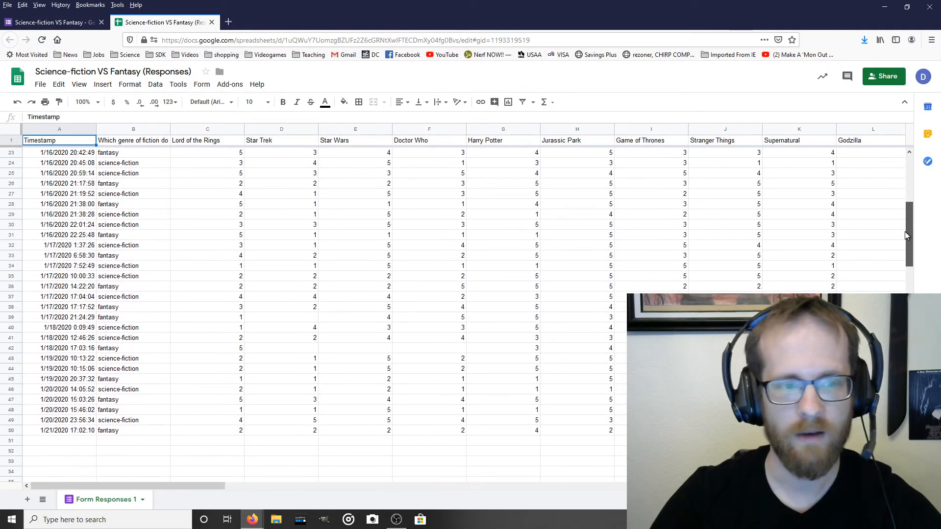
pyautogui.scroll(3)
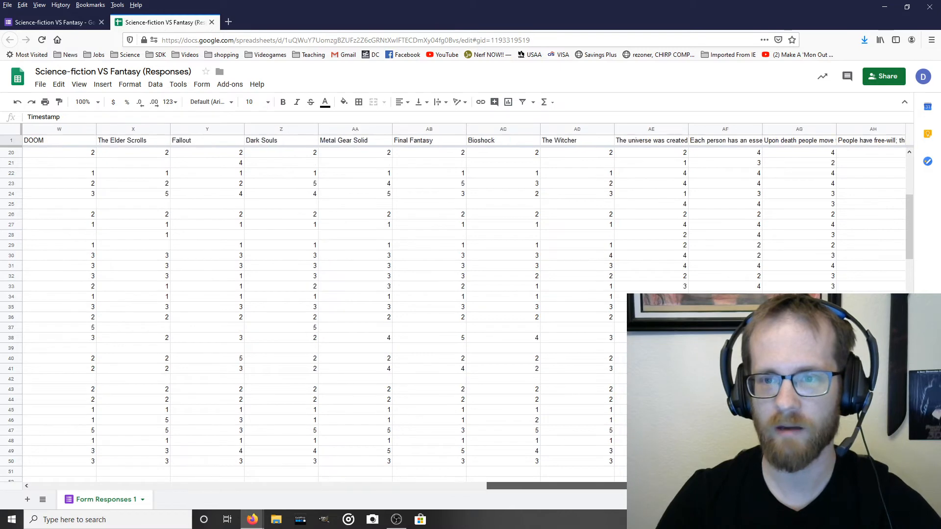
pyautogui.hscroll(3)
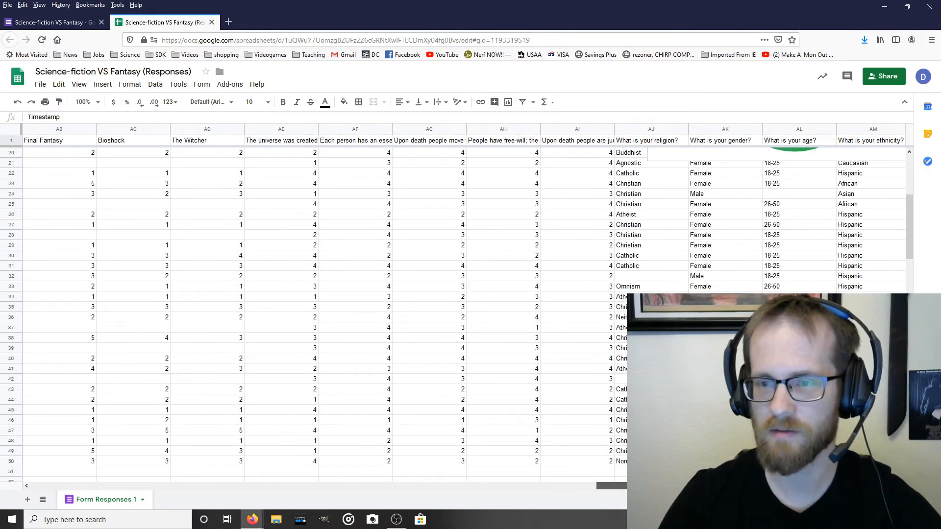
pyautogui.hscroll(3)
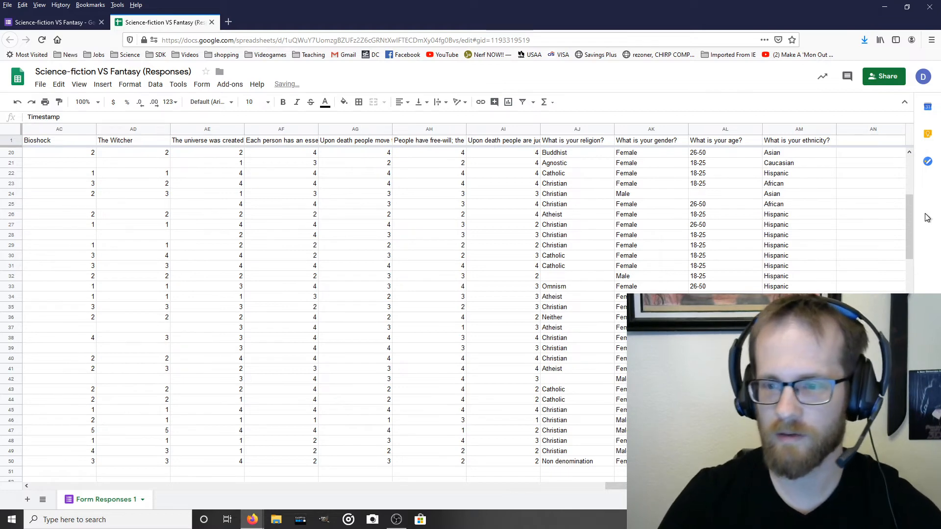
pyautogui.scroll(3)
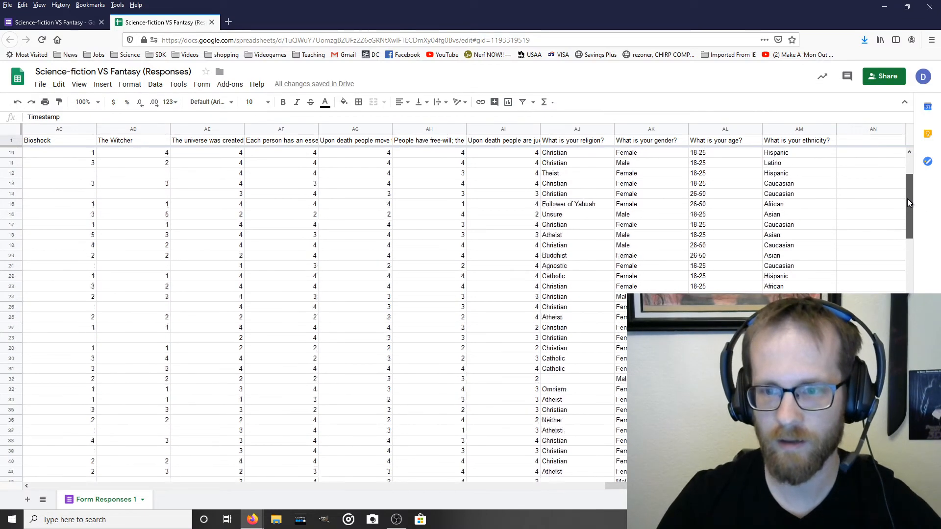
pyautogui.scroll(3)
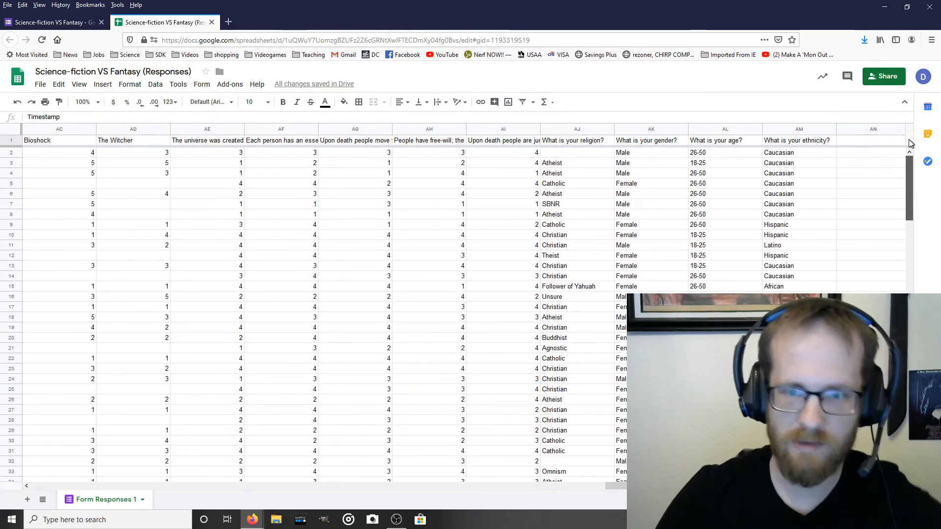
pyautogui.scroll(-3)
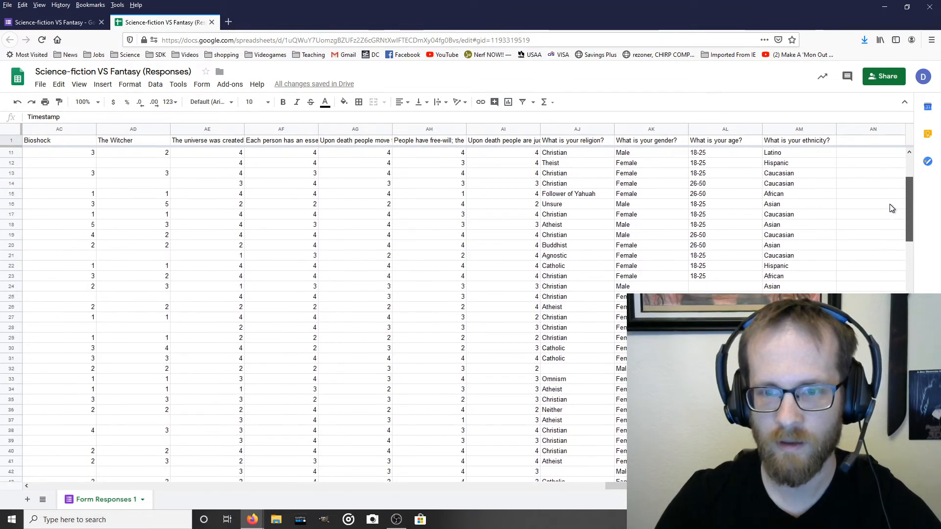
pyautogui.scroll(3)
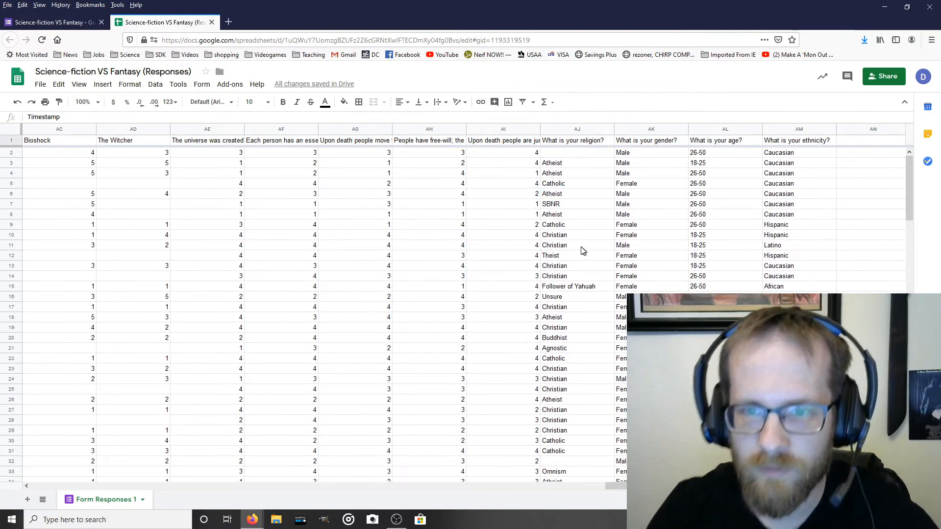
pyautogui.moveTo(570, 245)
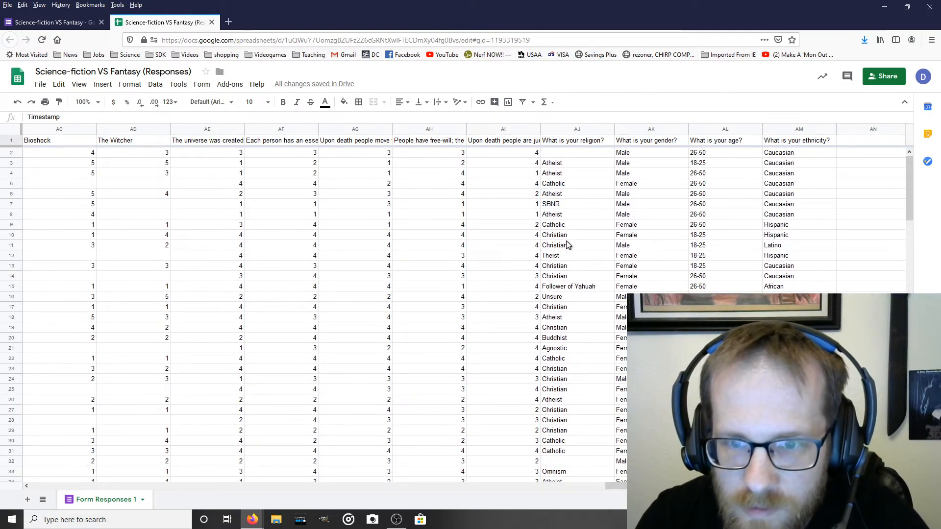
pyautogui.click(572, 224)
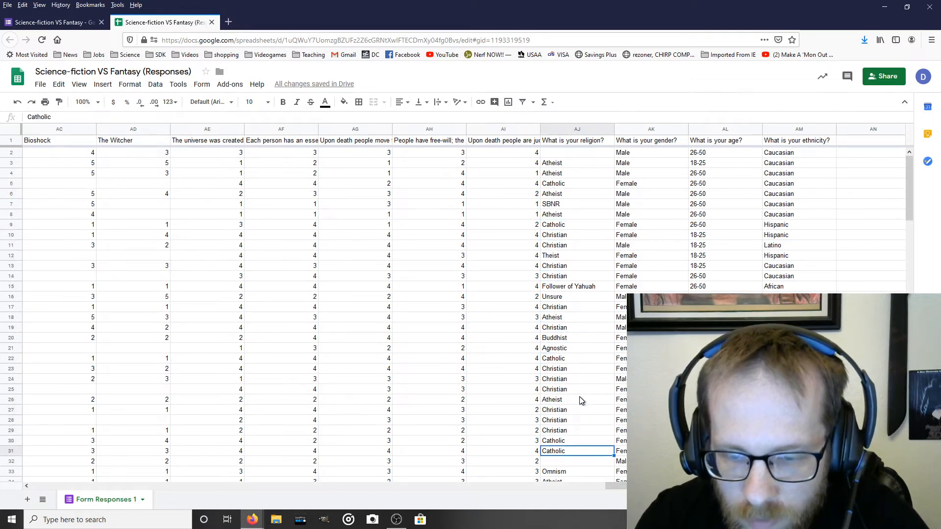
pyautogui.scroll(-3)
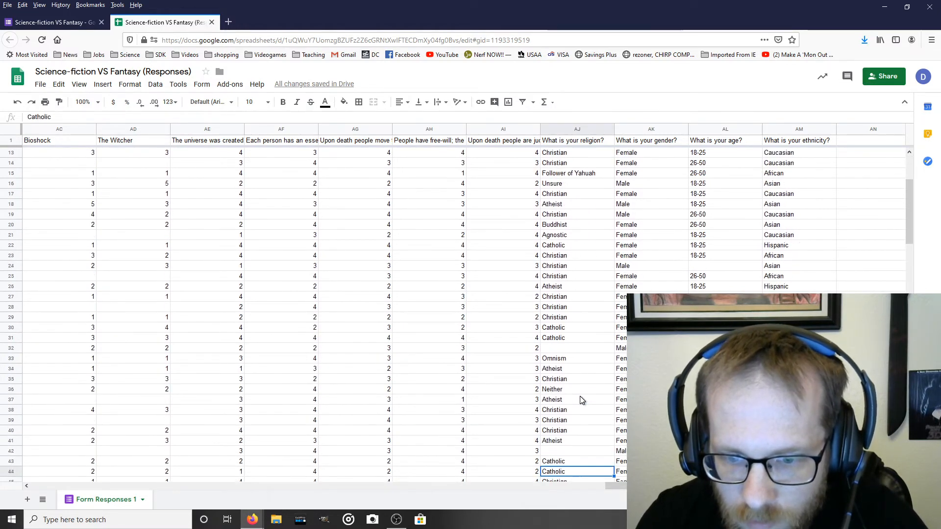
pyautogui.scroll(-3)
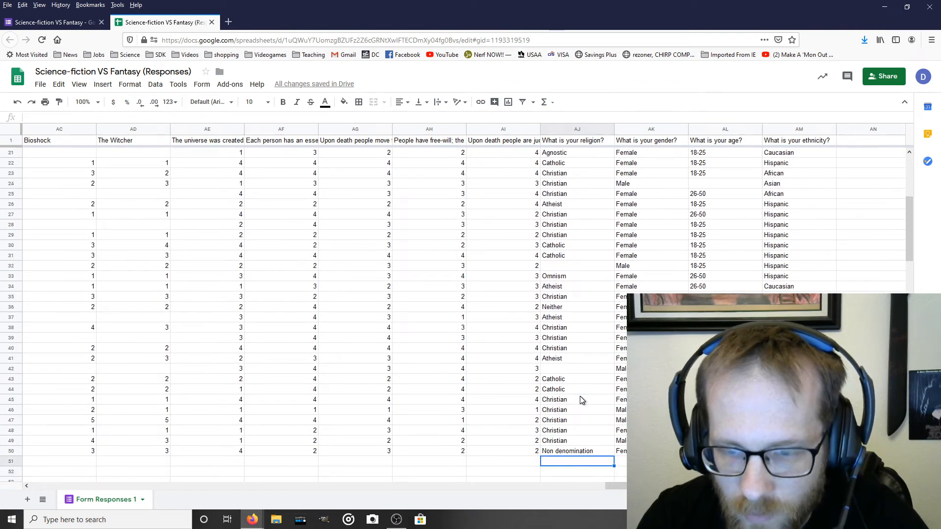
pyautogui.click(561, 286)
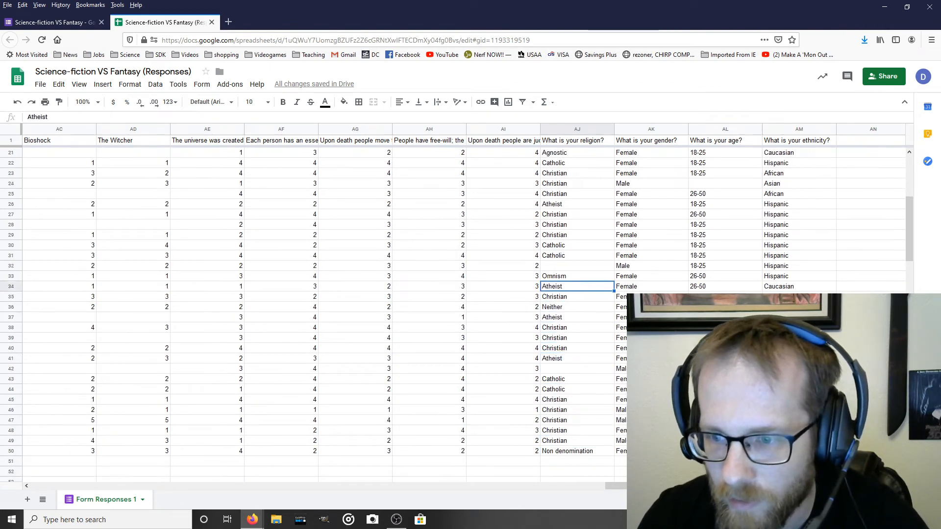
pyautogui.click(577, 276)
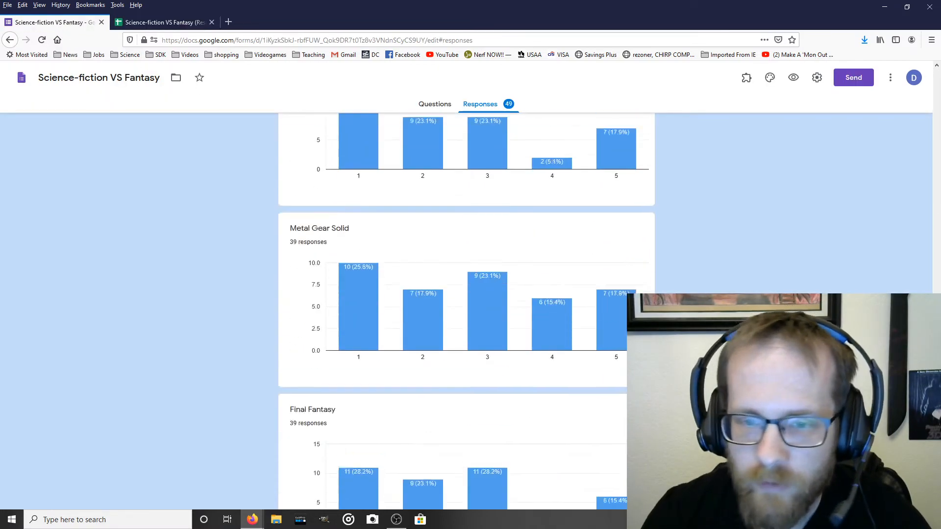
# Scroll through the Forms charts, then return to the Science-fiction VS Fantasy (Responses) spreadsheet.
pyautogui.scroll(-3)
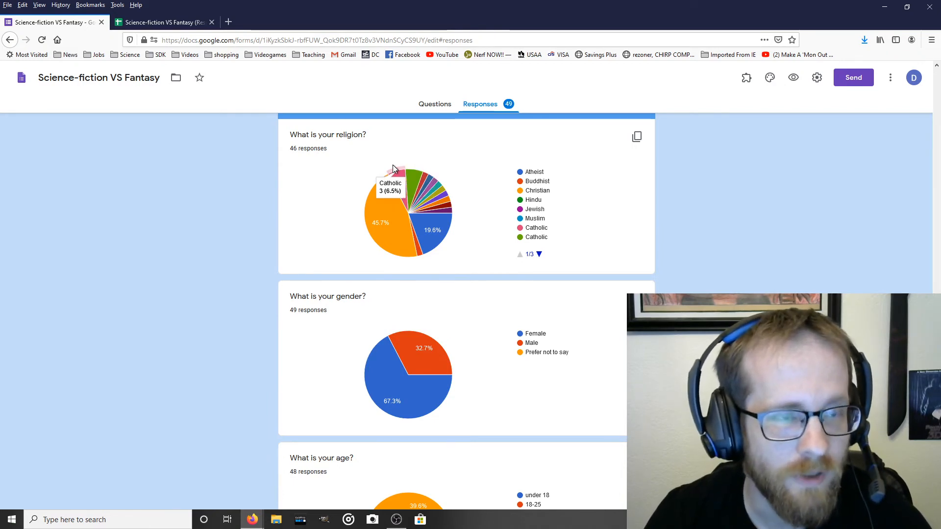
pyautogui.click(162, 22)
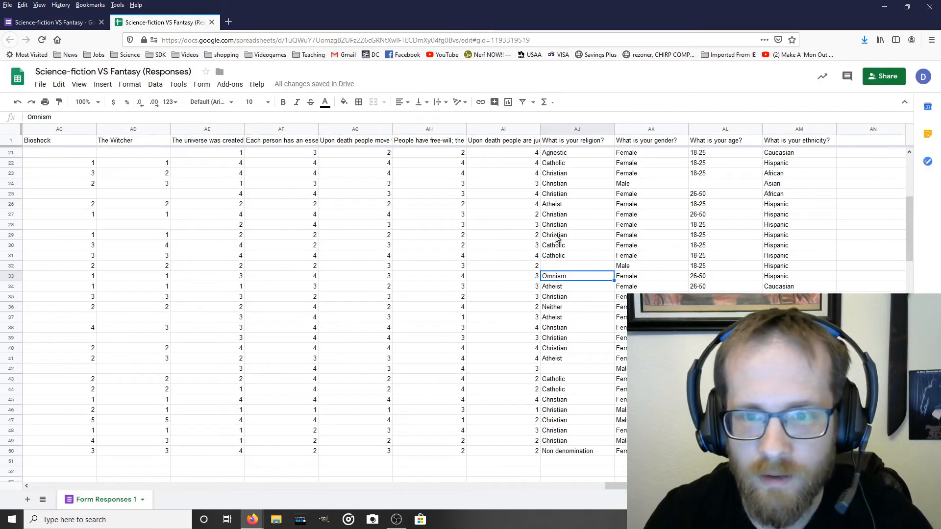
pyautogui.click(576, 245)
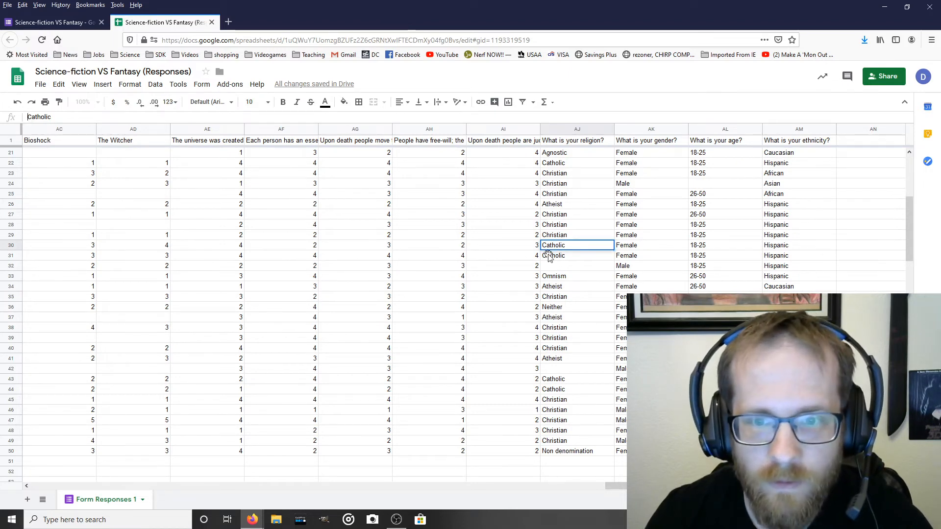
pyautogui.click(553, 255)
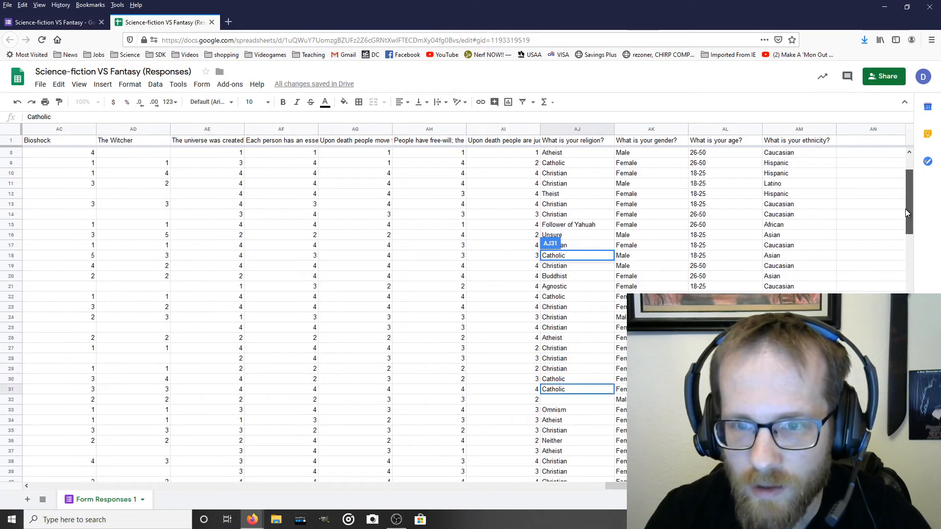
pyautogui.scroll(-3)
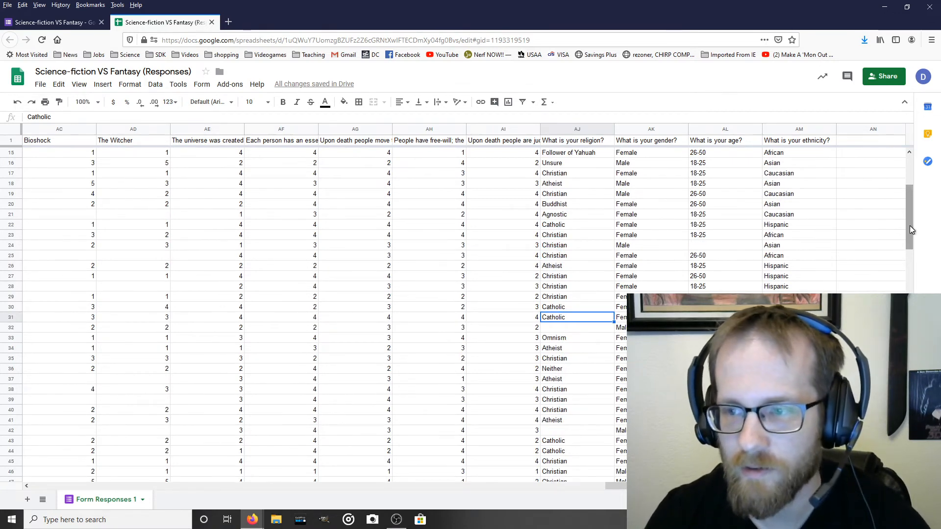
pyautogui.scroll(-3)
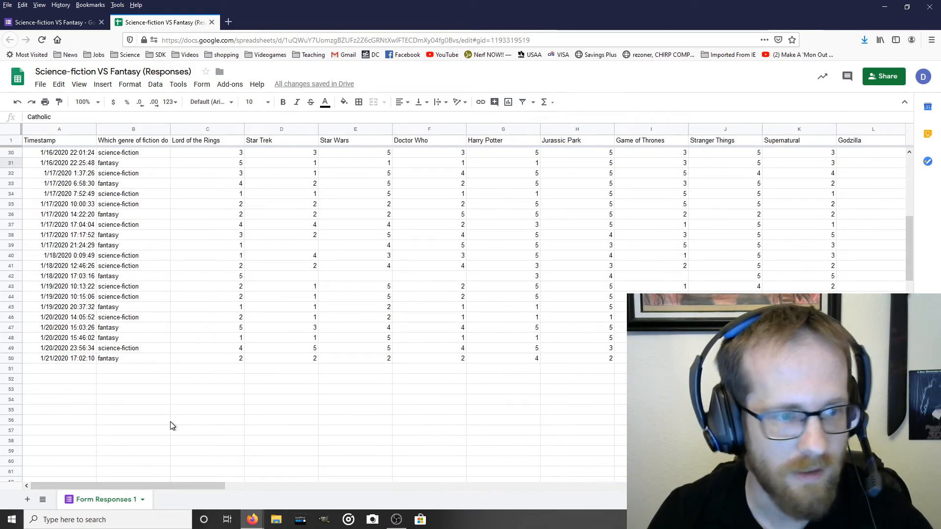
pyautogui.scroll(-3)
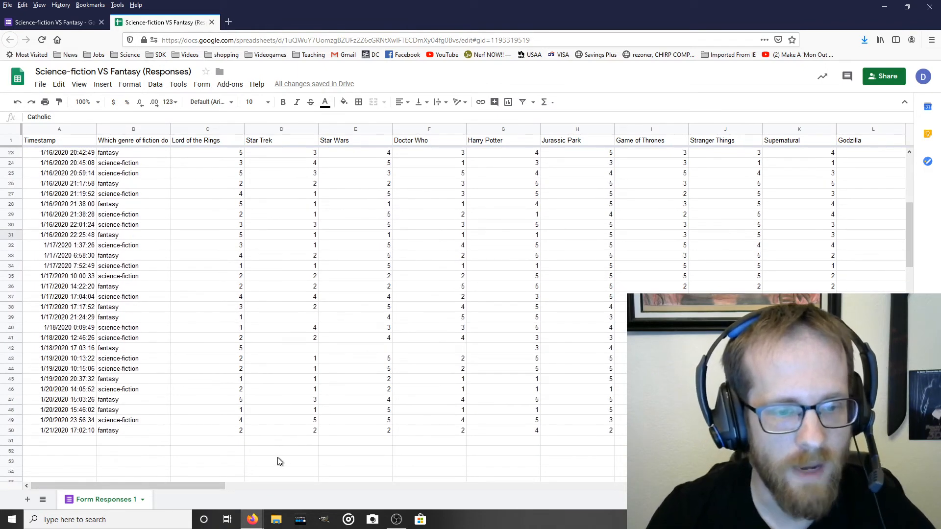
# Enter =AVERAGE(C2:C50) in C52 and label B52 'average='.
pyautogui.click(206, 441)
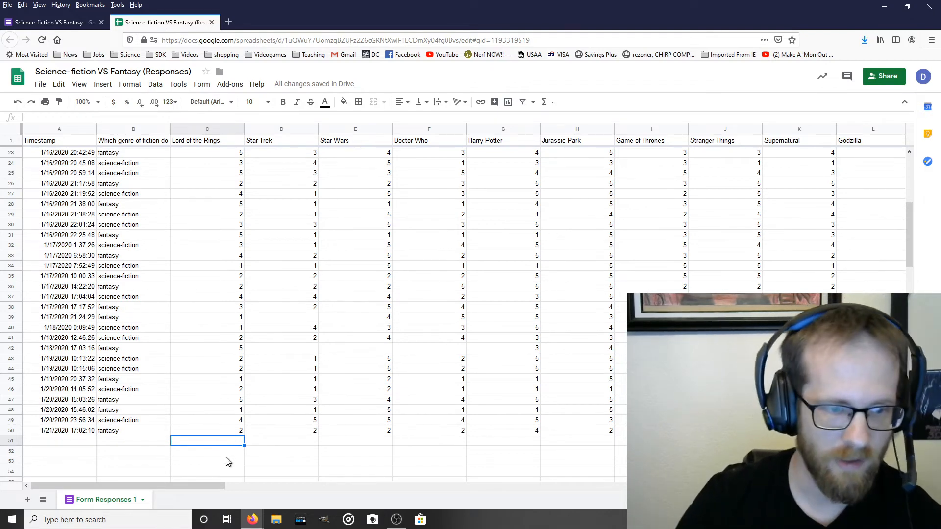
pyautogui.click(206, 452)
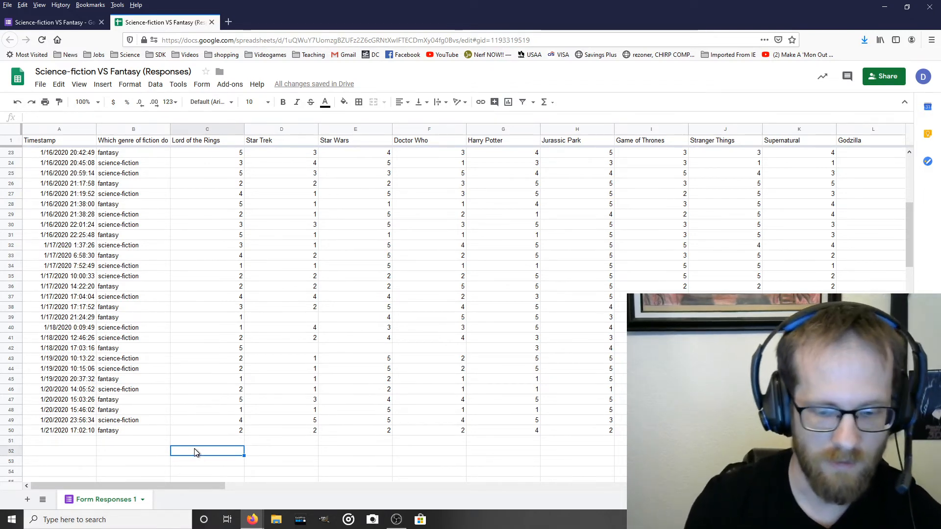
pyautogui.write('=')
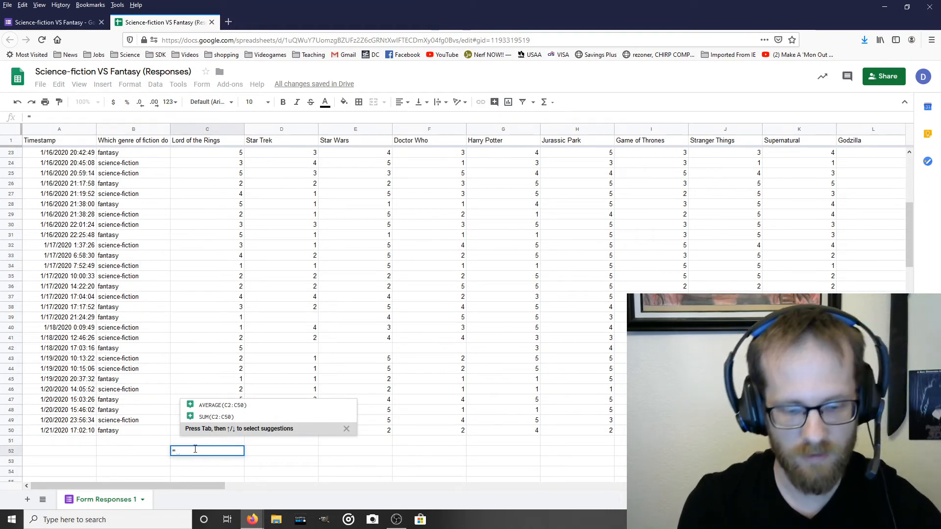
pyautogui.write('average(')
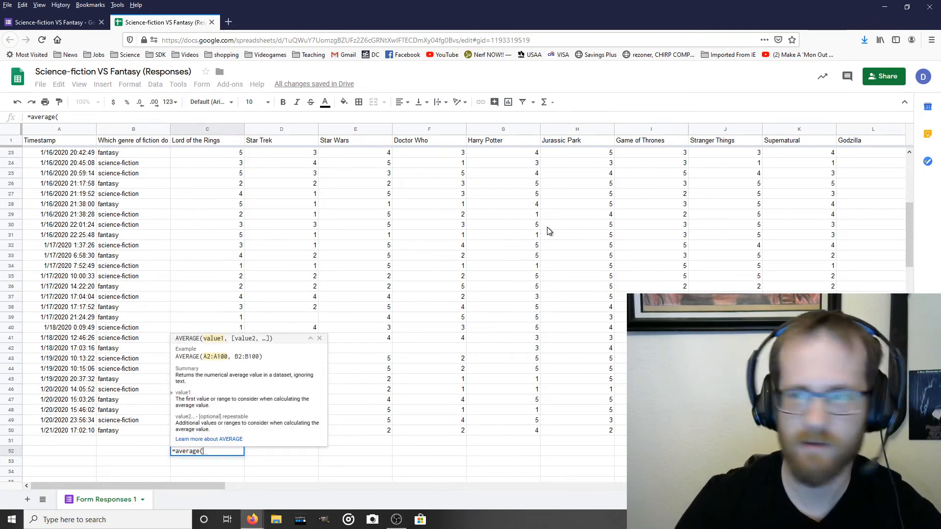
pyautogui.scroll(3)
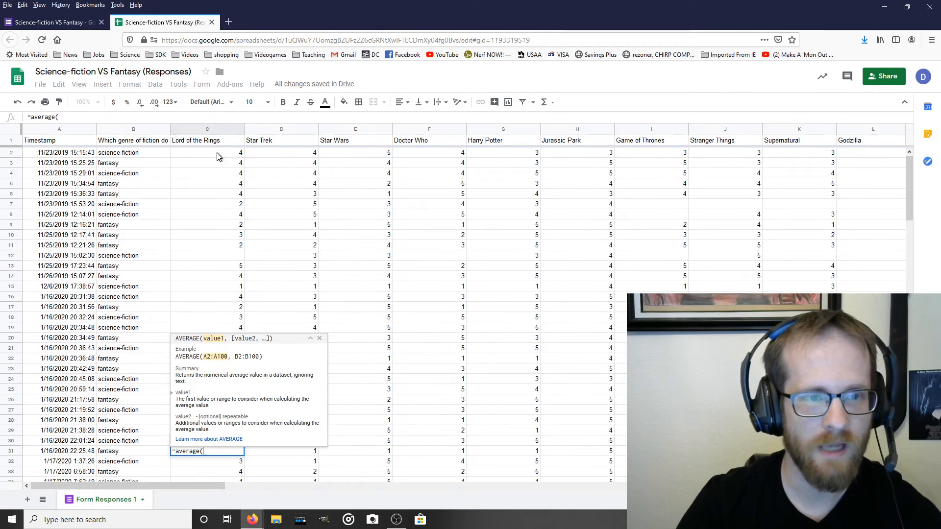
pyautogui.click(207, 153)
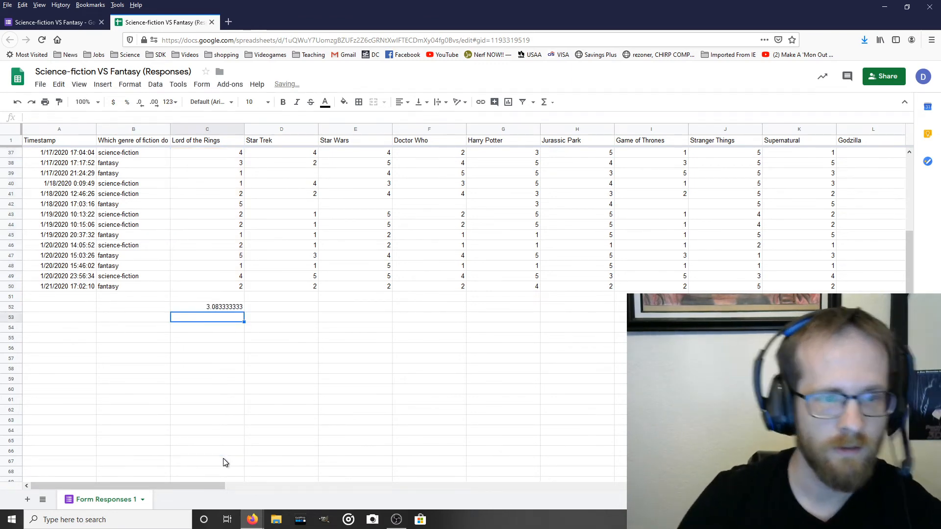
pyautogui.click(207, 307)
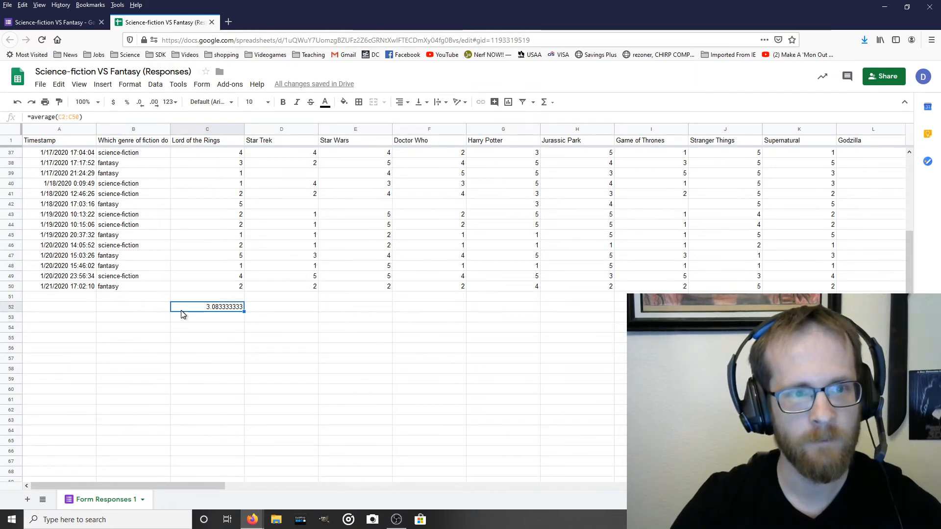
pyautogui.click(132, 307)
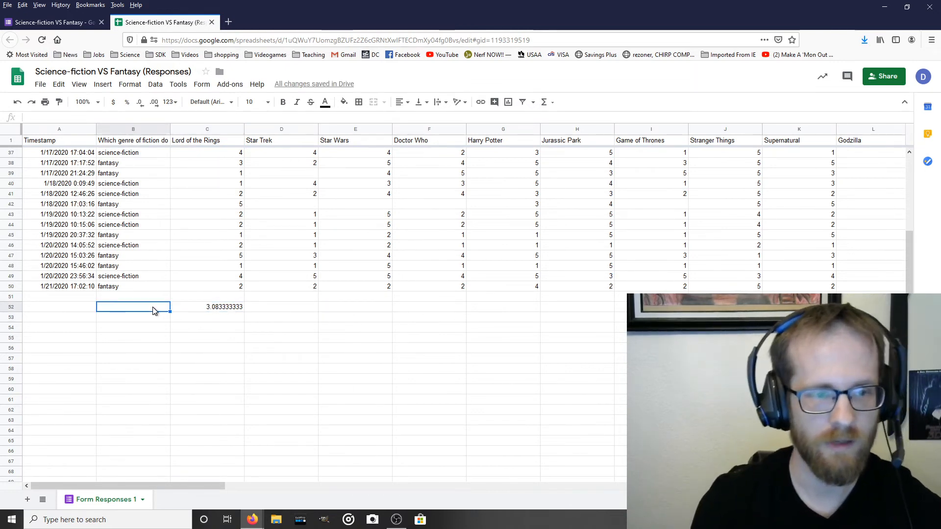
pyautogui.write('average=')
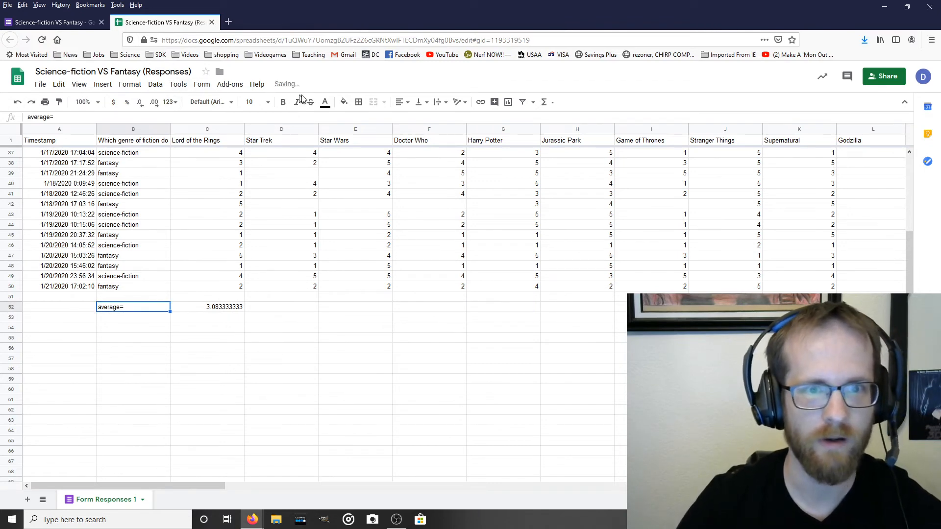
pyautogui.click(400, 101)
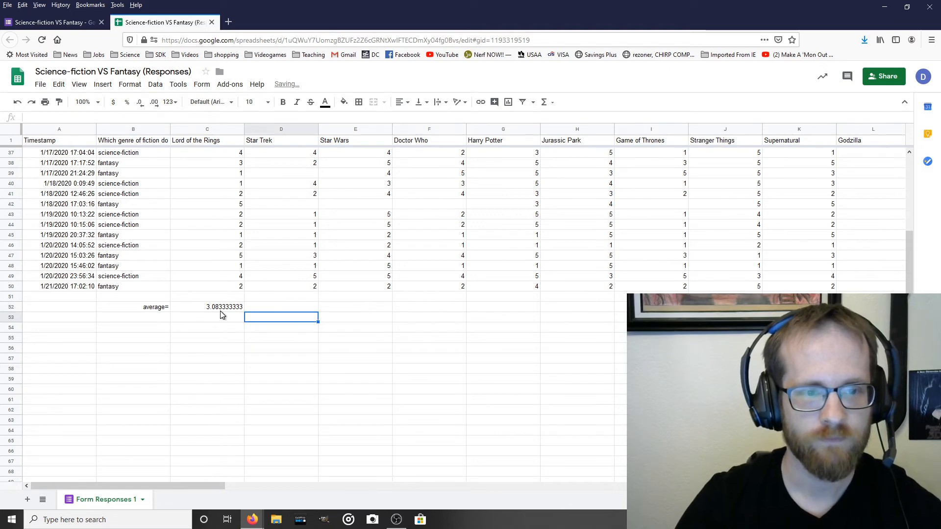
# Fill the average formula right to H52 and verify the Star Wars and Jurassic Park averages.
pyautogui.click(206, 307)
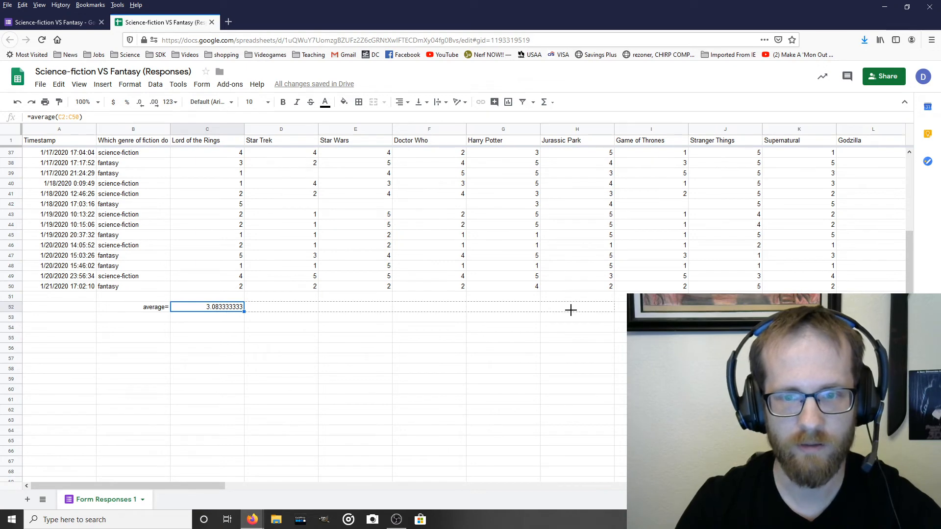
pyautogui.moveTo(243, 307); pyautogui.dragTo(612, 306)
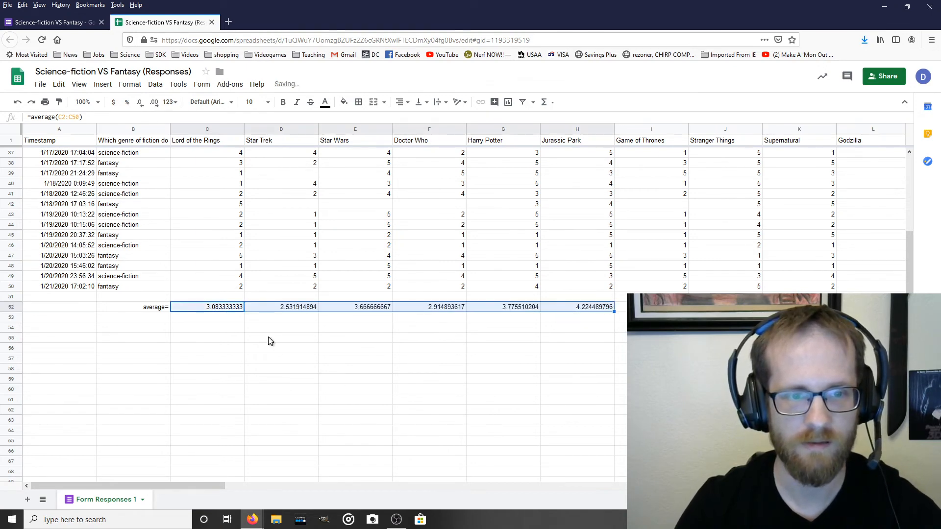
pyautogui.click(207, 307)
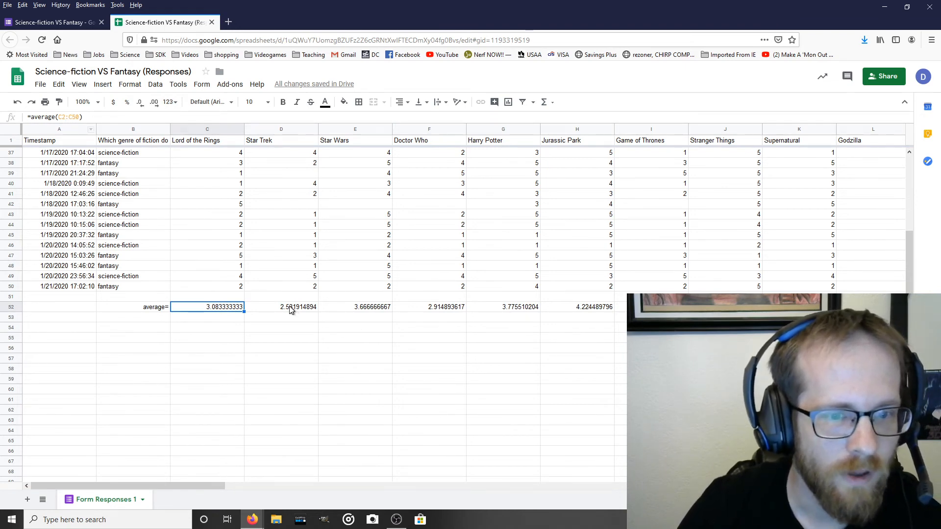
pyautogui.click(280, 307)
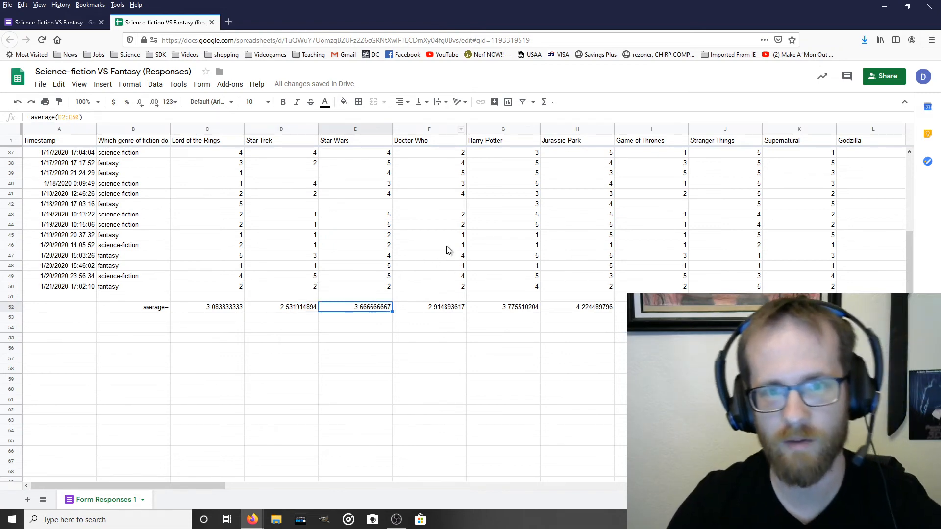
pyautogui.moveTo(436, 303)
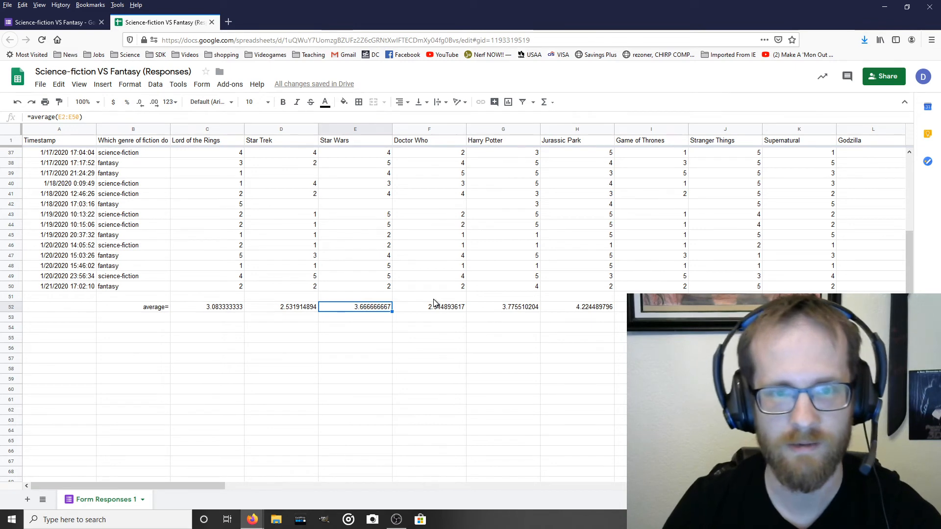
pyautogui.click(576, 307)
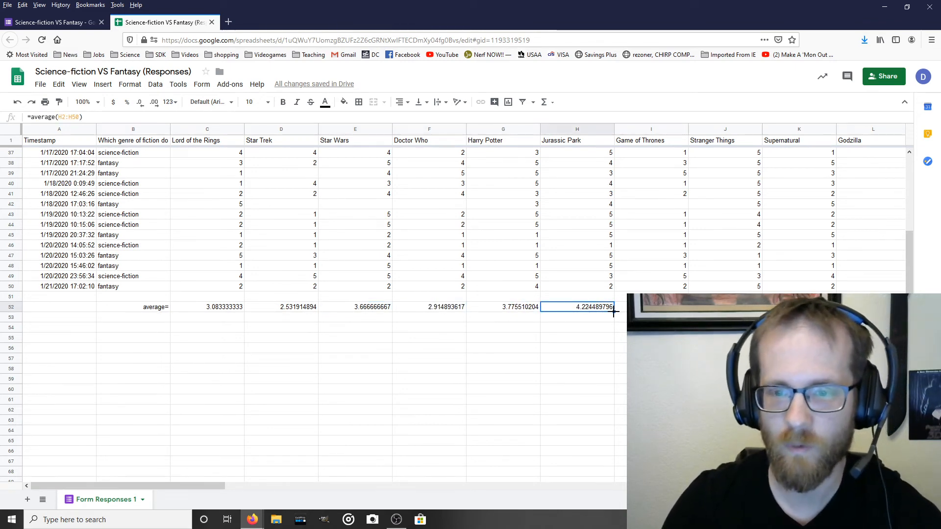
pyautogui.hscroll(3)
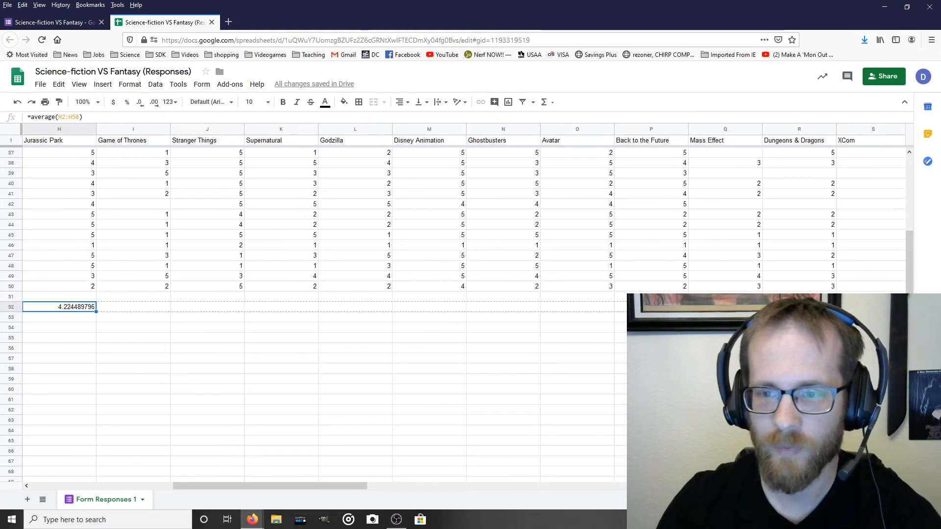
pyautogui.hscroll(3)
pyautogui.write('average')
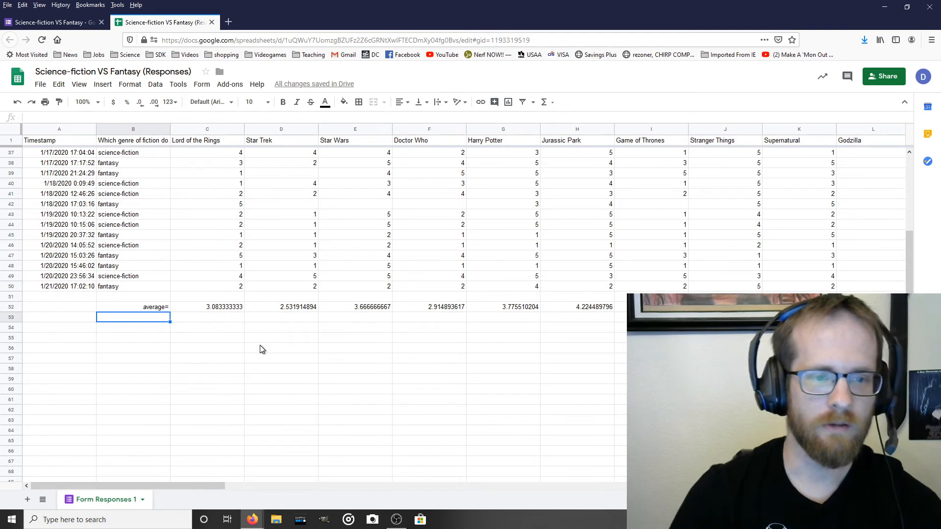
# Enter =STDEV(C2:C50) in C53 and label B53 'std. dev.='.
pyautogui.write('=')
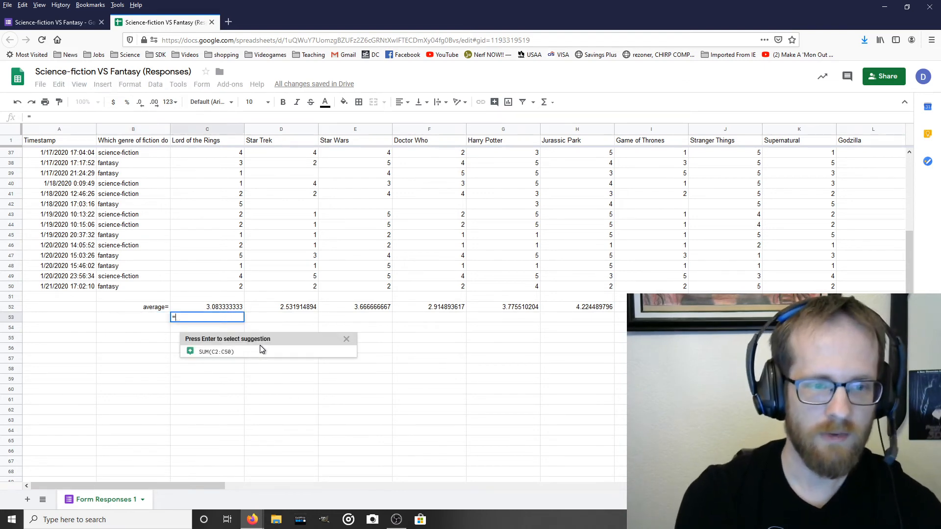
pyautogui.write('std')
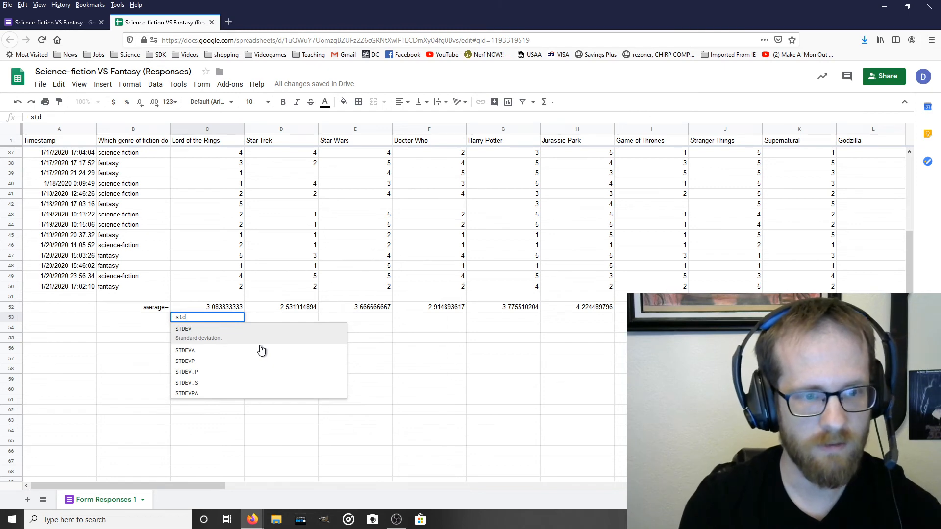
pyautogui.click(183, 329)
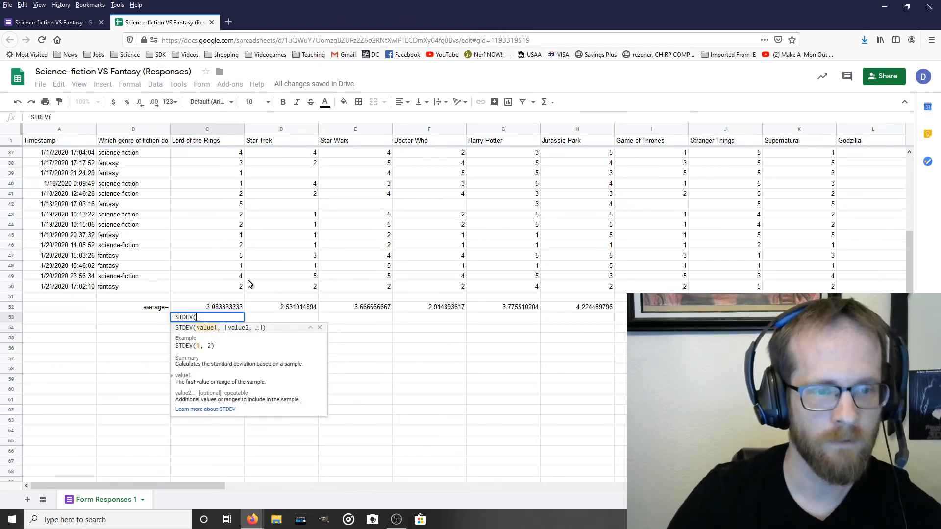
pyautogui.moveTo(207, 152); pyautogui.dragTo(207, 286)
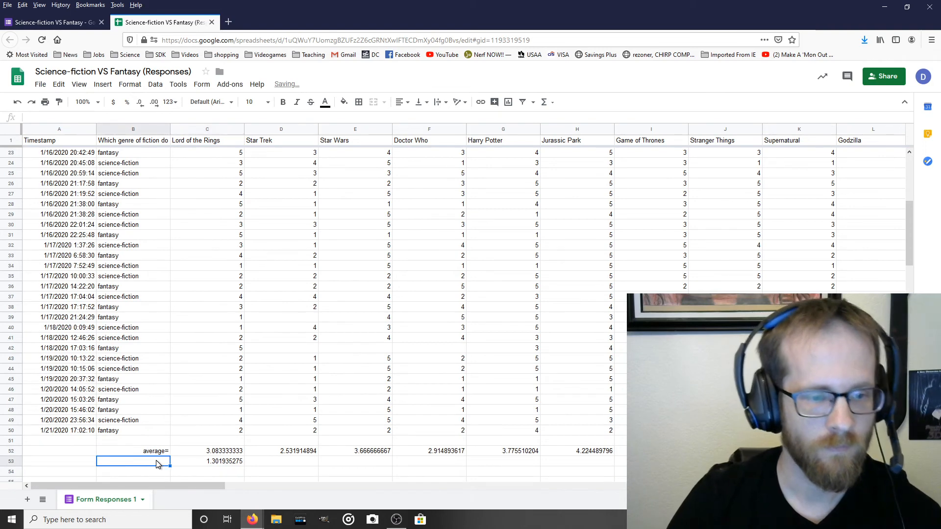
pyautogui.write('std. dev.=')
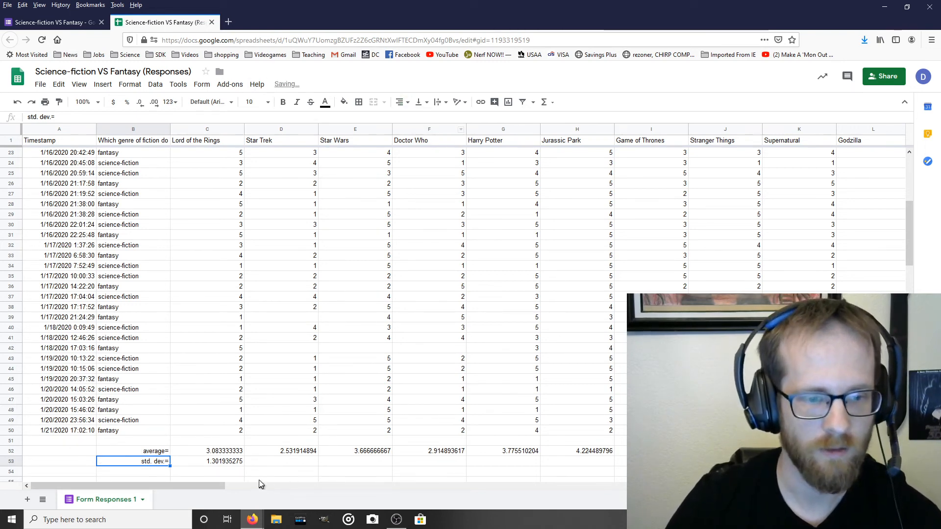
pyautogui.click(222, 461)
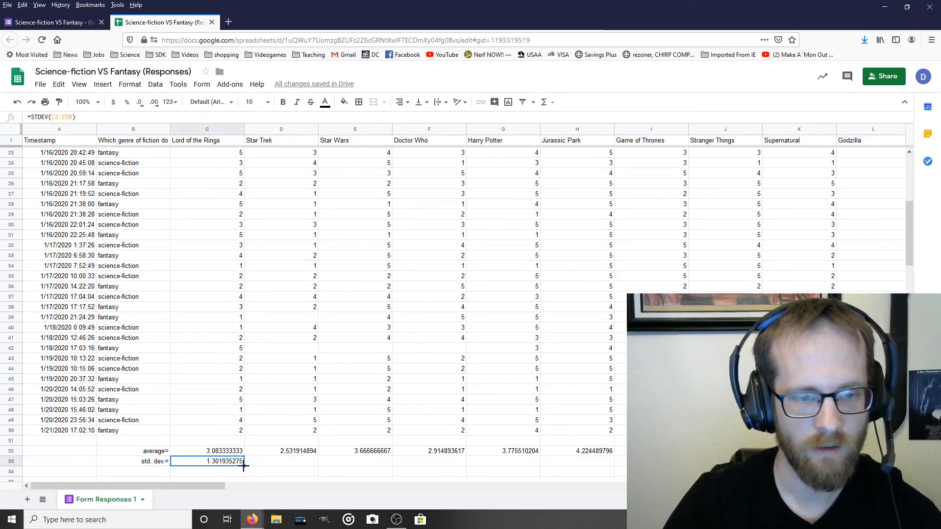
pyautogui.hscroll(3)
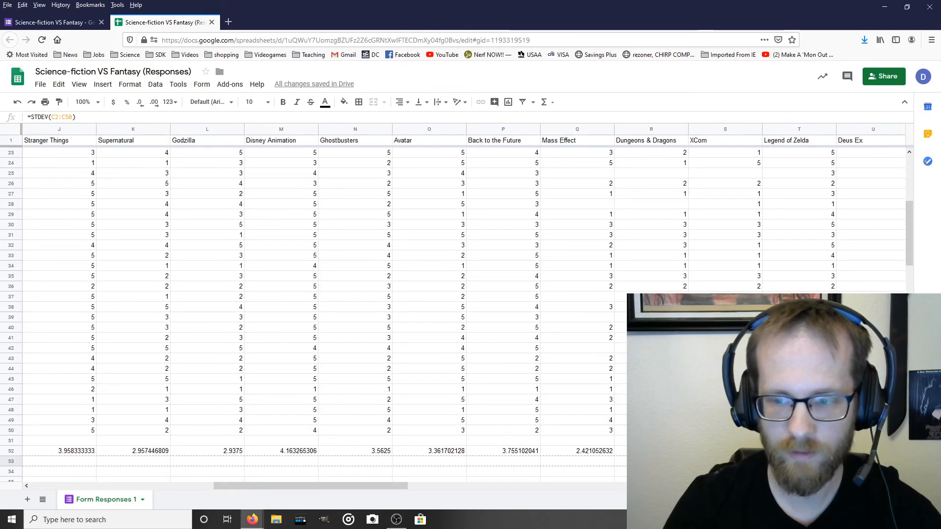
pyautogui.hscroll(3)
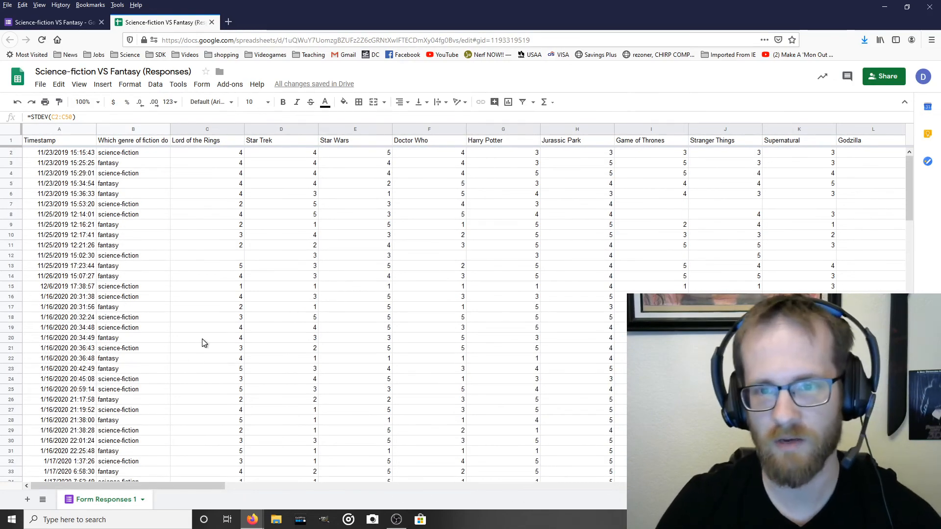
pyautogui.moveTo(290, 321)
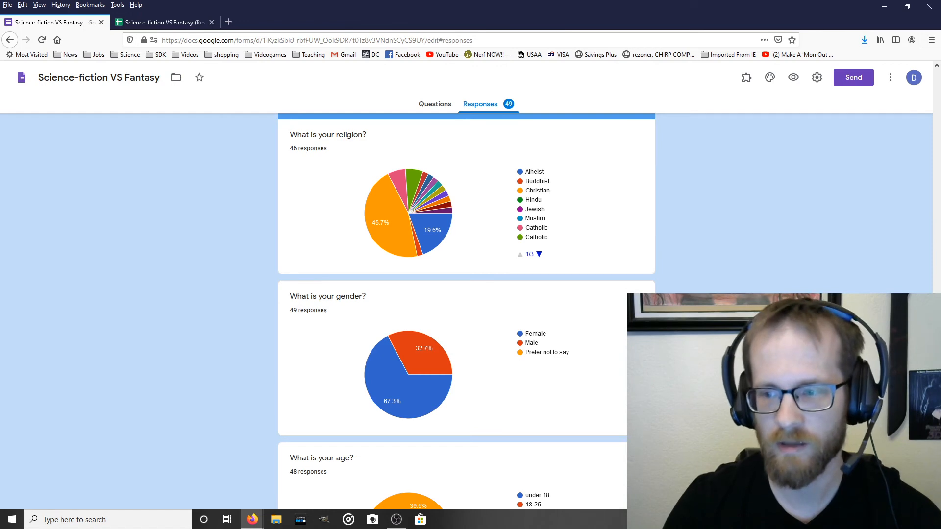
# Scroll the Forms response summary down to The Elder Scrolls chart (38 responses).
pyautogui.scroll(-3)
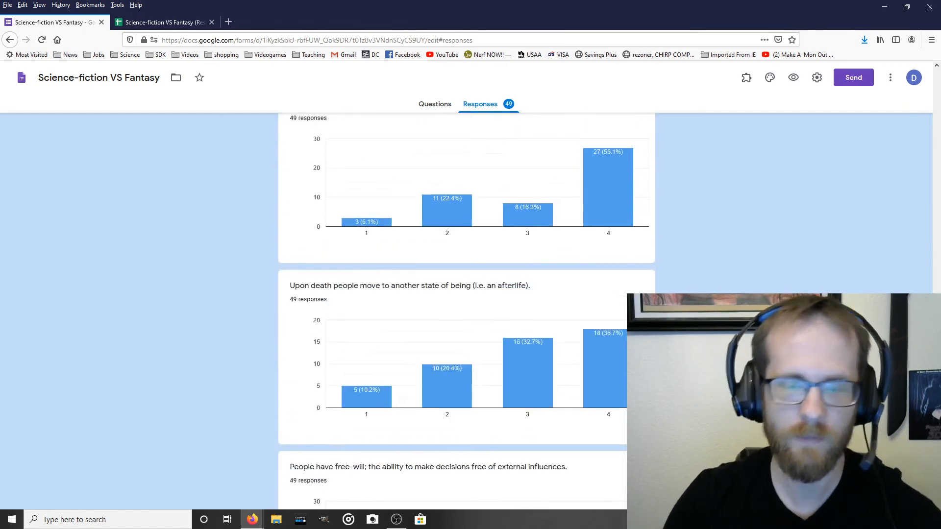
pyautogui.scroll(-3)
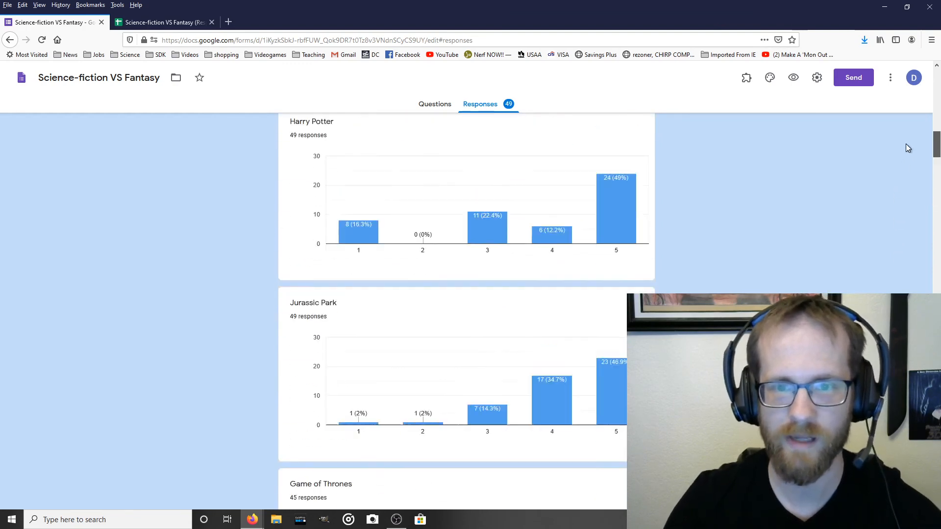
pyautogui.scroll(-3)
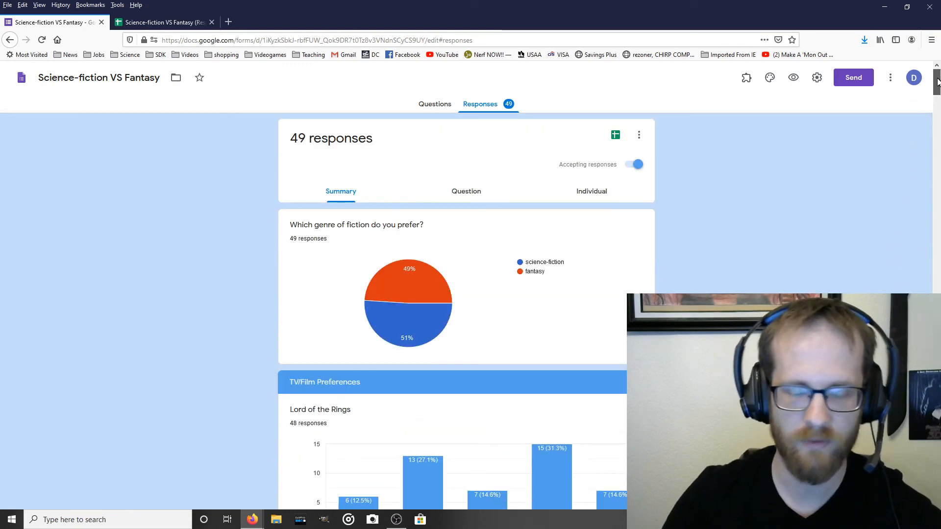
pyautogui.scroll(-3)
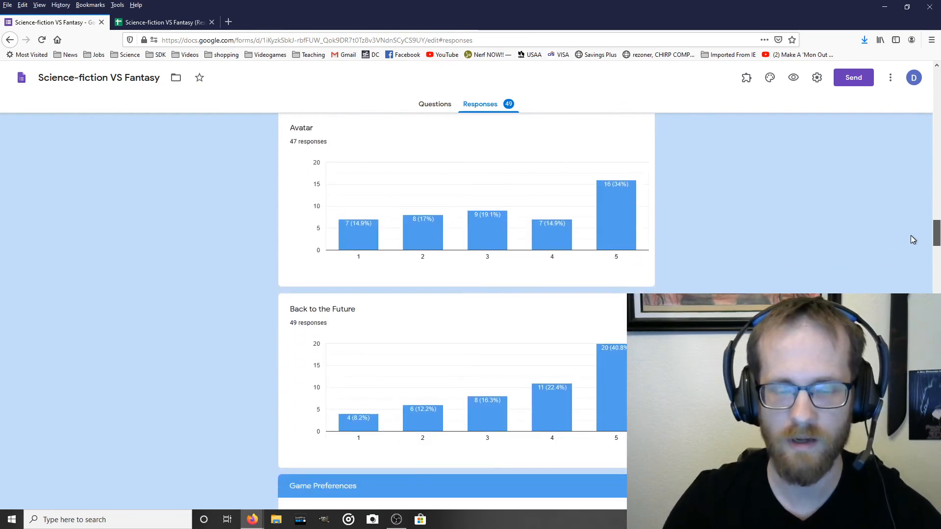
pyautogui.scroll(-3)
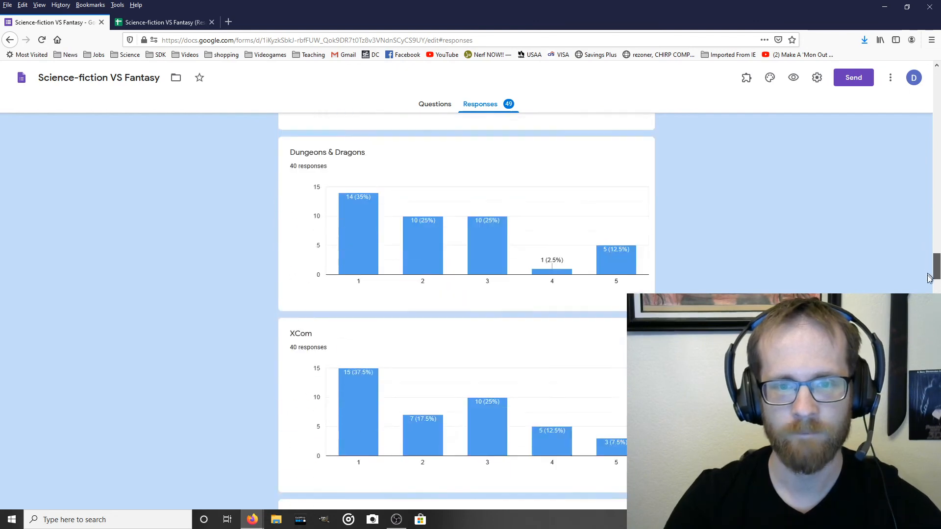
pyautogui.scroll(-3)
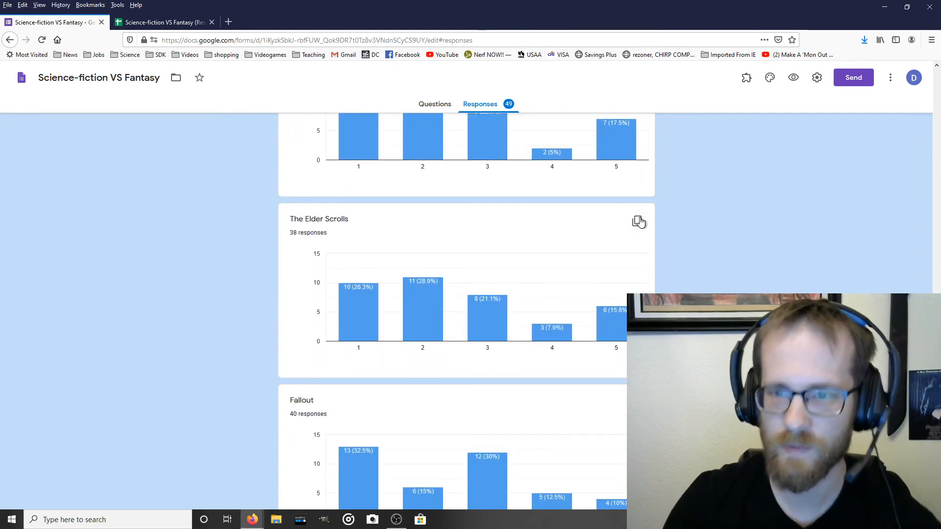
pyautogui.moveTo(637, 222)
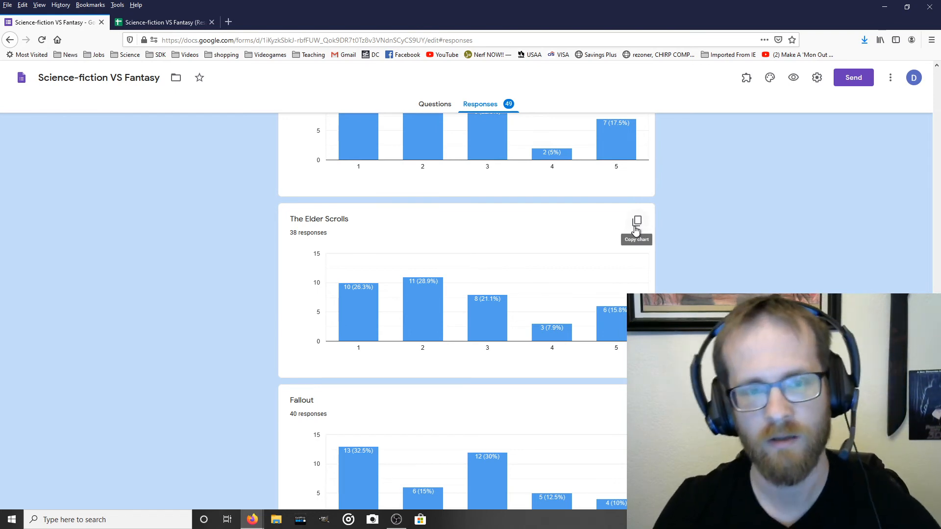
pyautogui.moveTo(684, 231)
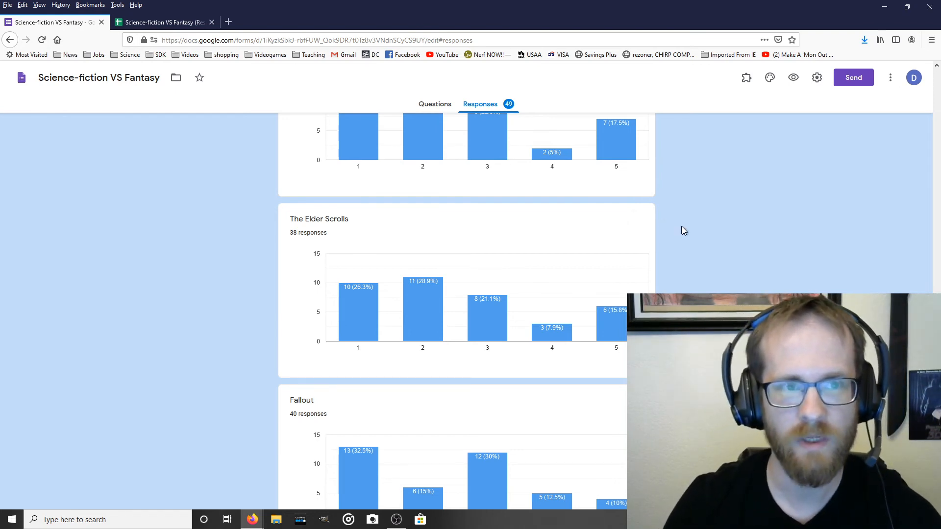
pyautogui.moveTo(688, 232)
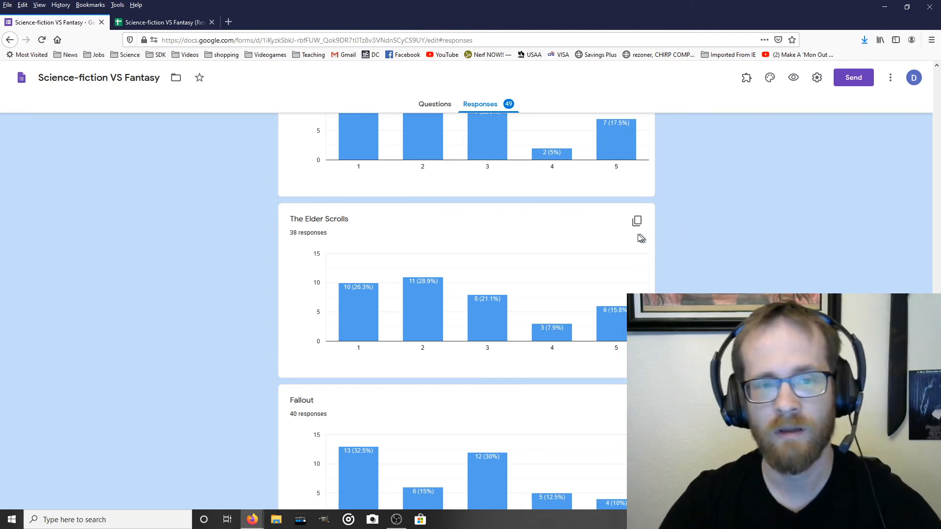
pyautogui.moveTo(441, 280)
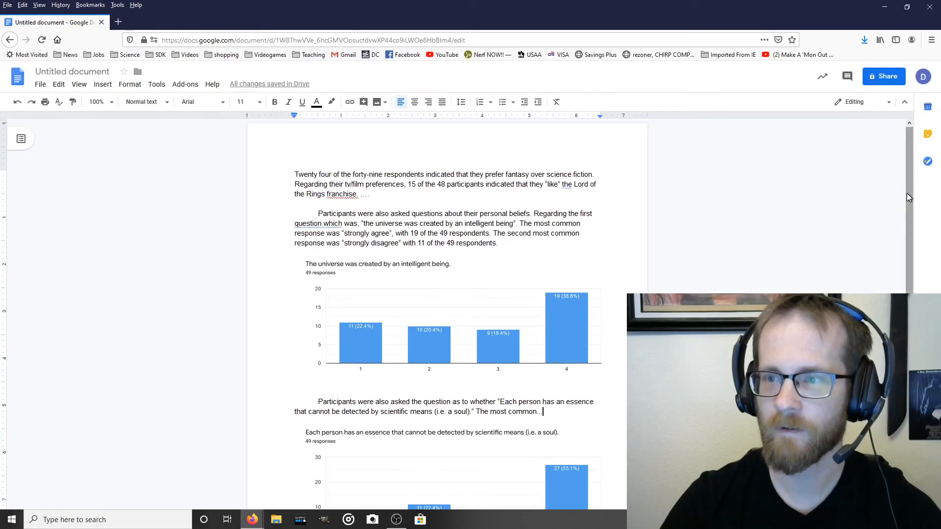
# Paste a full-screen screenshot of the Forms responses onto a new second page of the report.
pyautogui.scroll(-3)
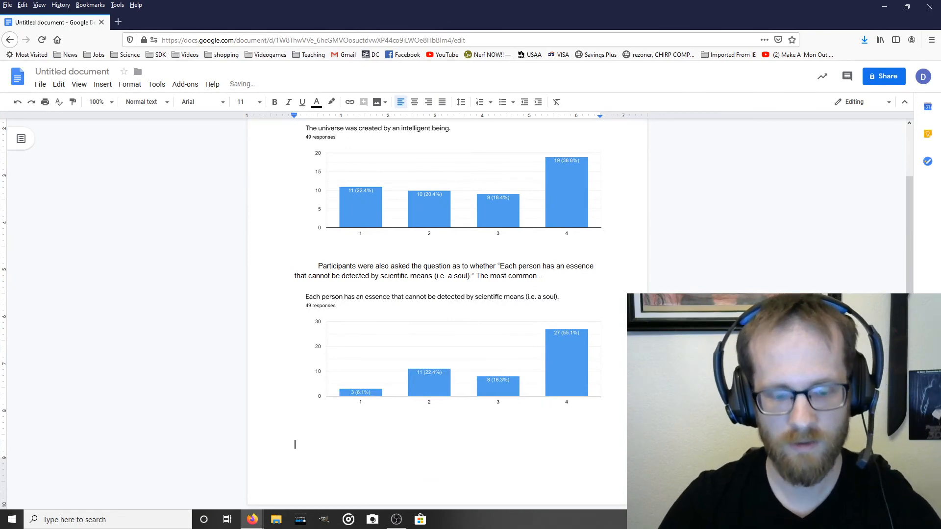
pyautogui.write('Each person has an essence that cannot be detected by scientific means (i.e. a soul).')
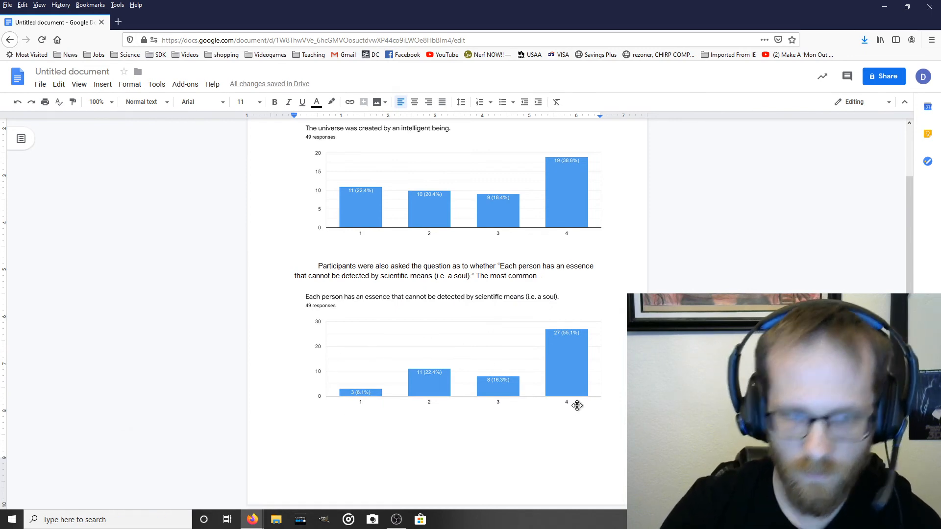
pyautogui.moveTo(252, 520)
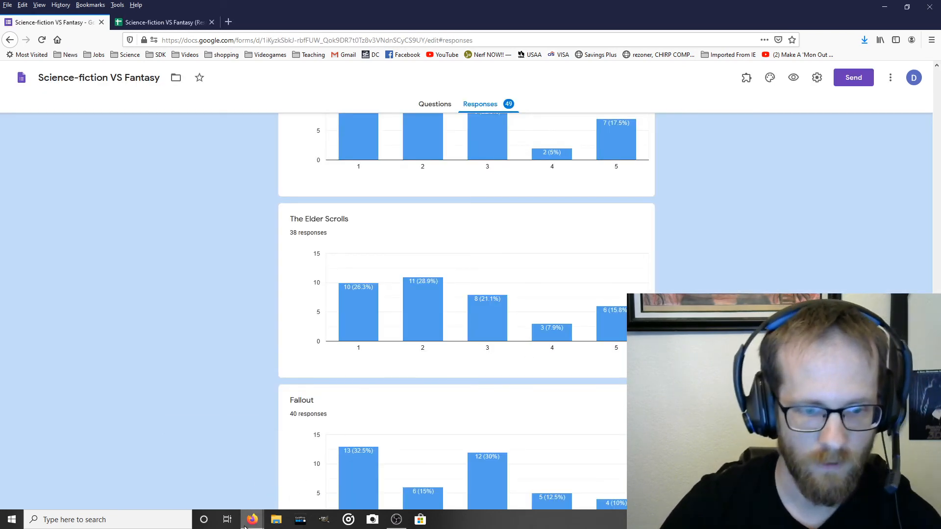
pyautogui.click(54, 22)
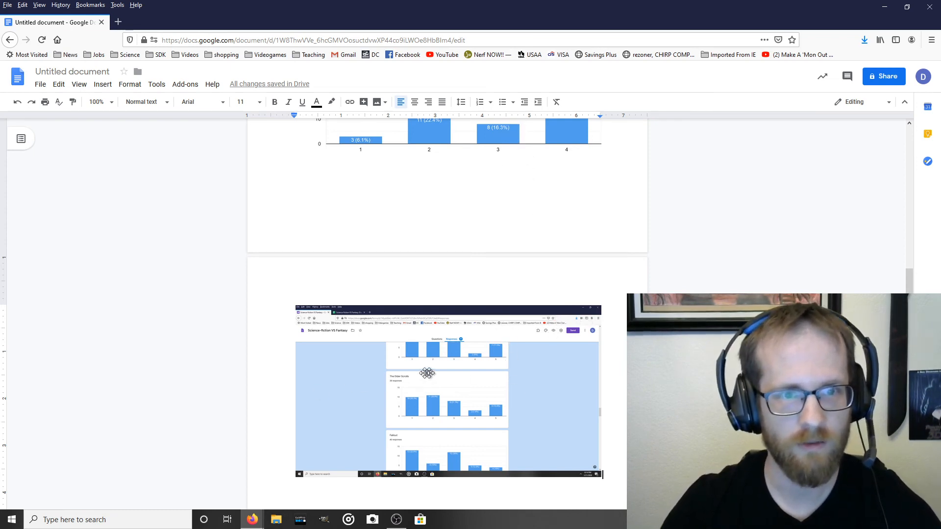
# Crop the screenshot to The Elder Scrolls chart and enlarge it to text width.
pyautogui.click(428, 373)
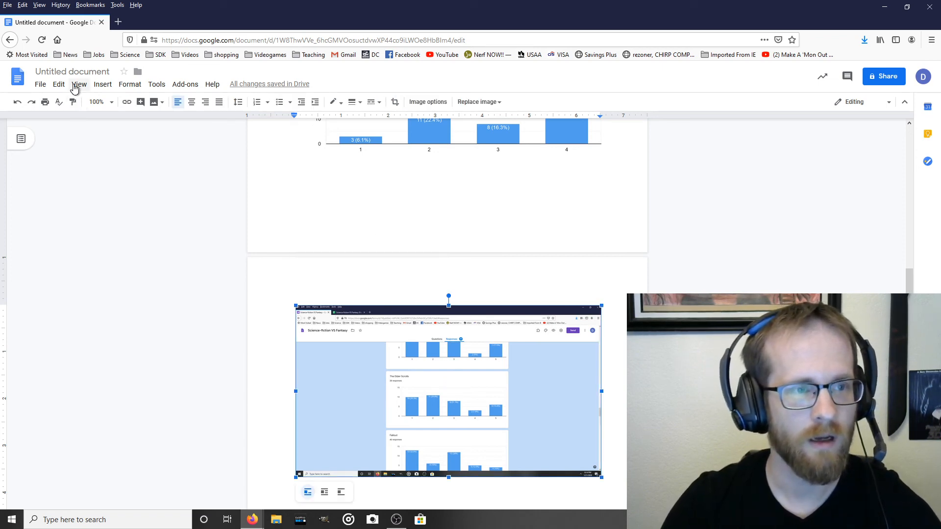
pyautogui.moveTo(403, 109)
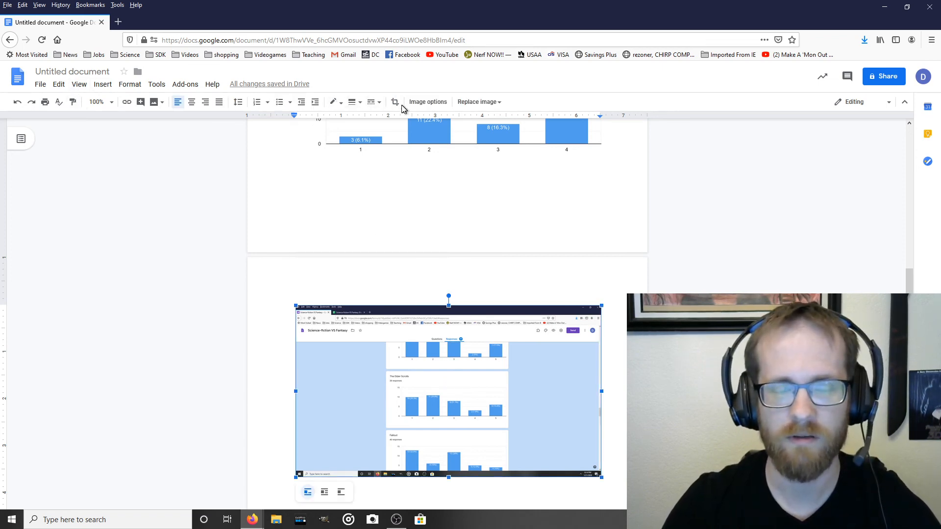
pyautogui.moveTo(394, 102)
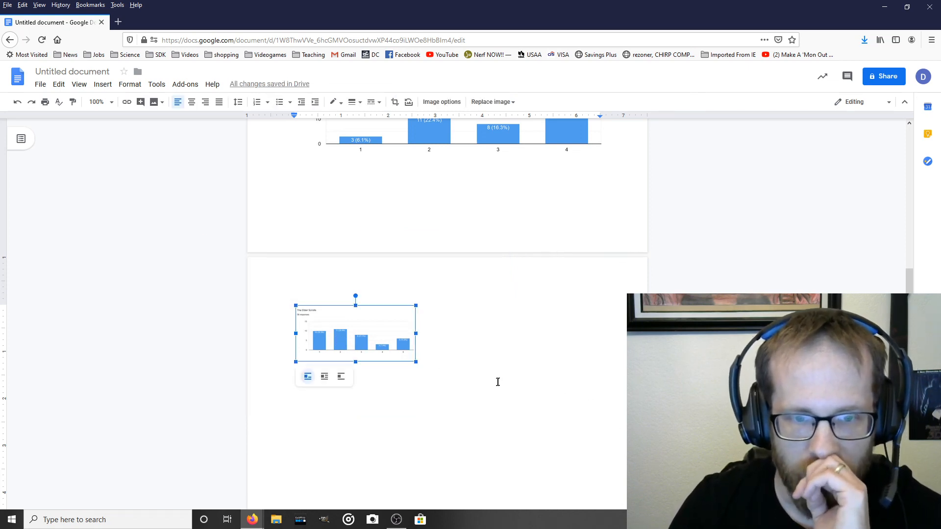
pyautogui.moveTo(416, 363)
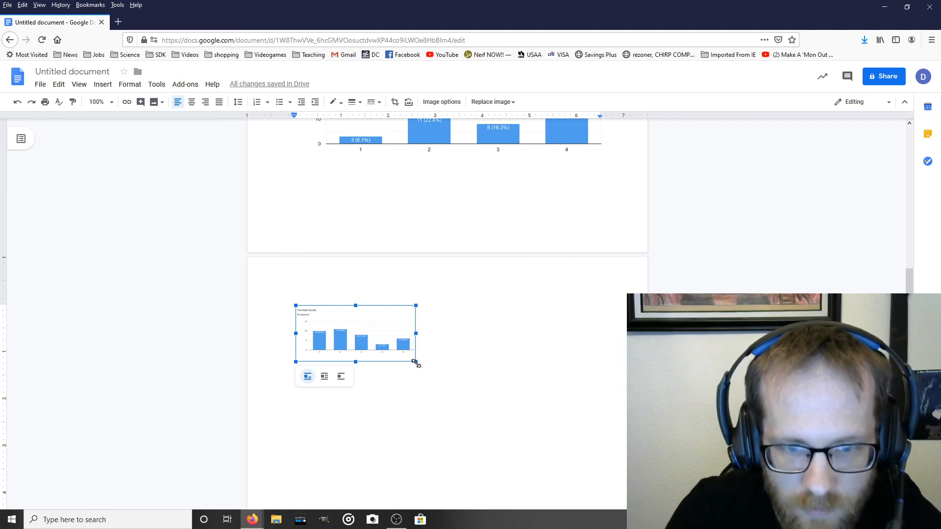
pyautogui.moveTo(416, 361); pyautogui.dragTo(607, 453)
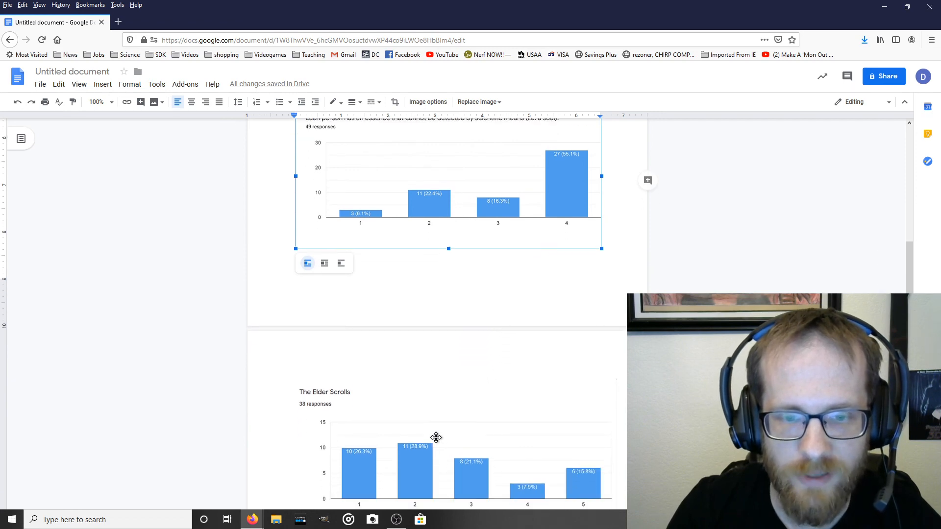
pyautogui.scroll(-3)
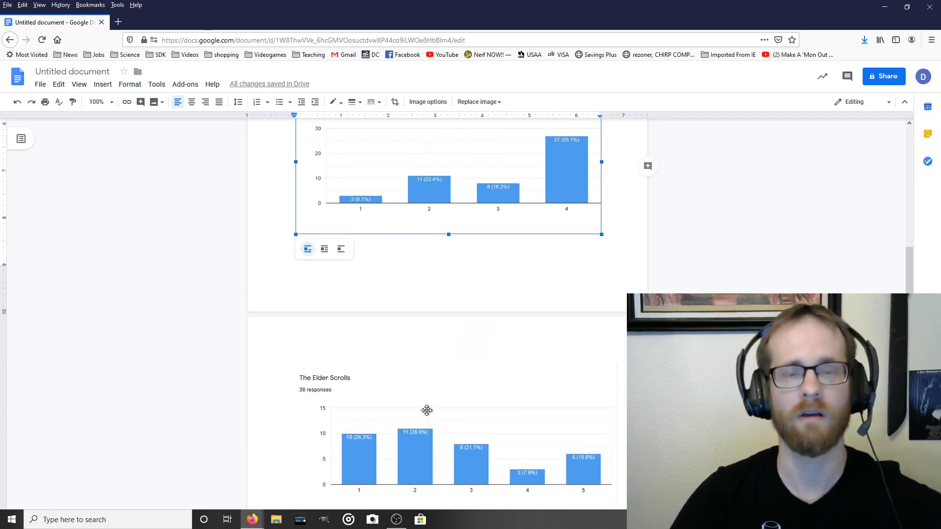
pyautogui.moveTo(428, 436)
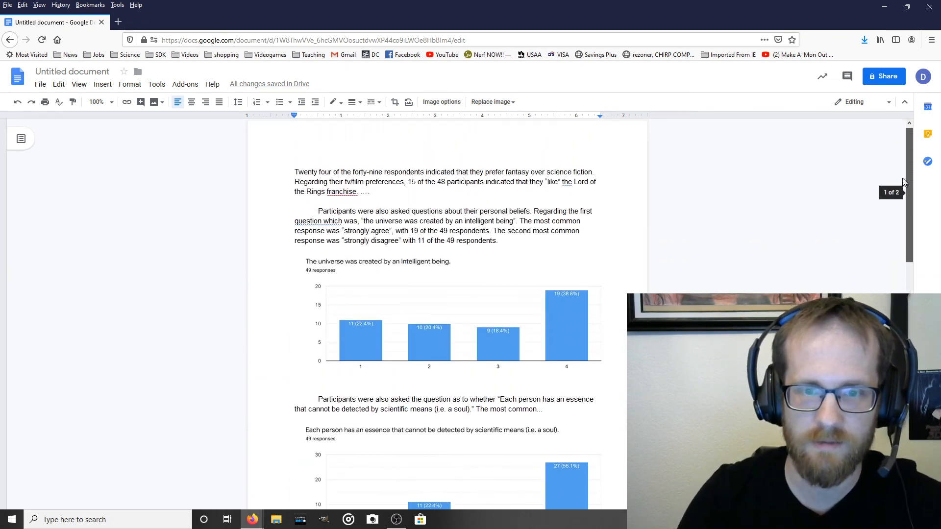
pyautogui.scroll(-3)
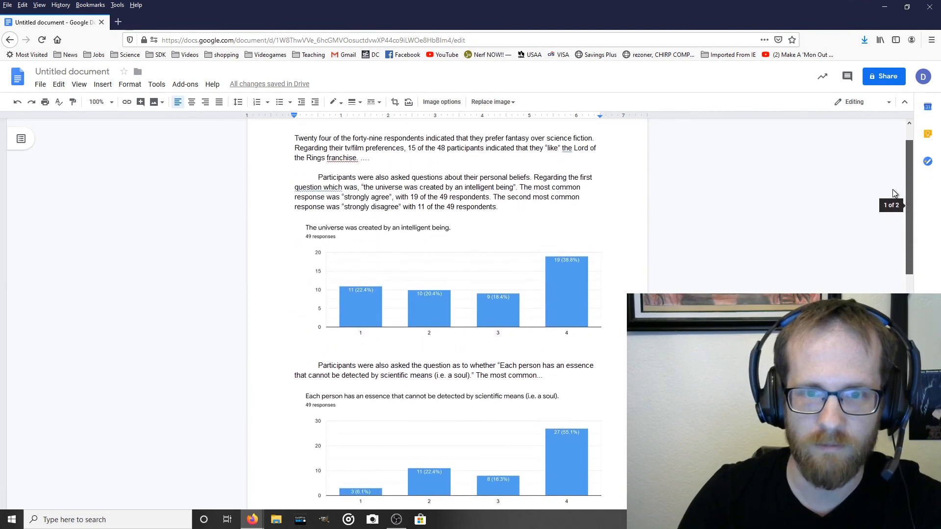